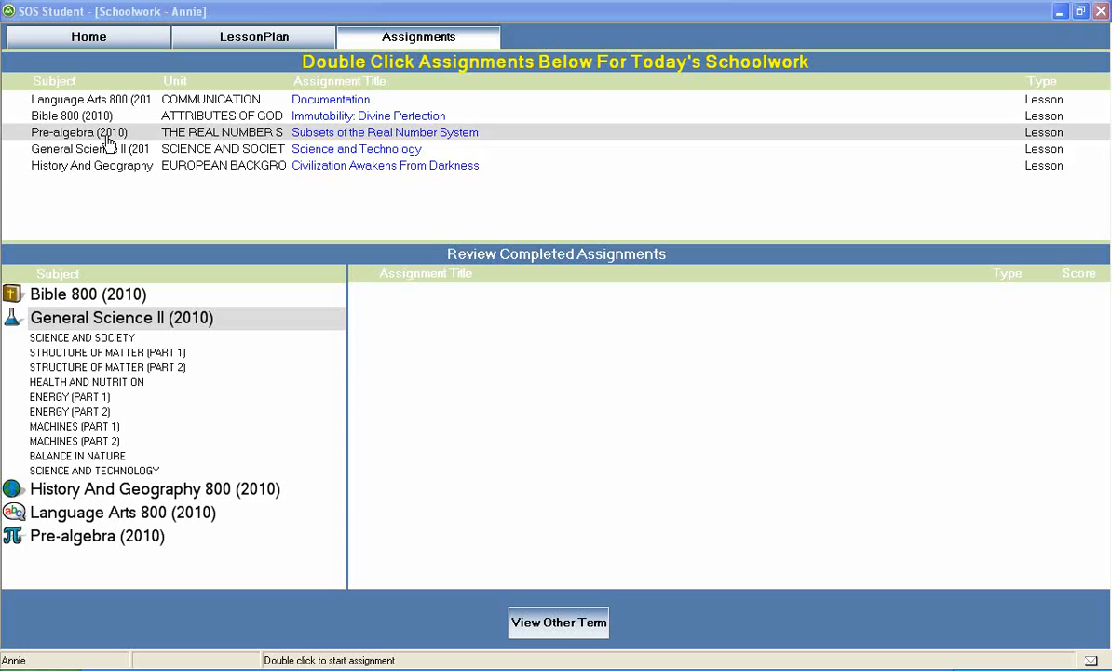
mouse_move(112, 171)
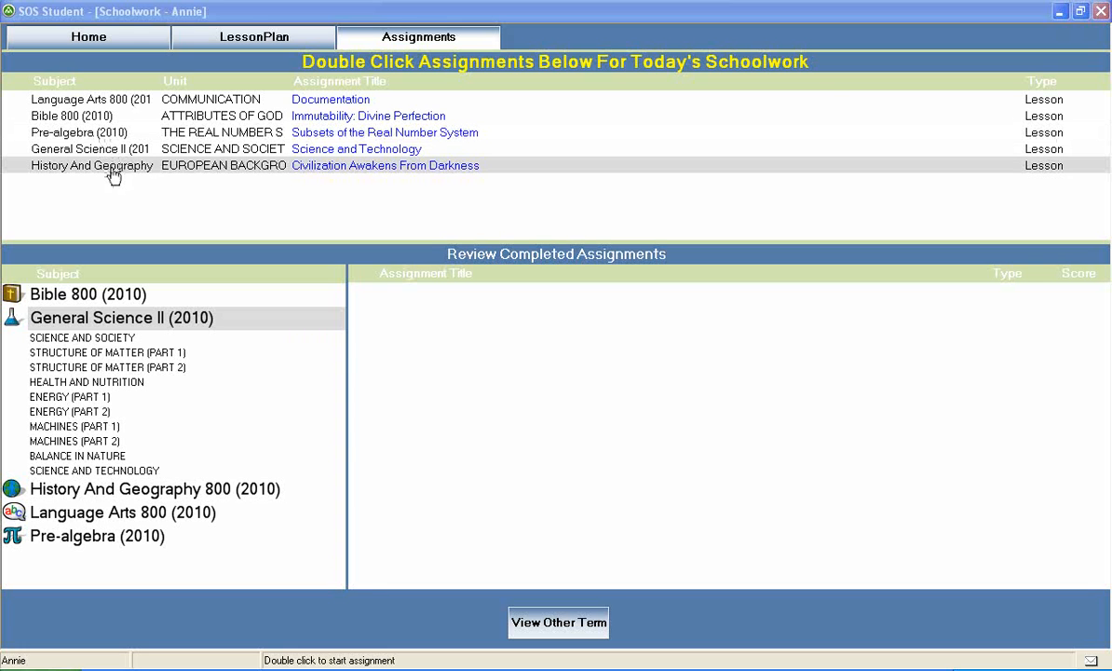
mouse_move(105, 184)
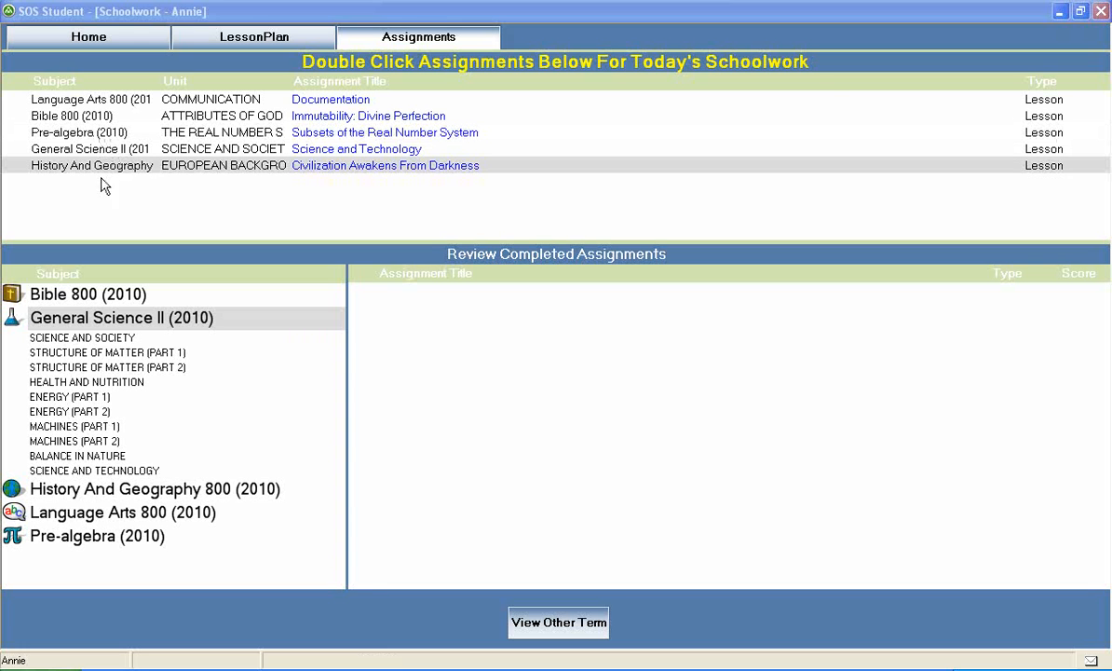
mouse_move(102, 331)
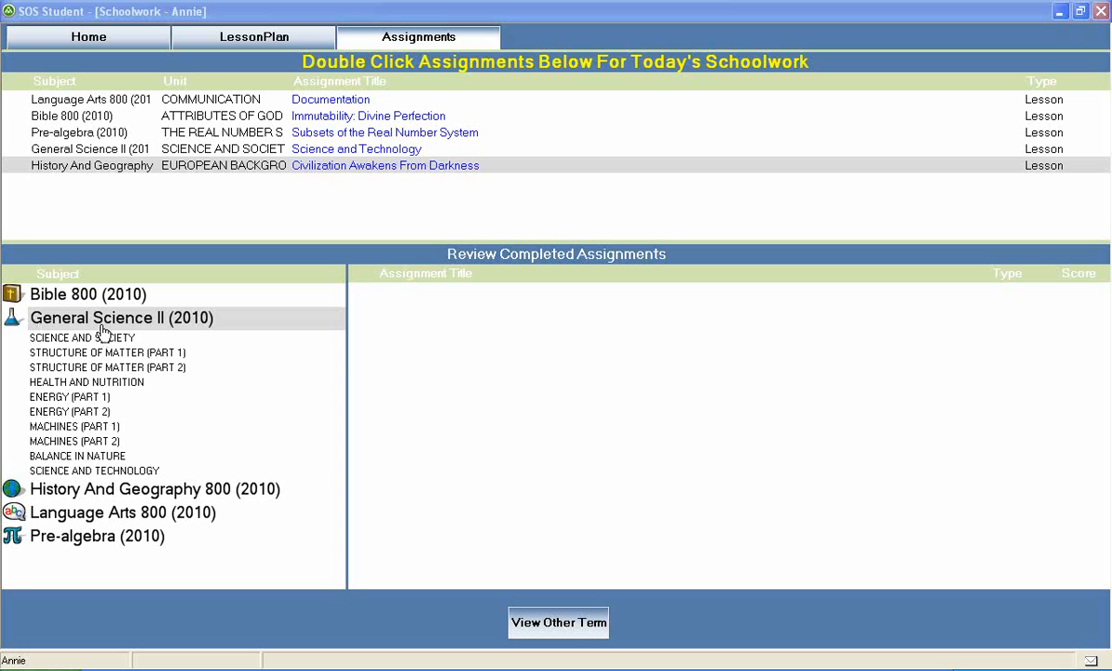
mouse_move(197, 332)
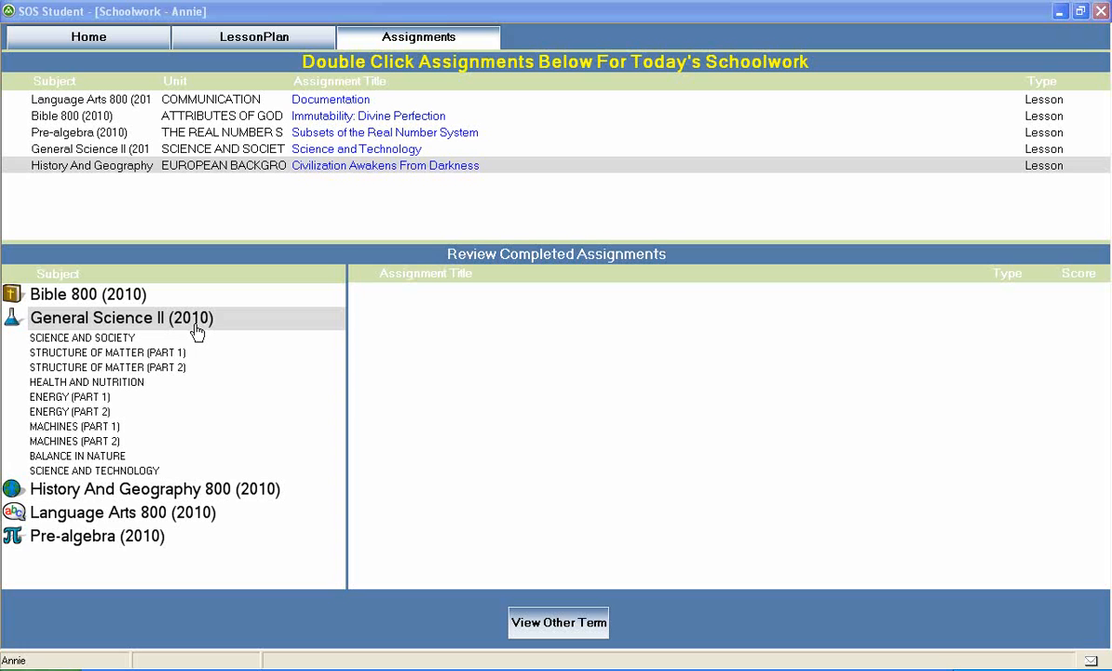
mouse_move(117, 326)
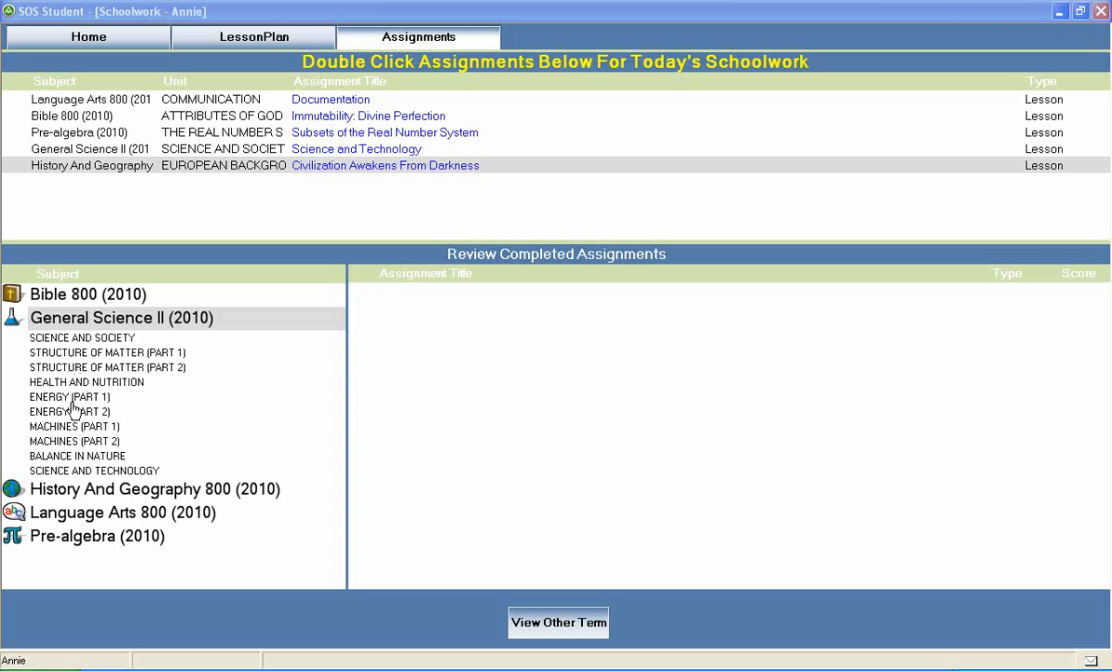
mouse_move(74, 445)
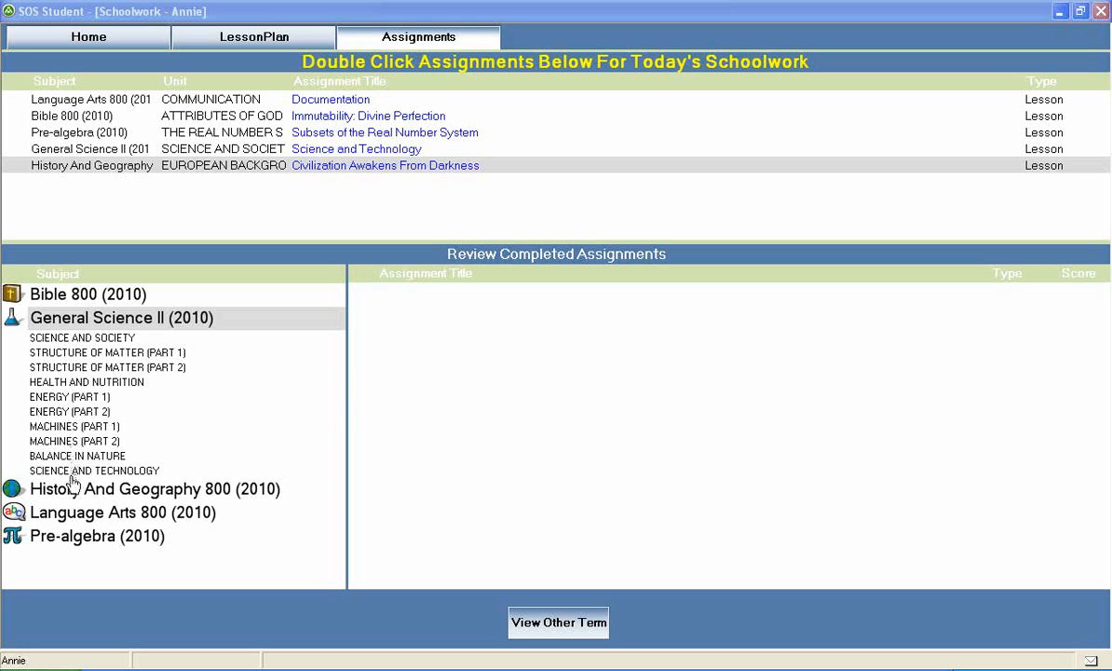
mouse_move(134, 477)
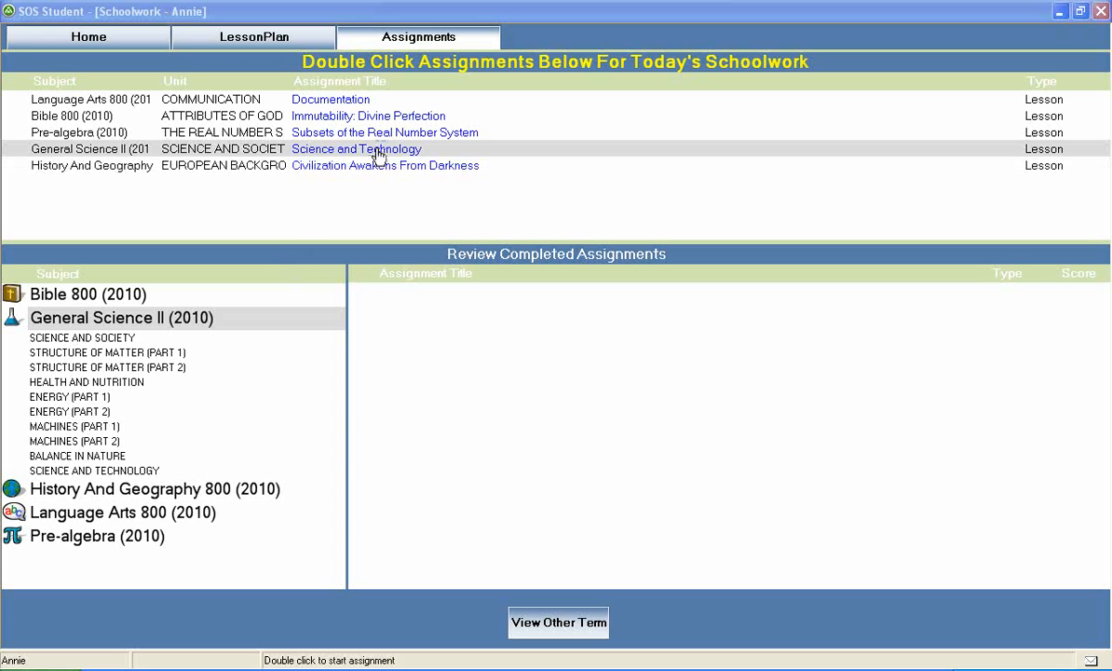
- Open the Science and Technology assignment and scroll to its Vocabulary section
double_click(356, 150)
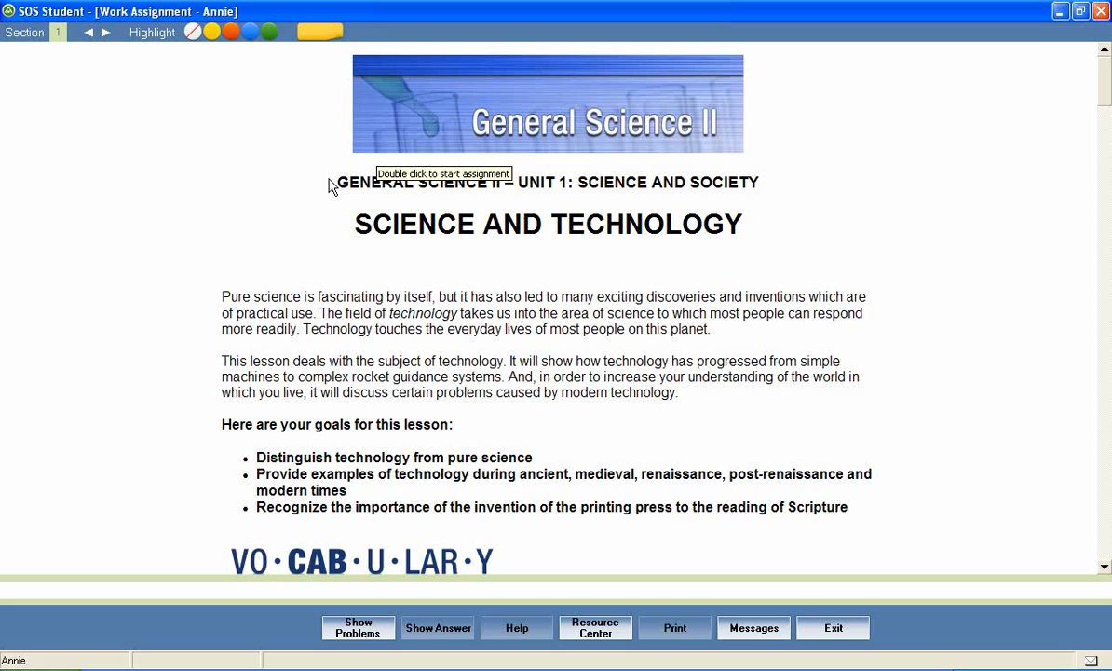
mouse_move(562, 207)
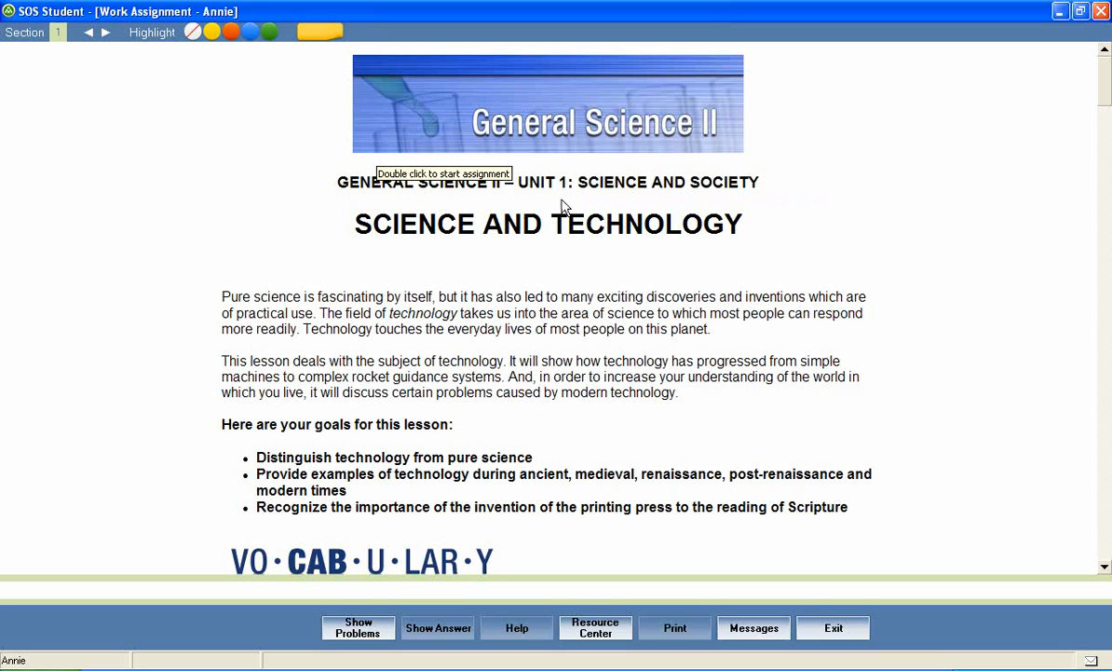
mouse_move(750, 204)
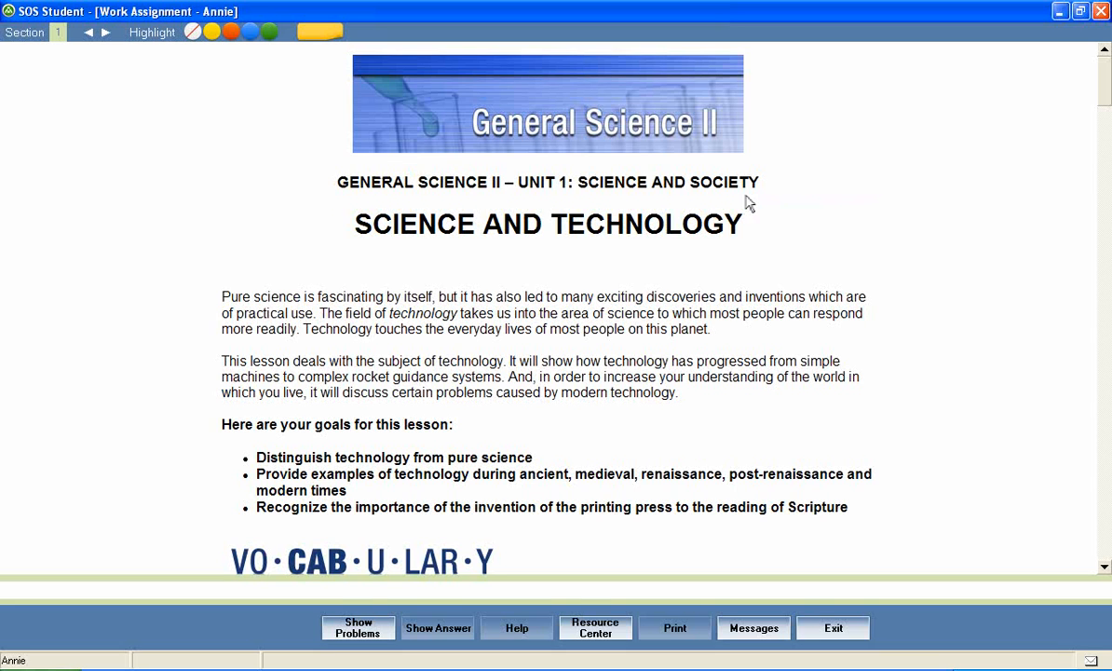
mouse_move(415, 250)
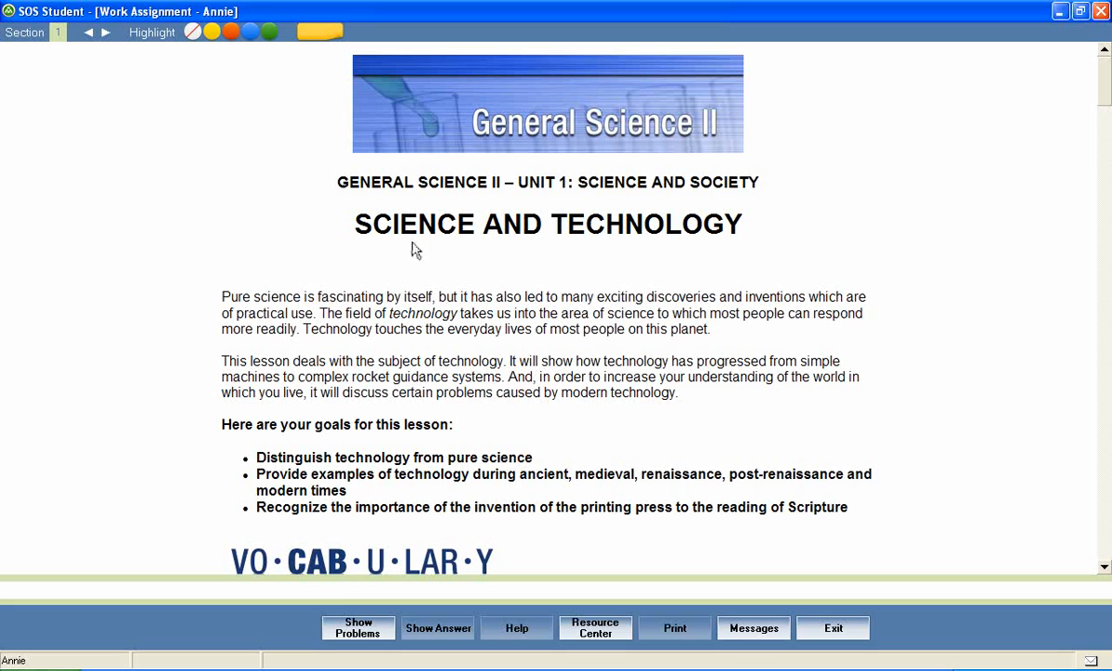
mouse_move(697, 253)
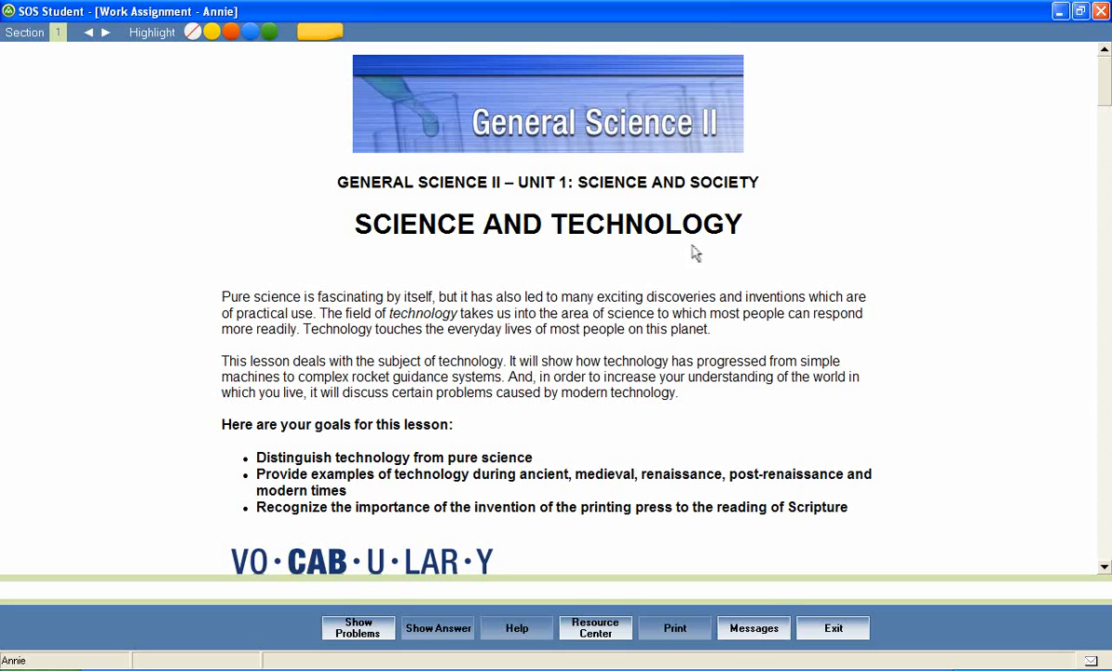
mouse_move(779, 265)
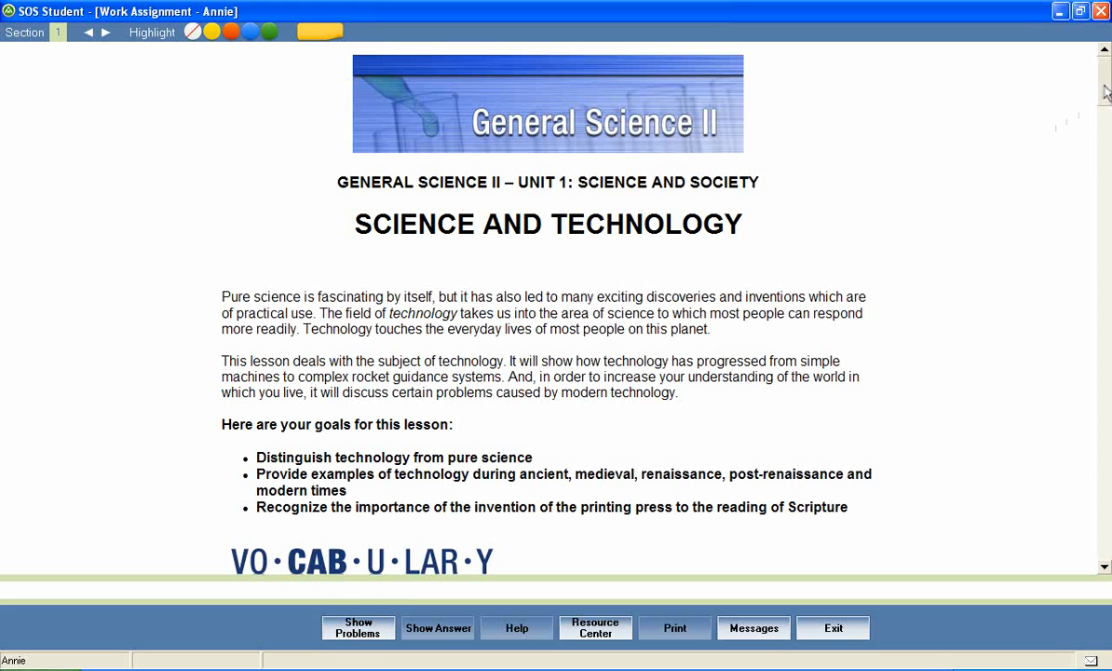
scroll(down, 3)
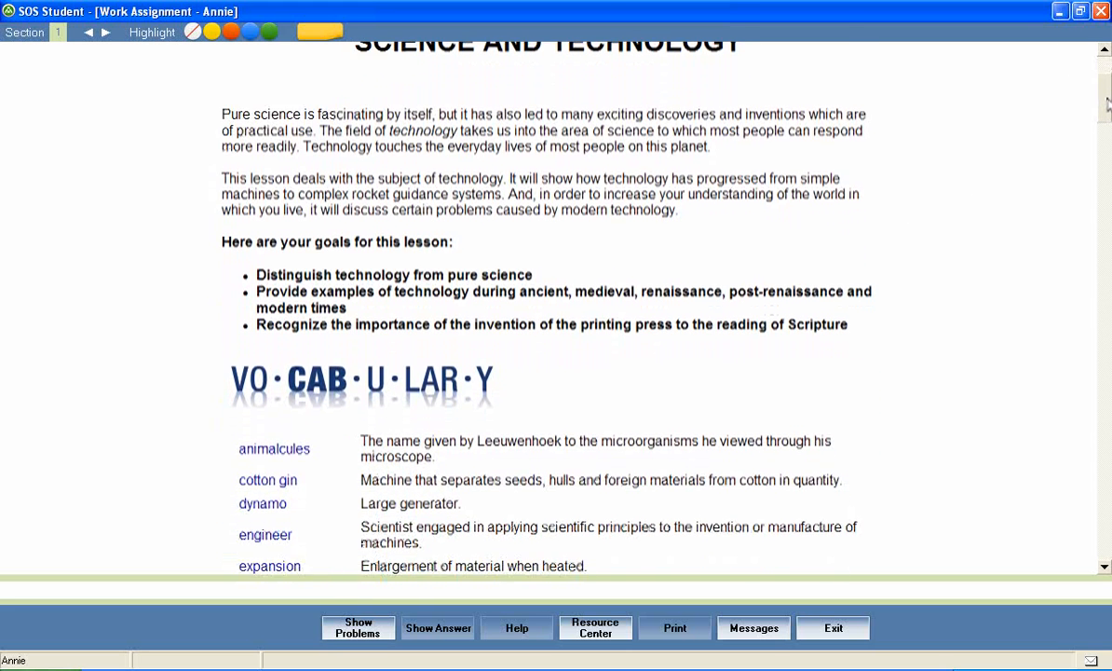
scroll(down, 3)
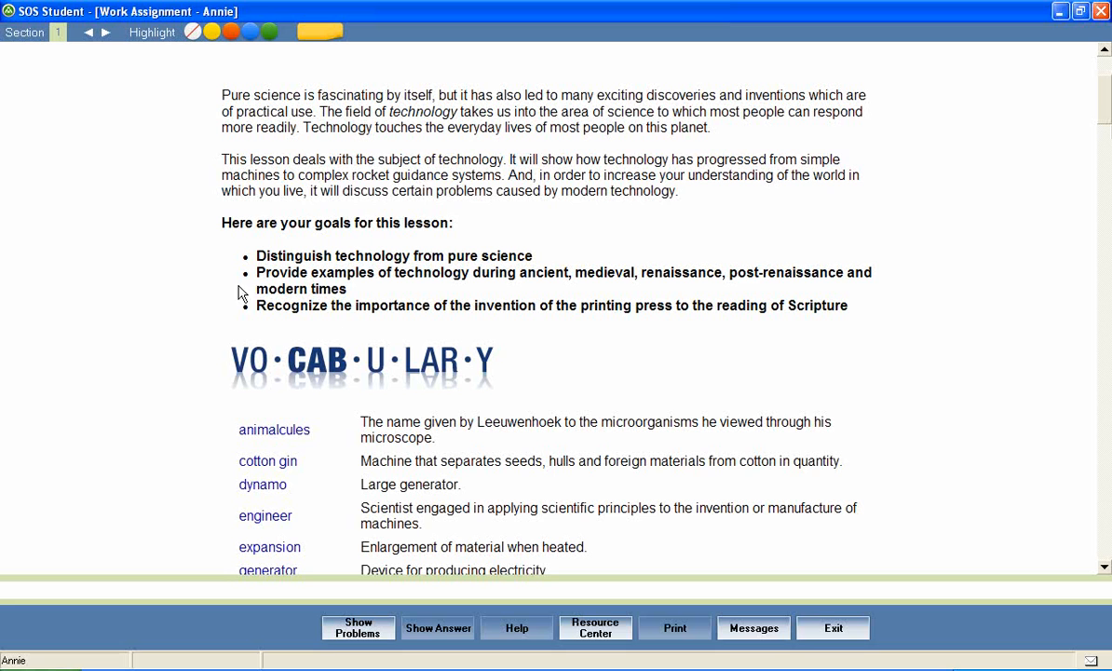
mouse_move(387, 245)
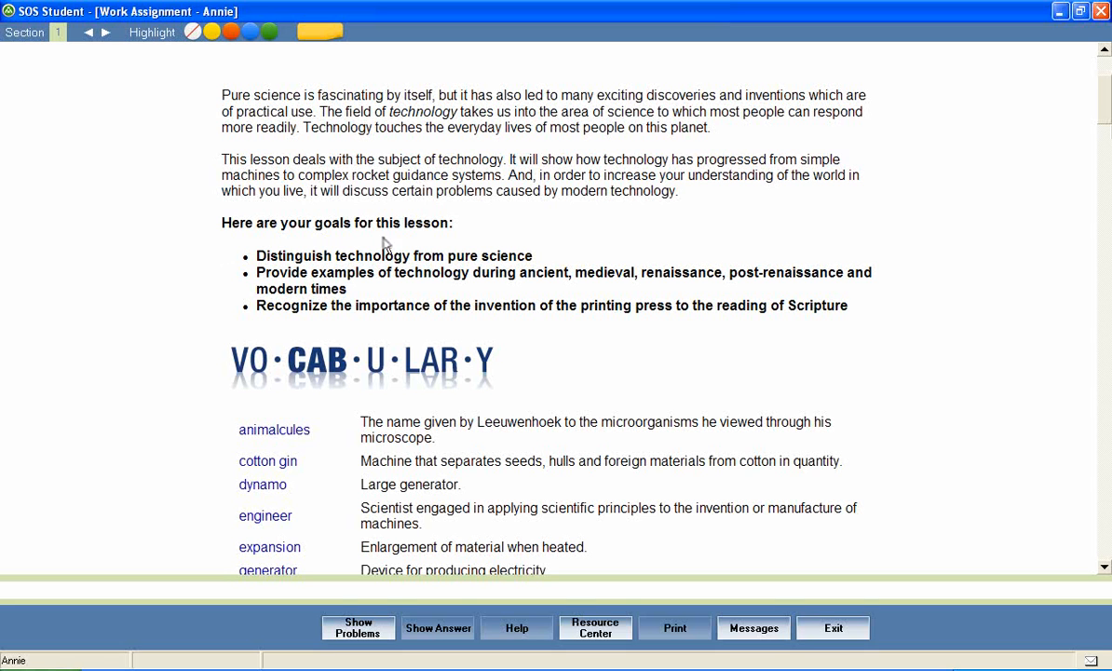
mouse_move(398, 242)
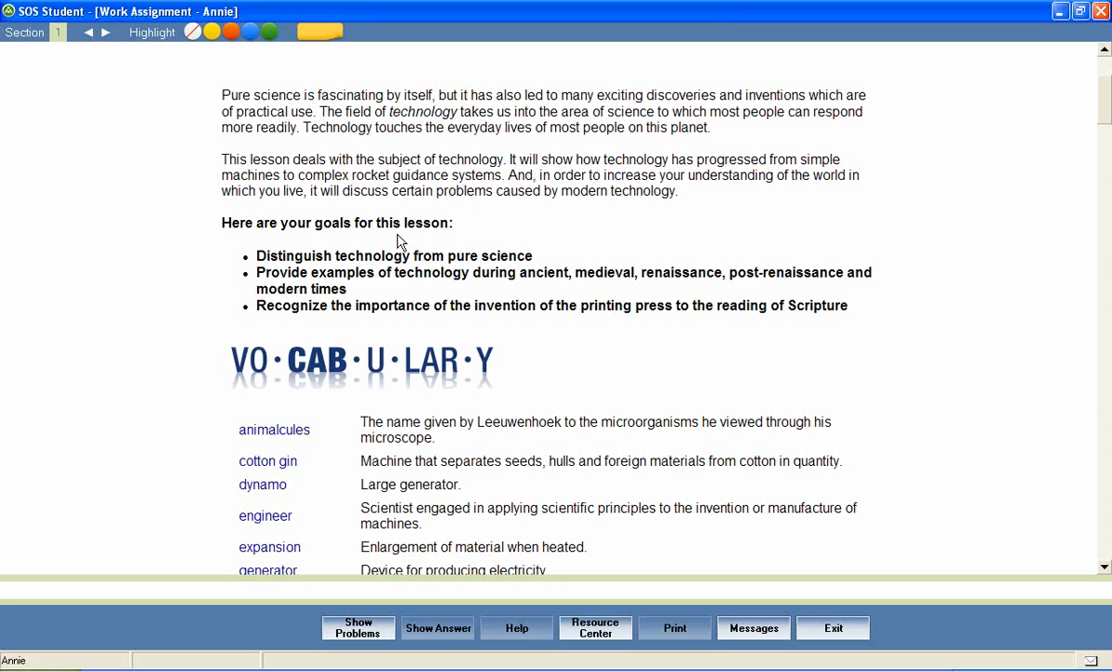
mouse_move(252, 264)
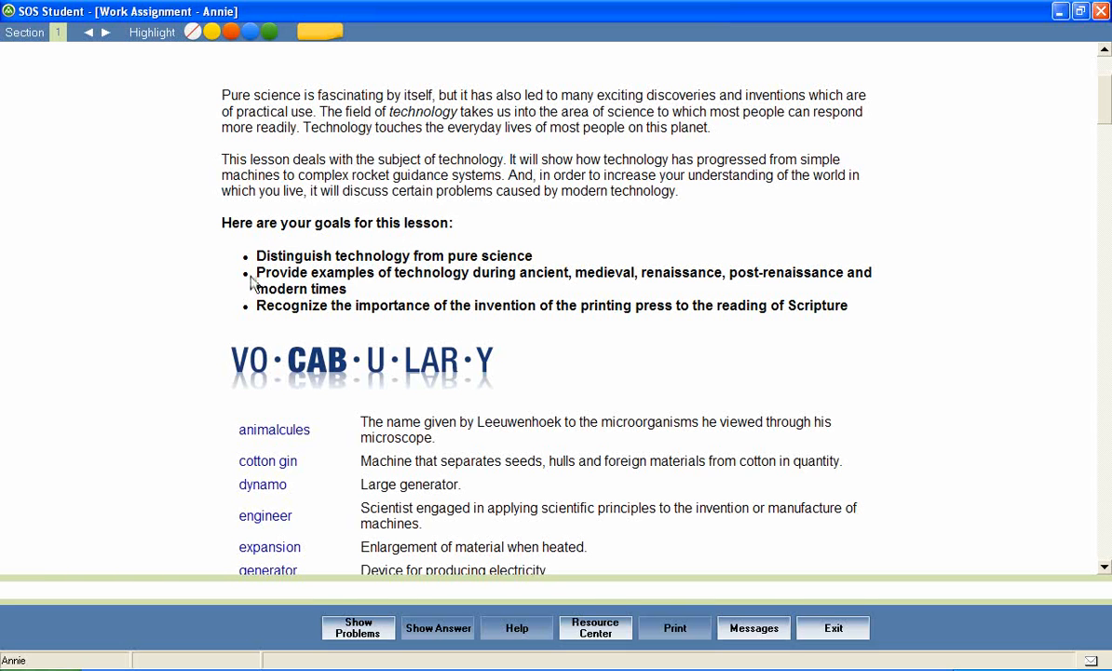
mouse_move(254, 313)
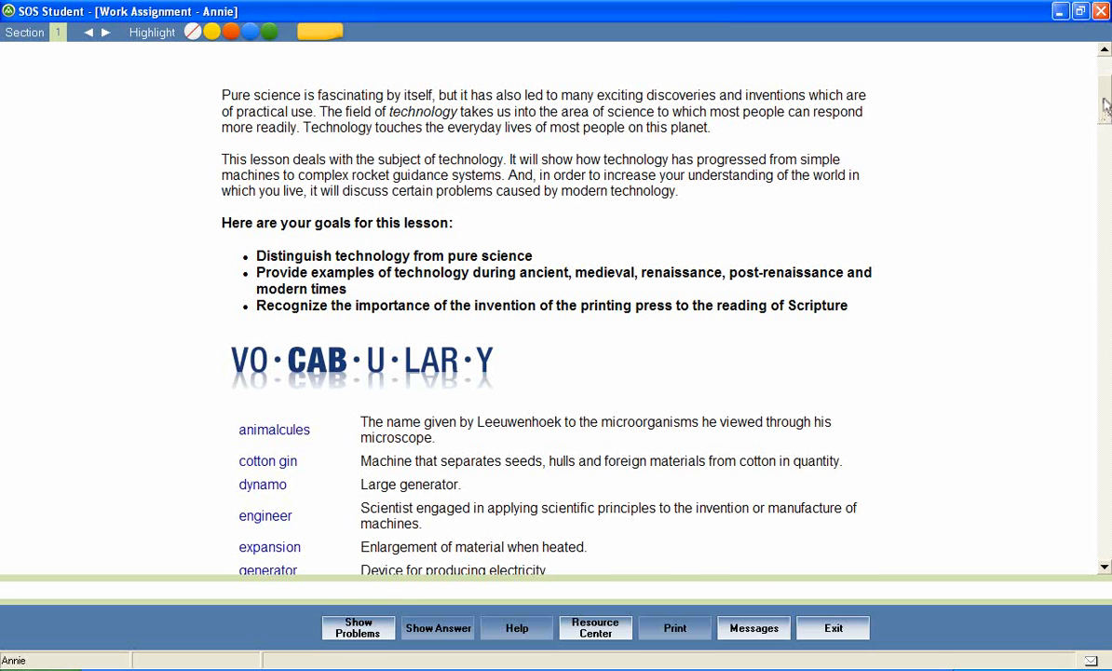
- Scroll through the vocabulary terms from inclined plane to water mill
scroll(down, 3)
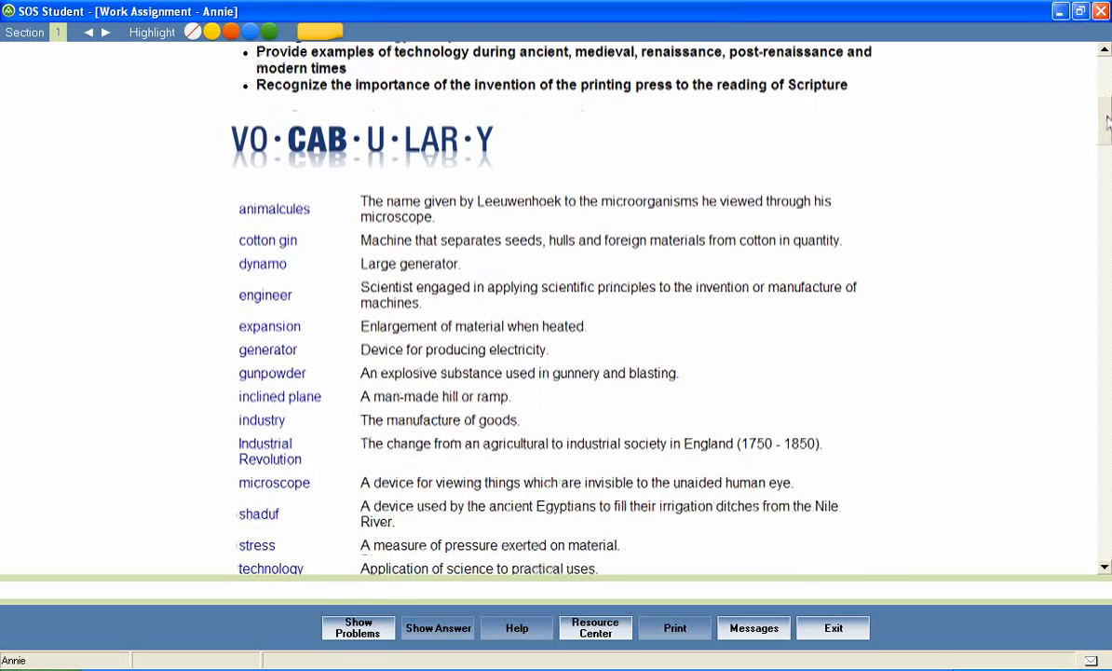
scroll(down, 3)
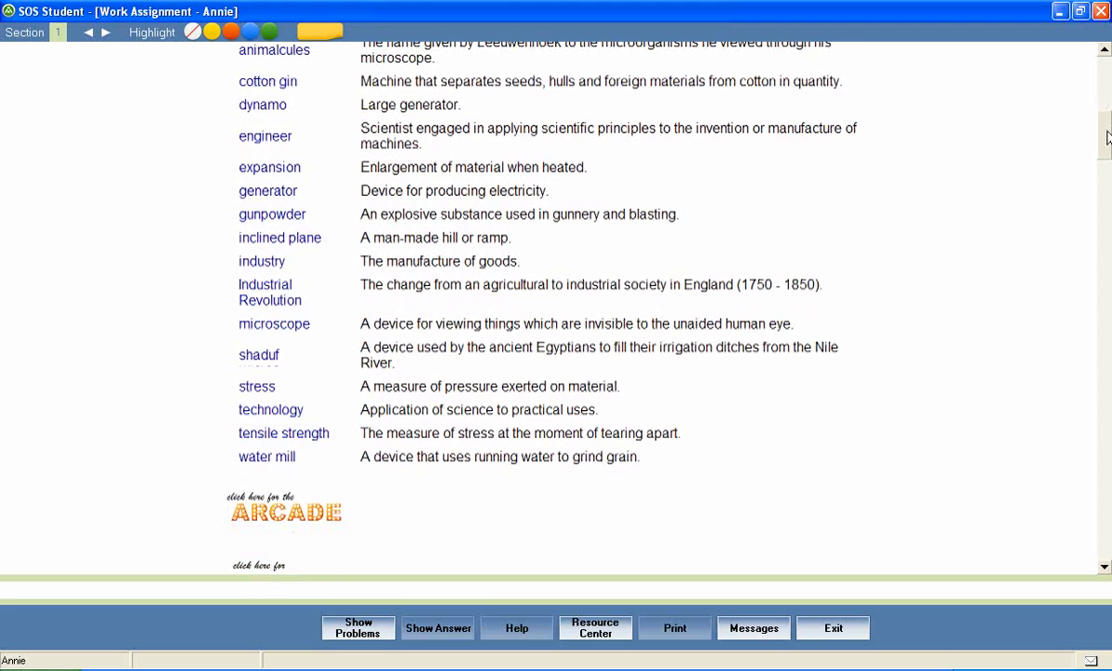
scroll(down, 3)
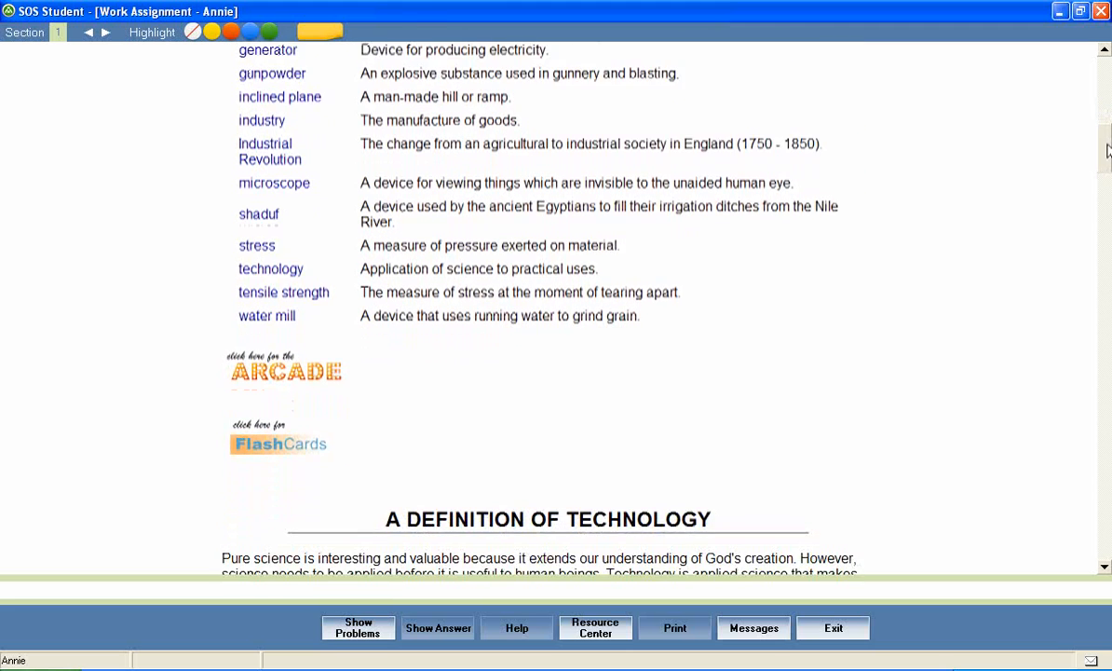
scroll(down, 3)
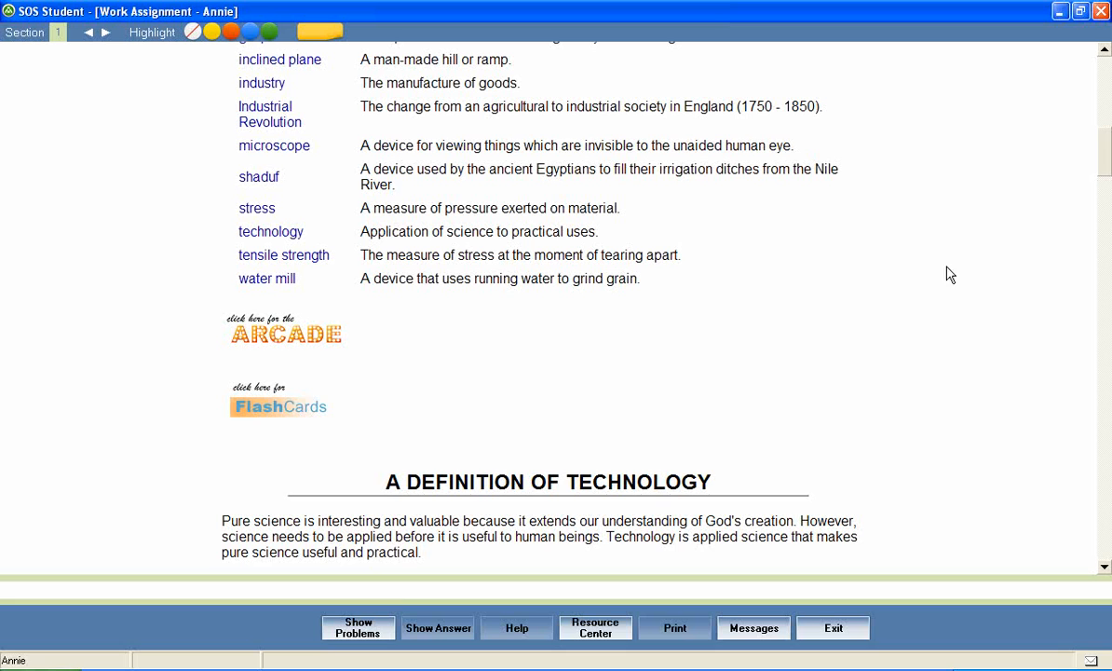
mouse_move(270, 231)
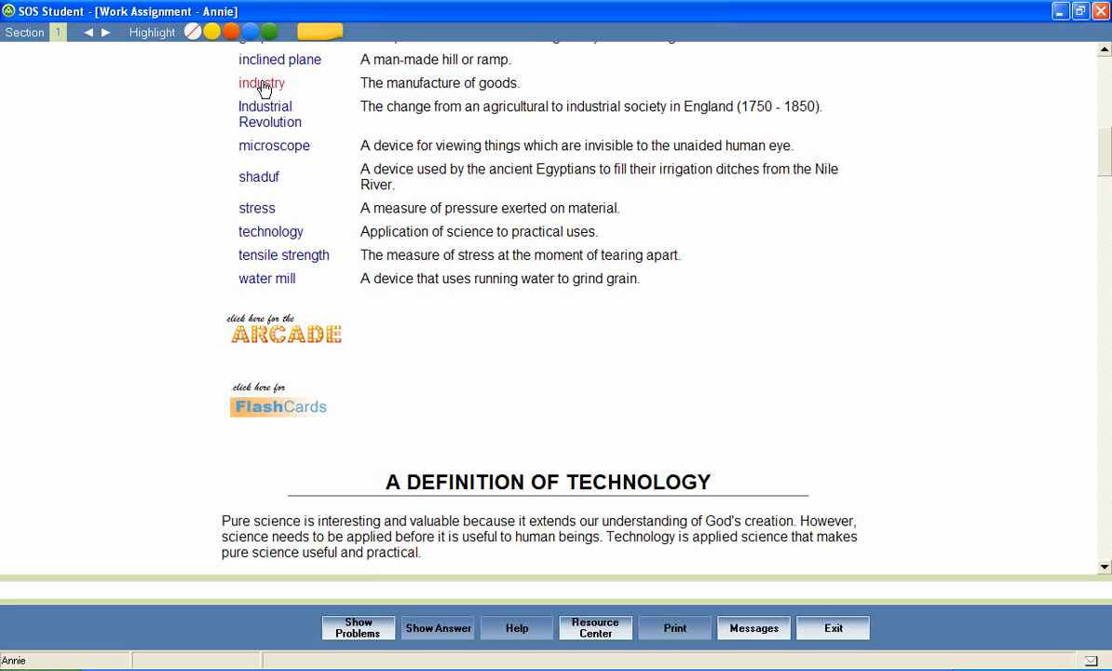
mouse_move(257, 177)
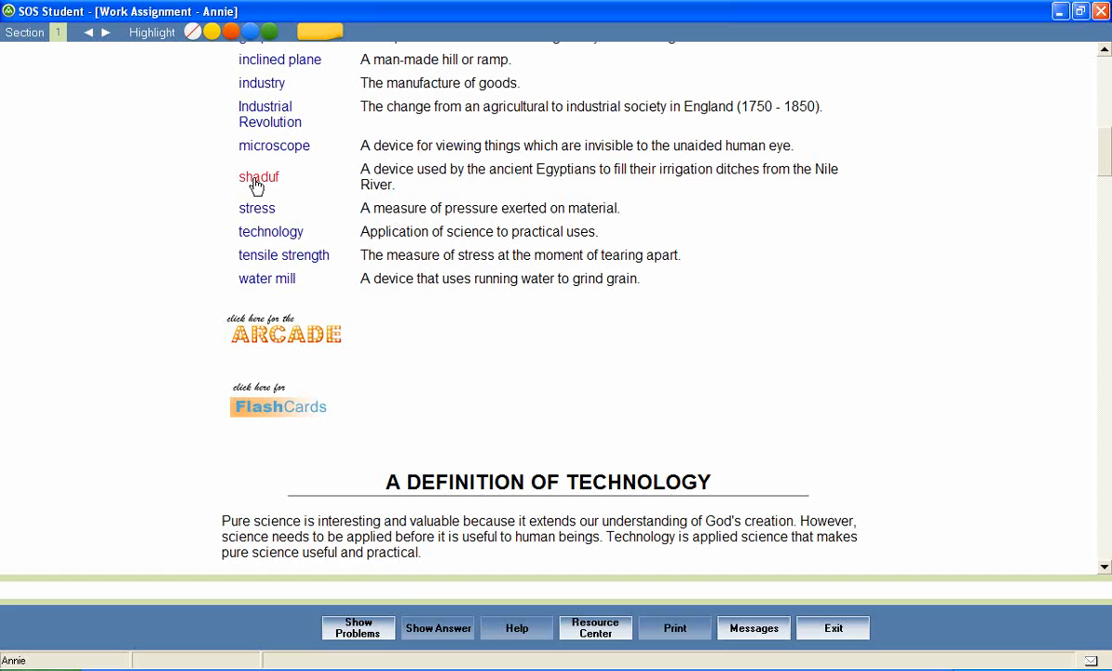
mouse_move(244, 339)
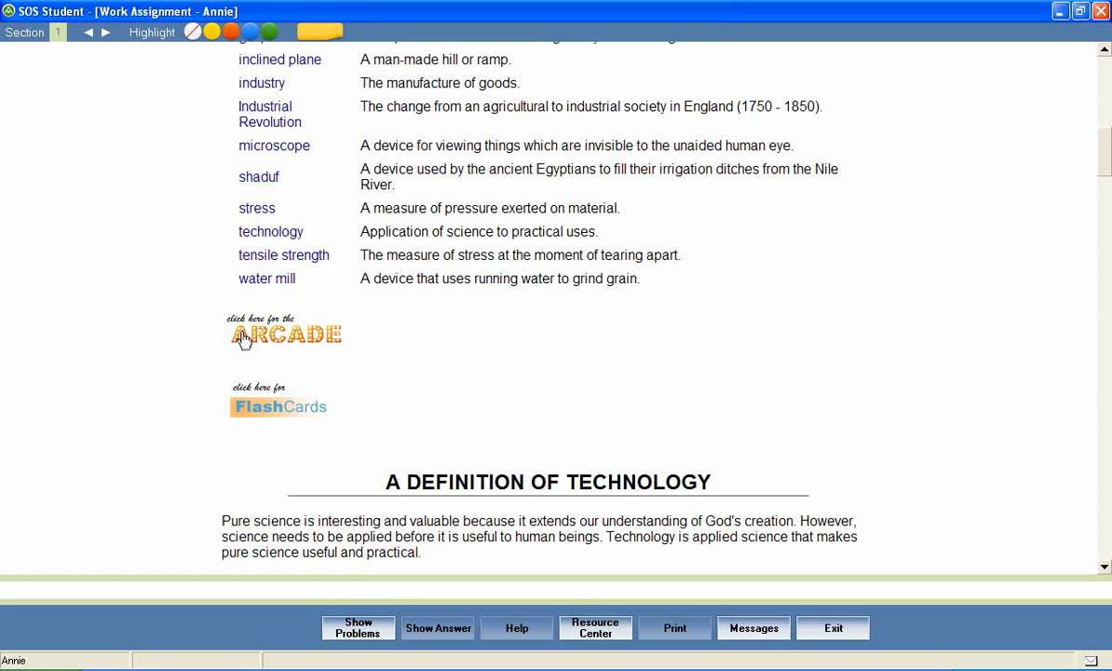
- Launch the vocabulary Arcade from the link below the vocabulary list
click(283, 333)
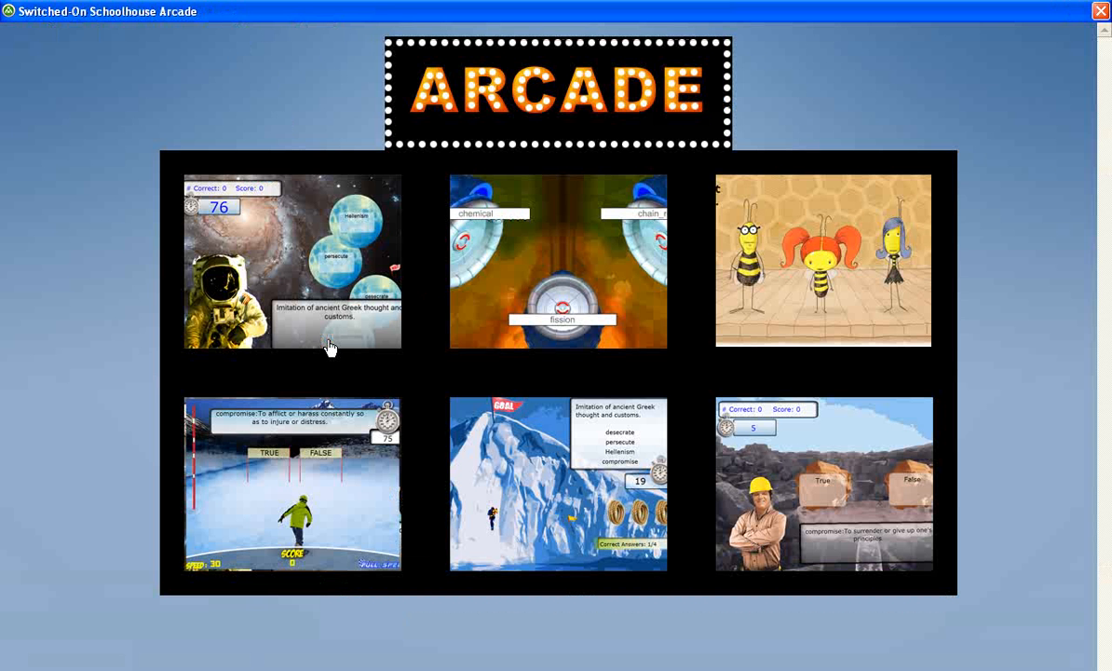
mouse_move(781, 320)
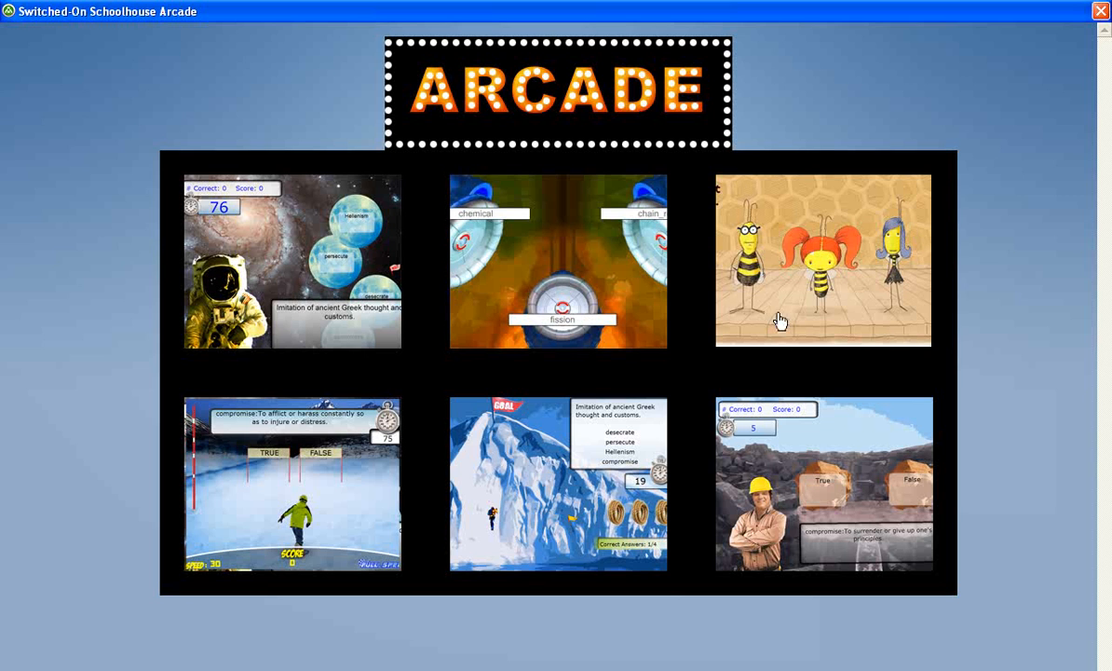
mouse_move(310, 496)
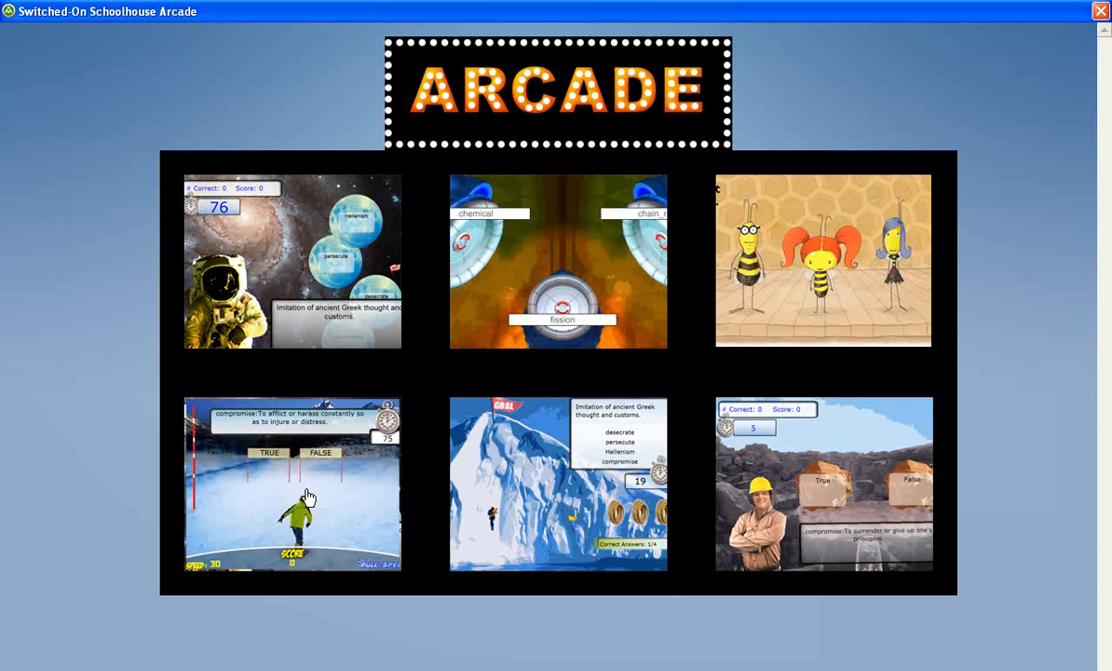
mouse_move(909, 206)
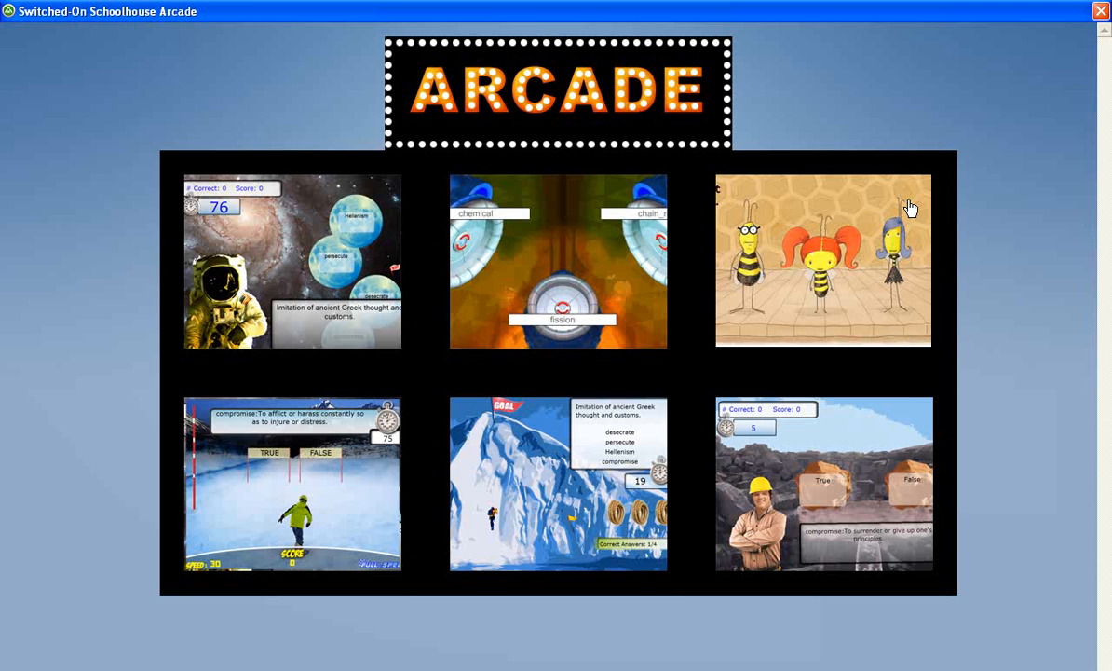
- Close the Arcade, start Flash Cards, draw the water mill card and discard it
click(1099, 11)
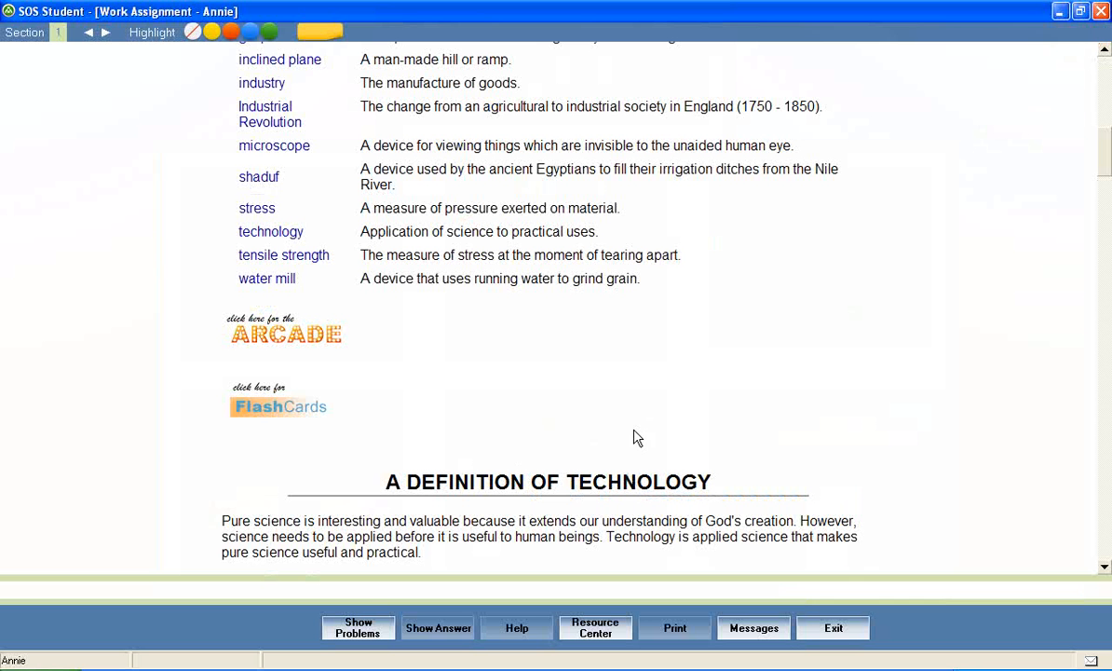
mouse_move(292, 412)
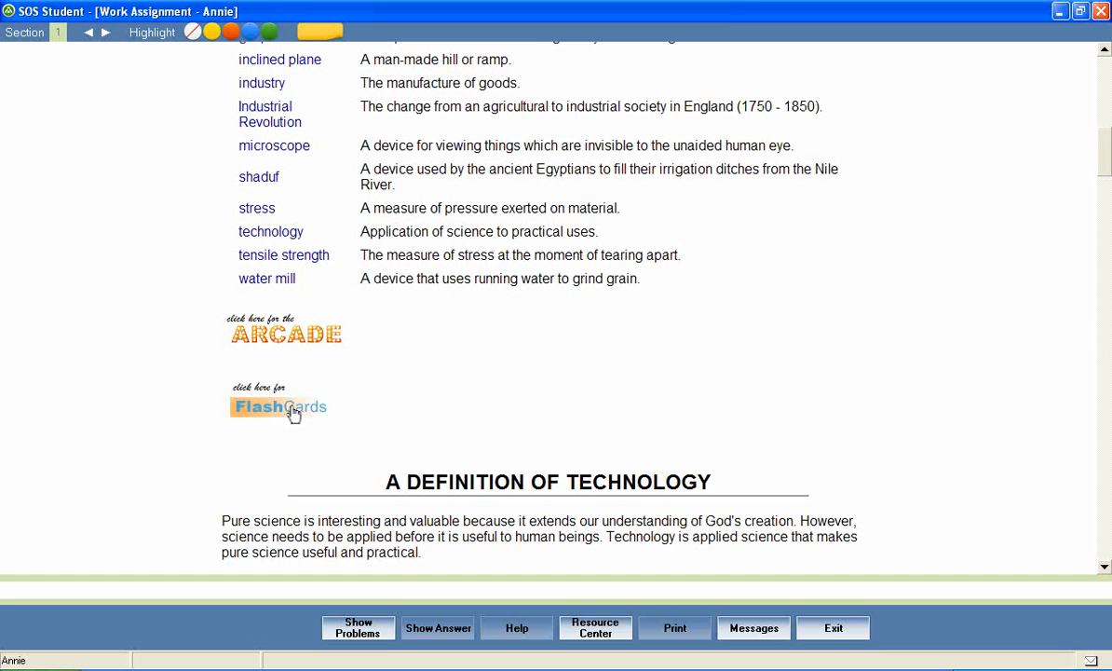
click(279, 406)
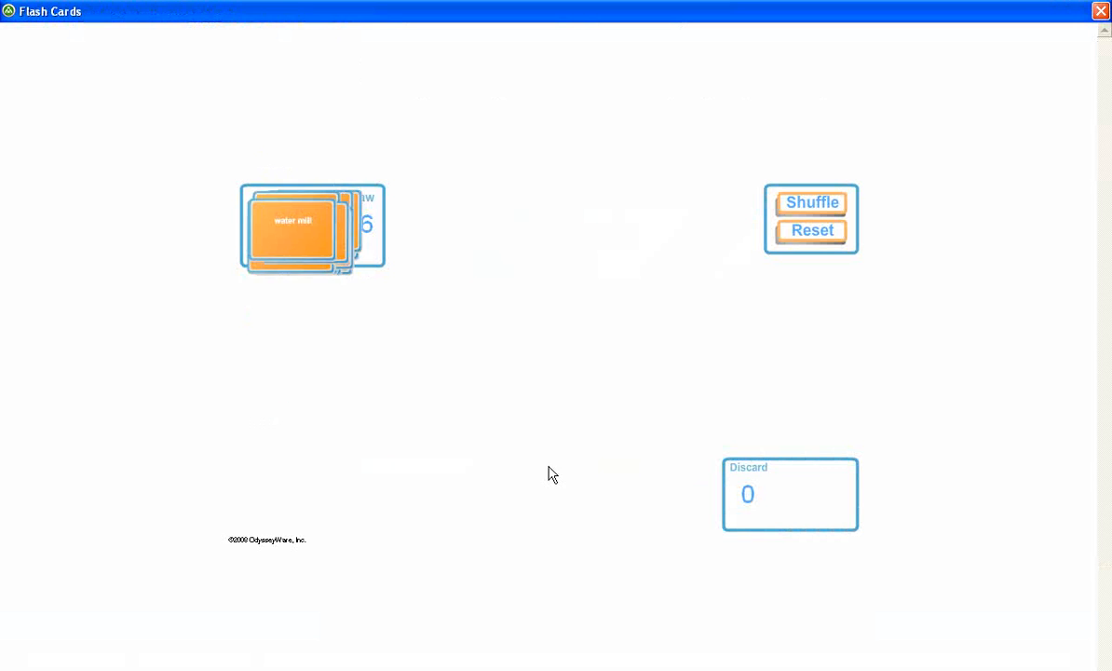
click(311, 227)
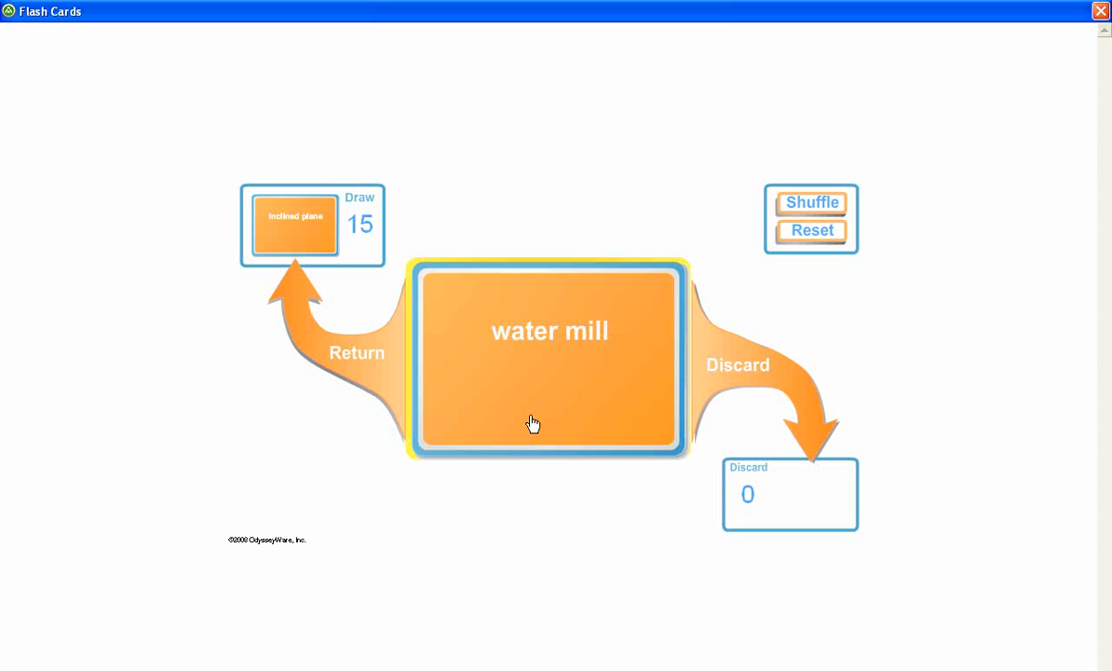
click(550, 358)
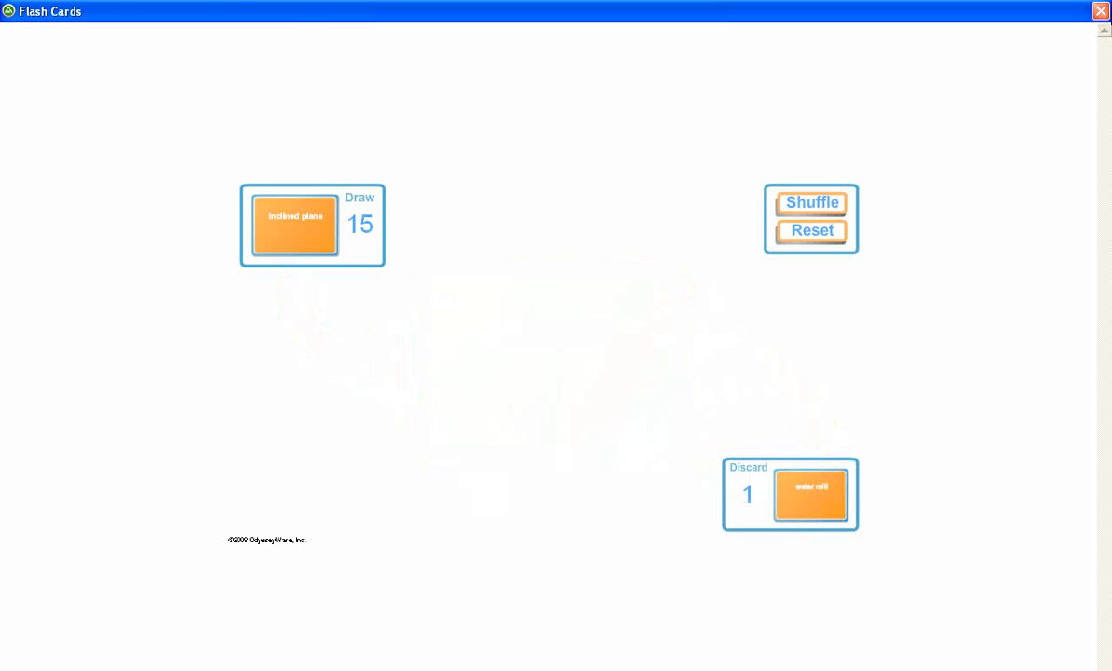
- Close Flash Cards and select the first pure-science paragraph under A Definition of Technology
click(1099, 11)
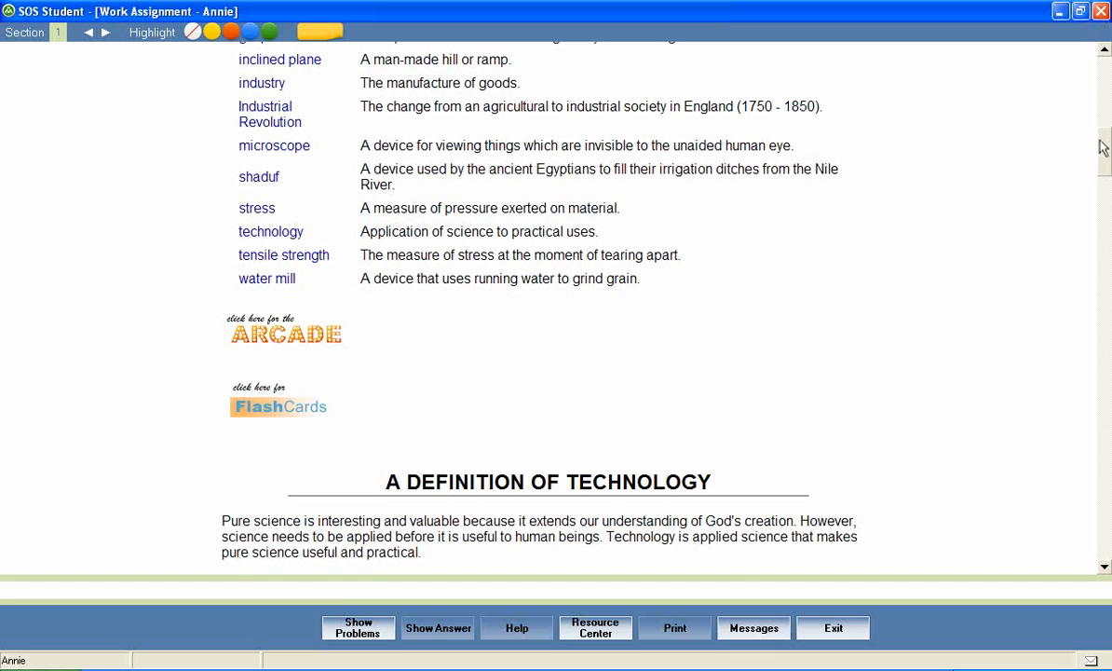
scroll(down, 3)
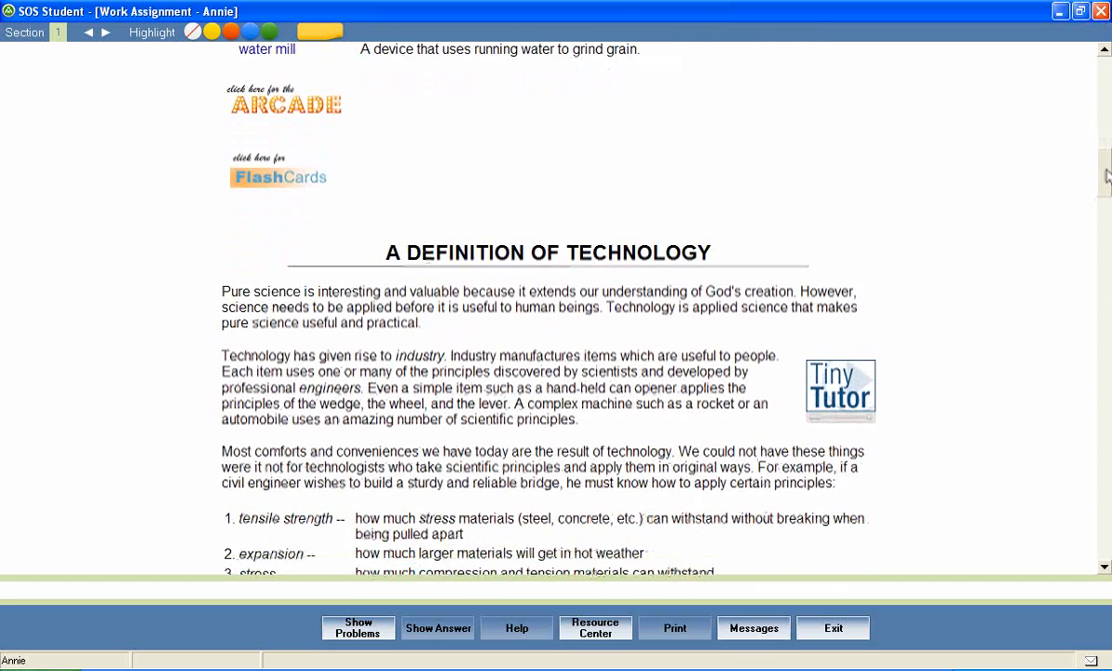
scroll(down, 3)
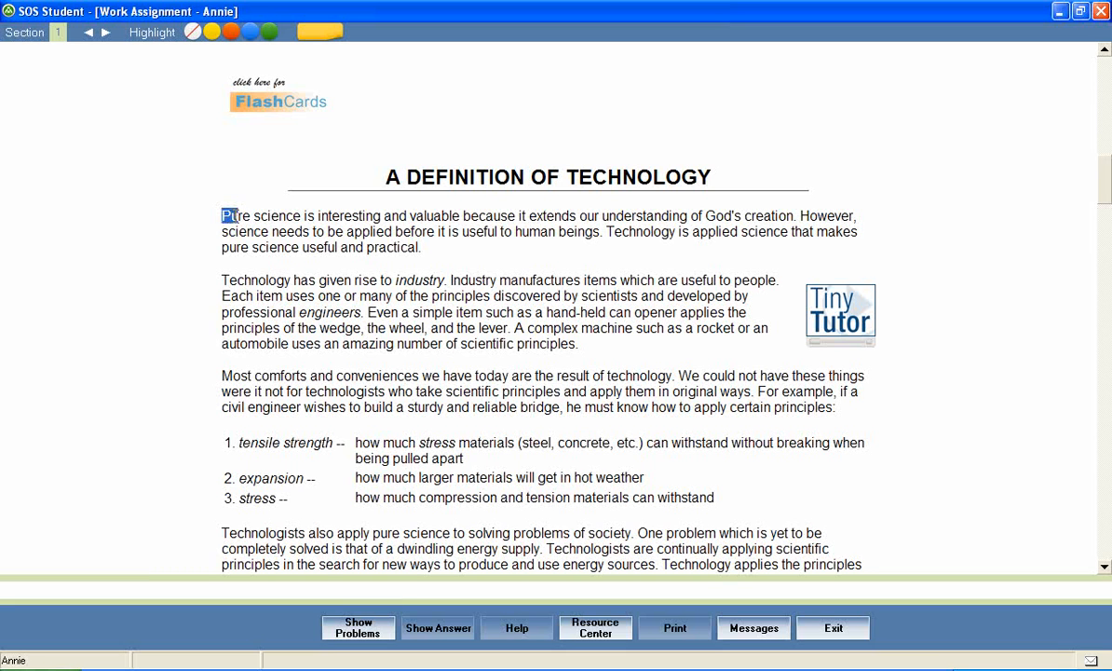
drag(222, 216, 421, 246)
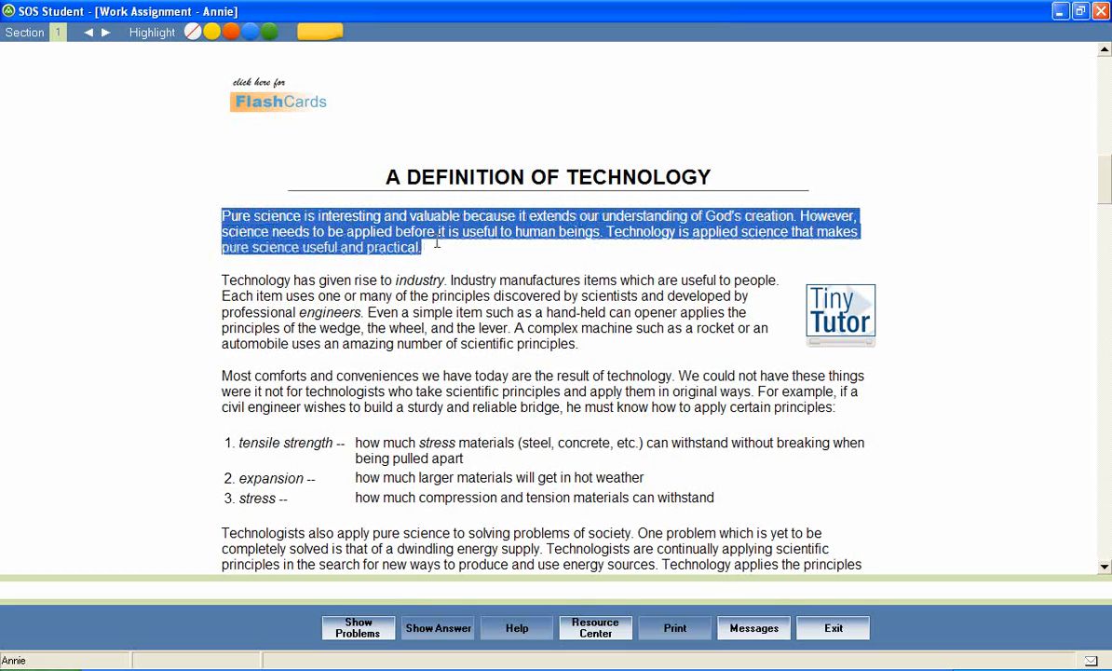
right_click(428, 241)
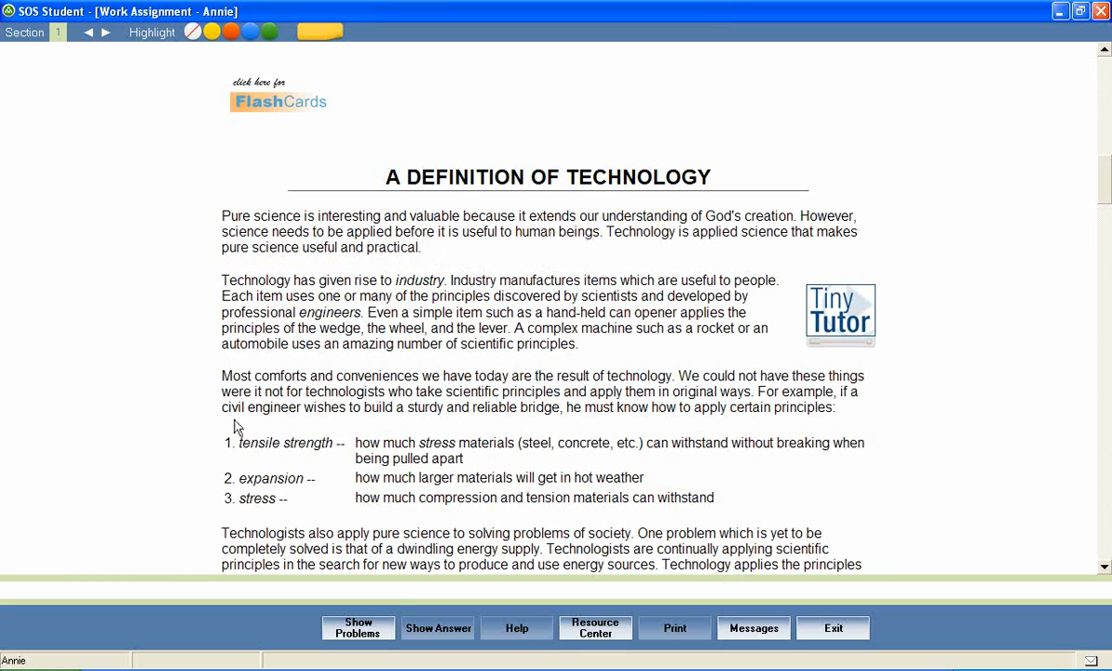
- Mark the Most comforts paragraph yellow and the tensile strength definition green
drag(221, 377, 264, 391)
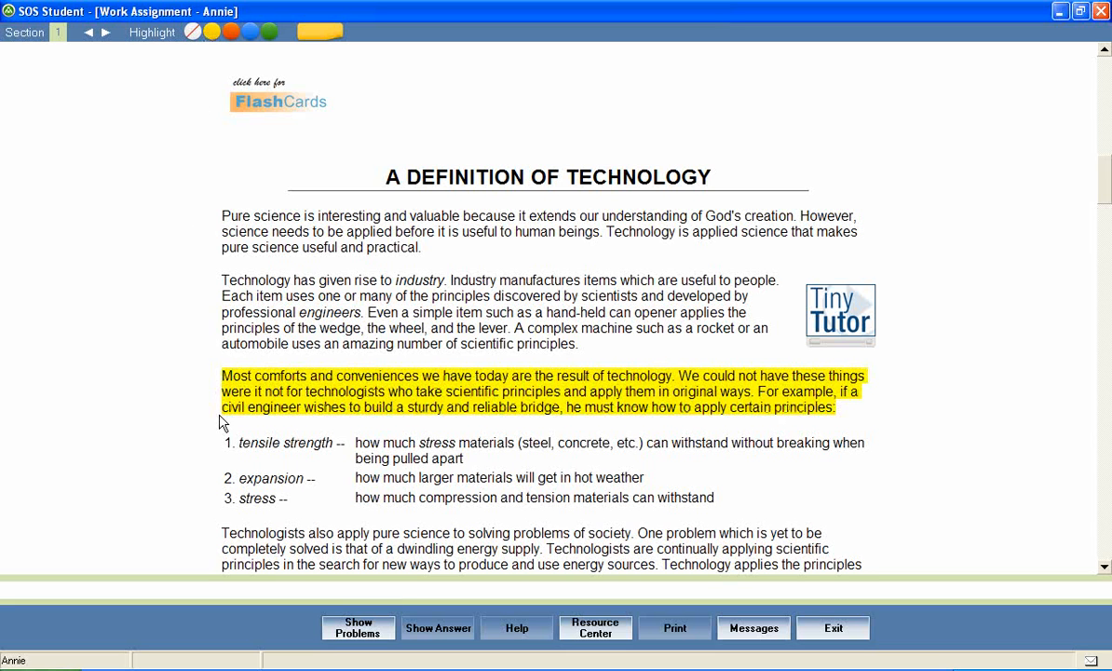
drag(223, 444, 466, 458)
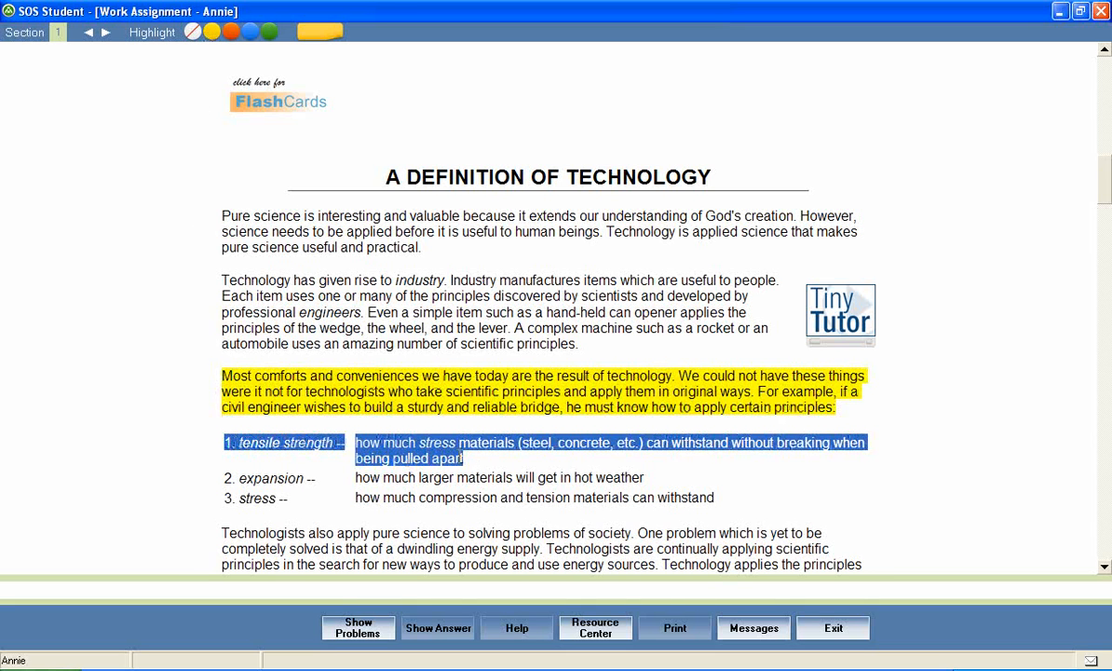
mouse_move(307, 84)
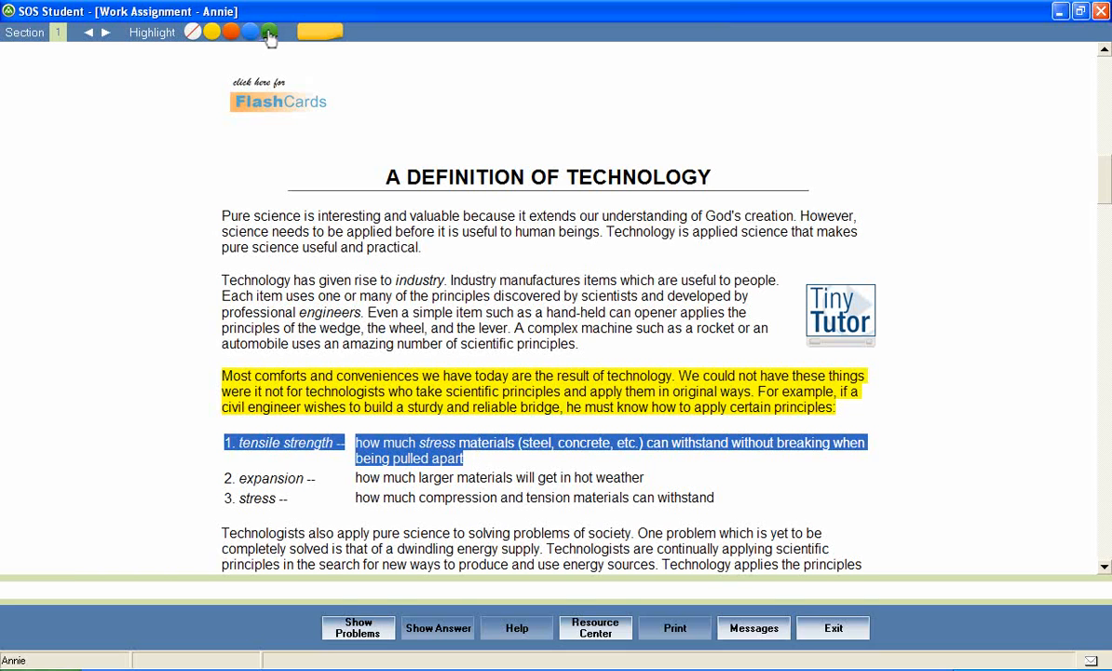
click(268, 32)
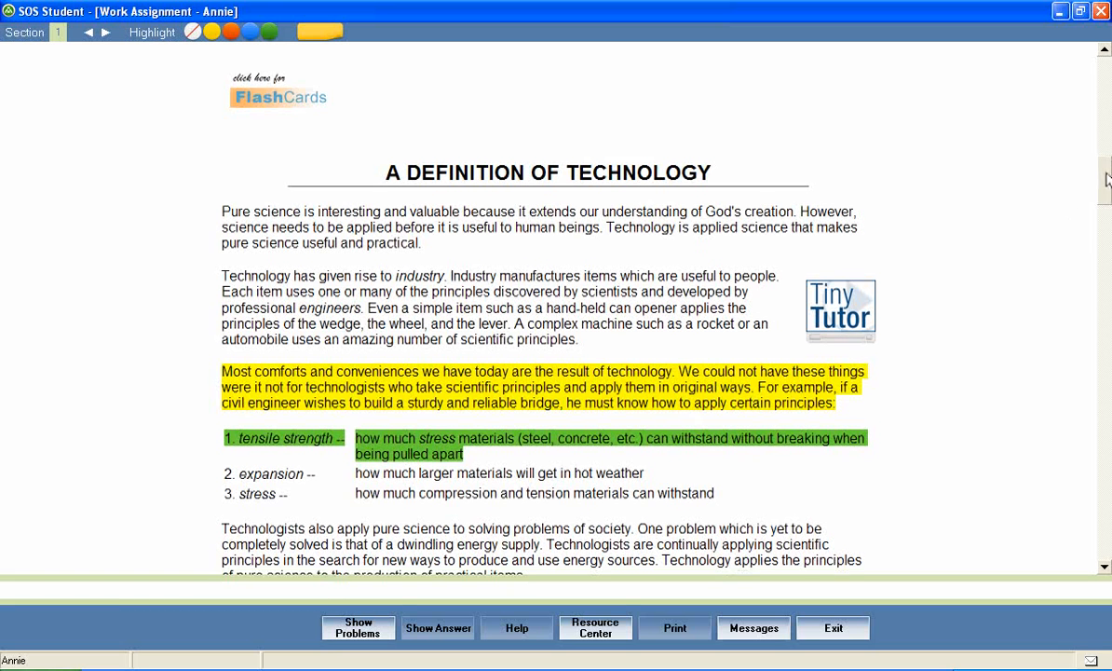
- Scroll down the technology passage and start its Tiny Tutor video clip
scroll(down, 3)
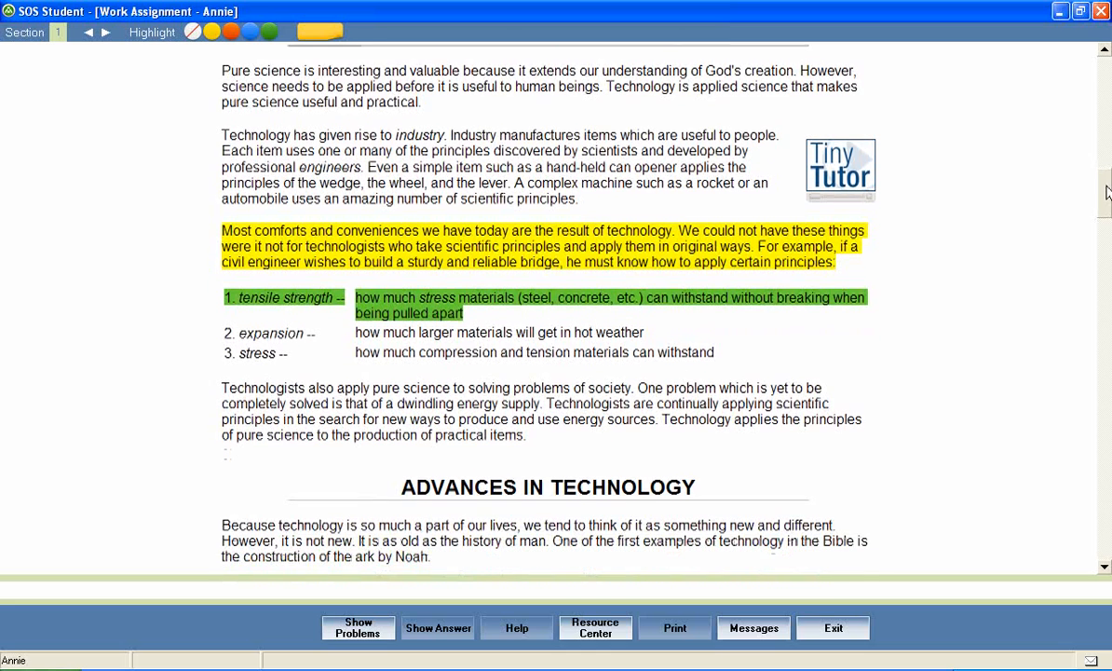
scroll(down, 3)
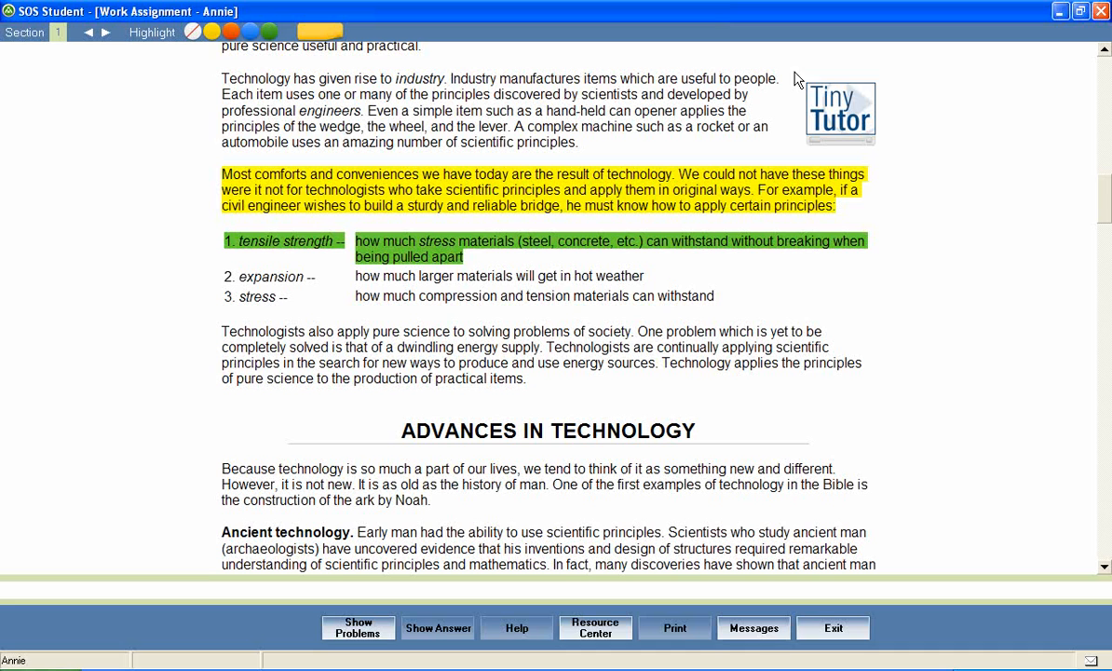
mouse_move(816, 151)
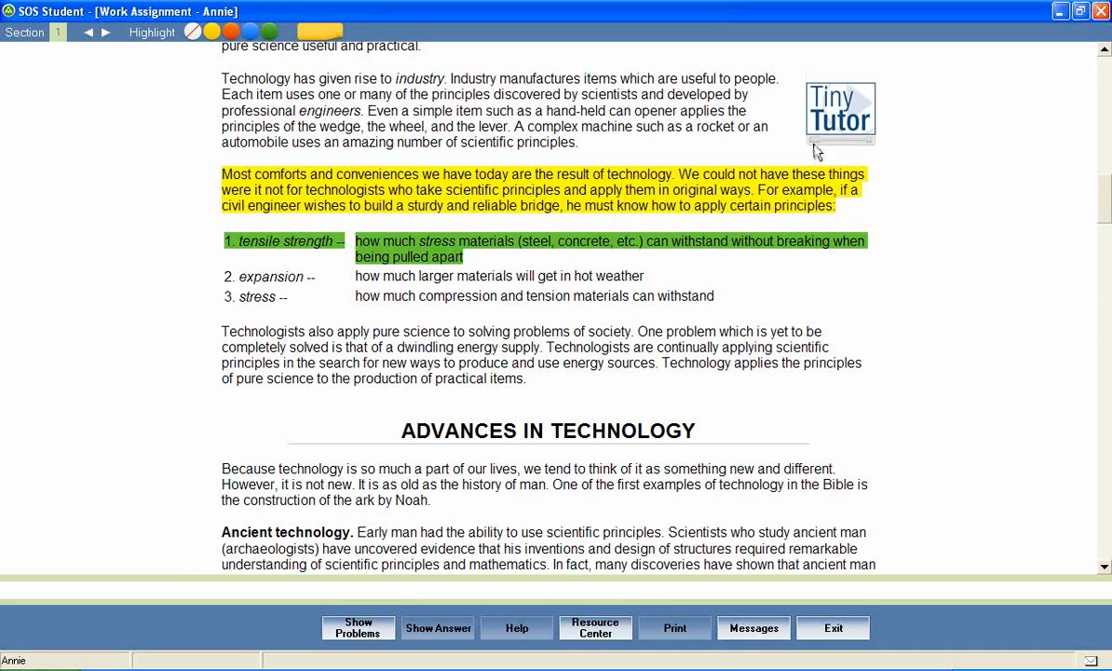
mouse_move(837, 142)
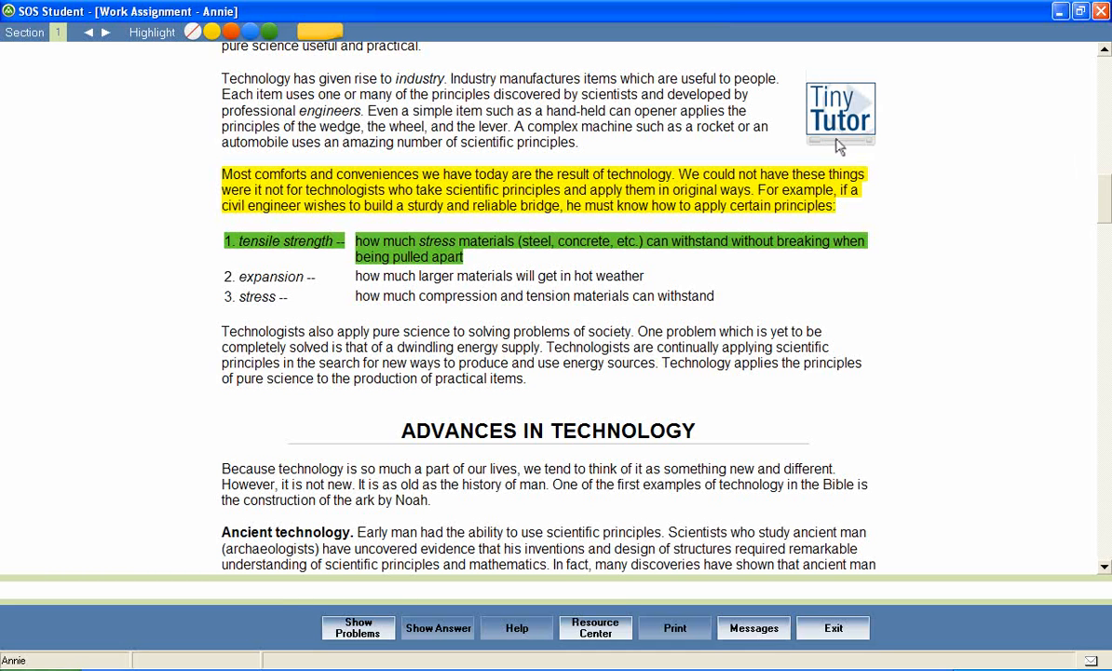
mouse_move(818, 149)
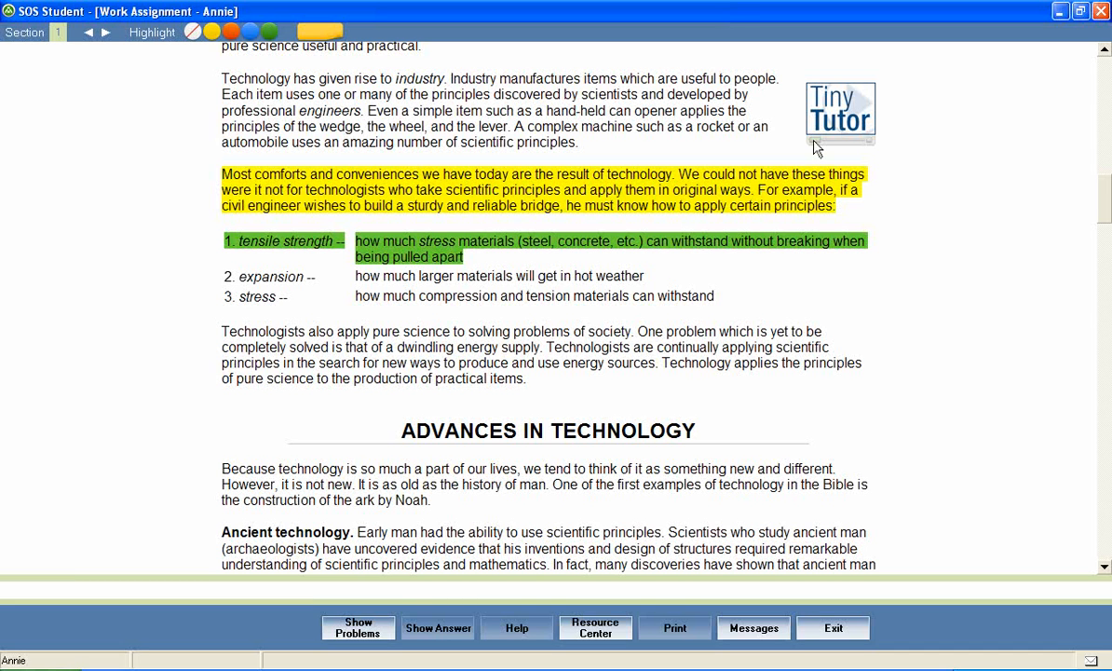
click(839, 112)
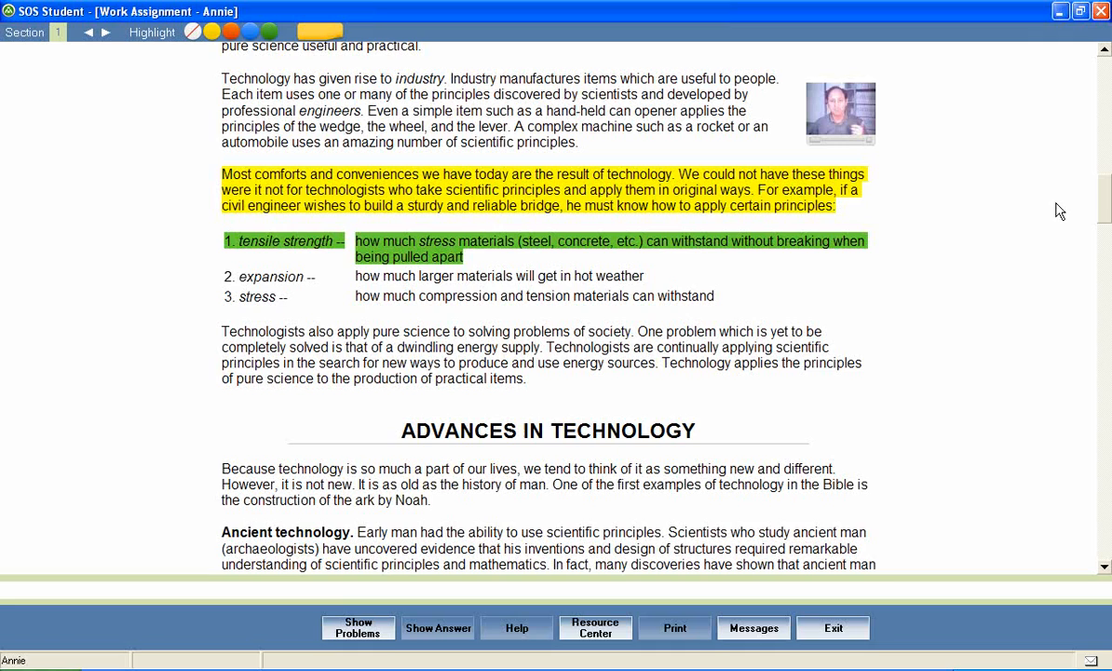
- Scroll past the Shaduf, Inclined Plane and Water Mill images to the Gutenberg's press video
scroll(down, 3)
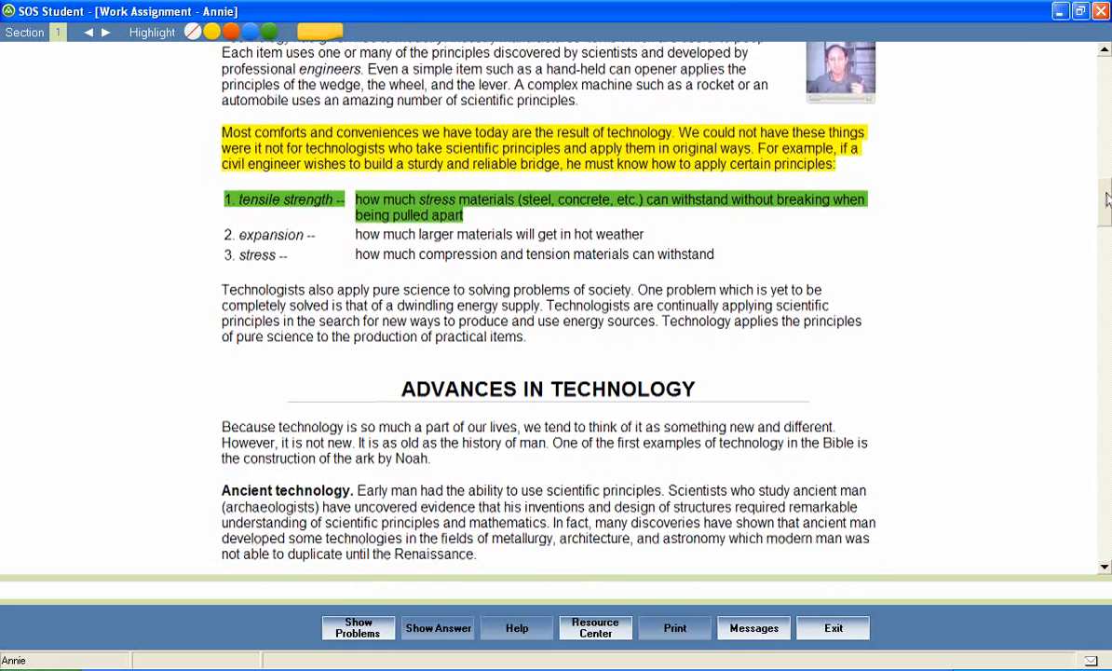
scroll(down, 3)
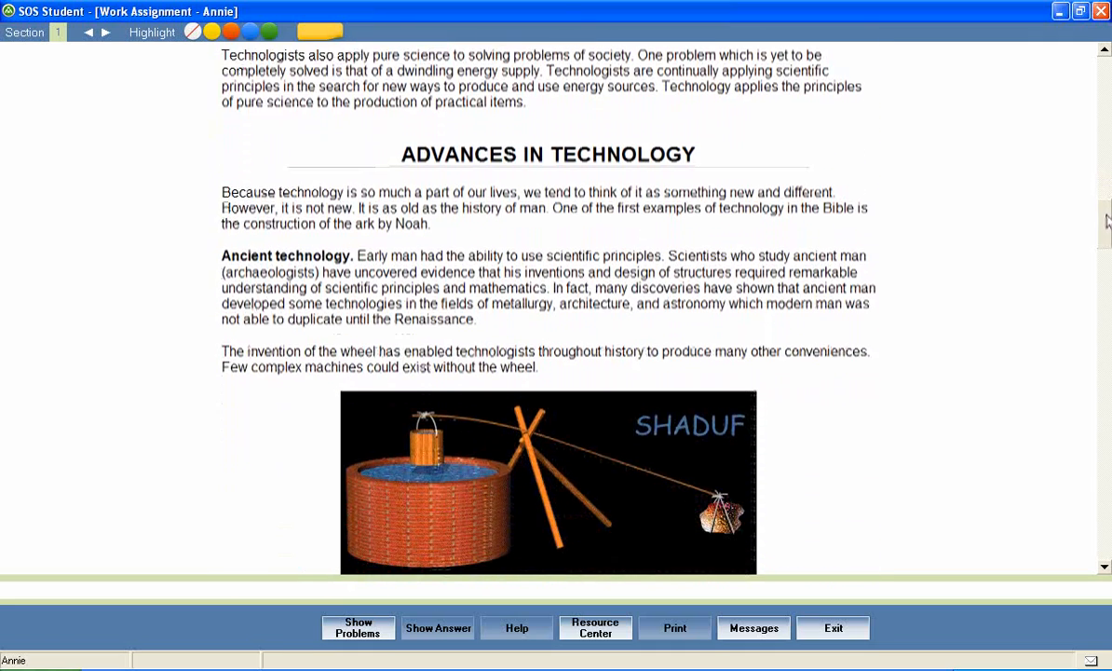
scroll(down, 3)
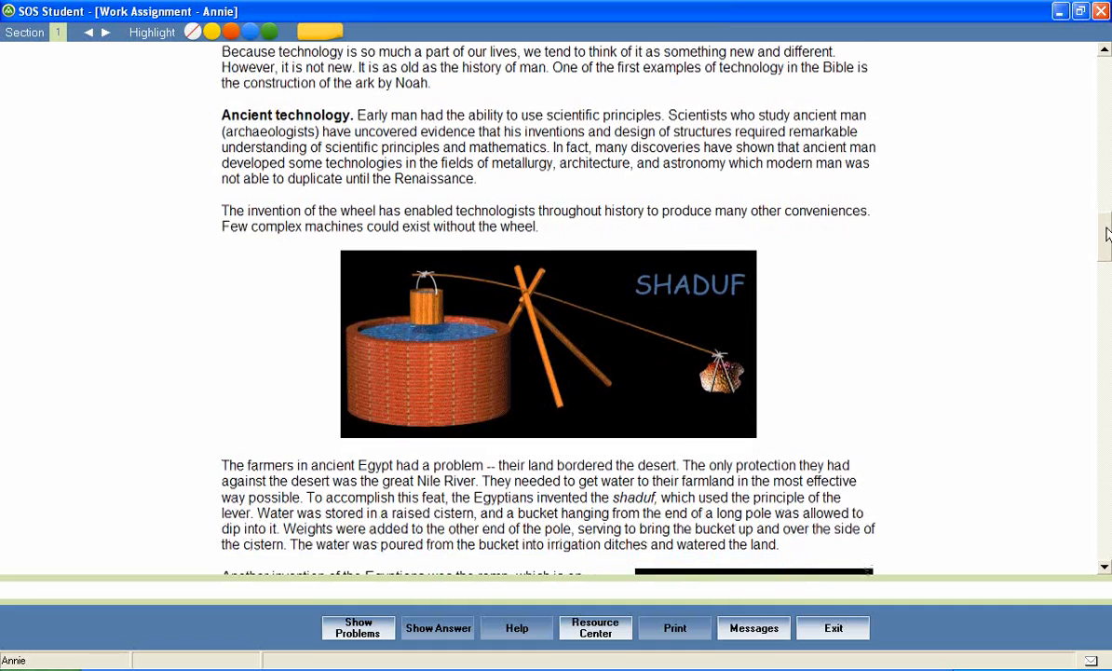
scroll(down, 3)
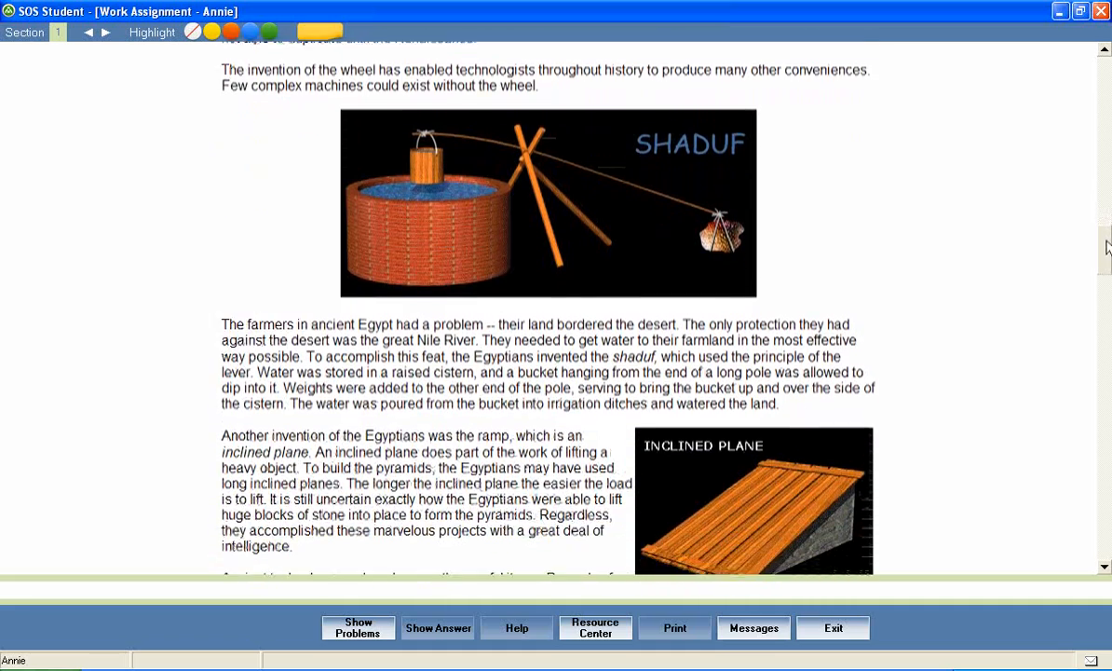
scroll(down, 3)
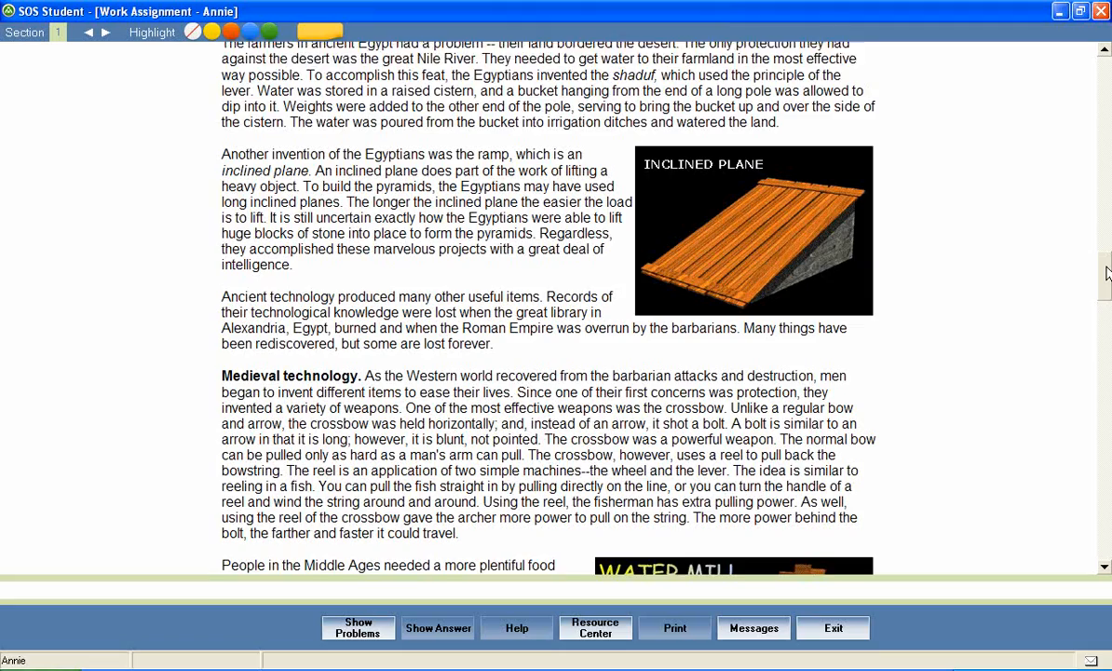
scroll(down, 3)
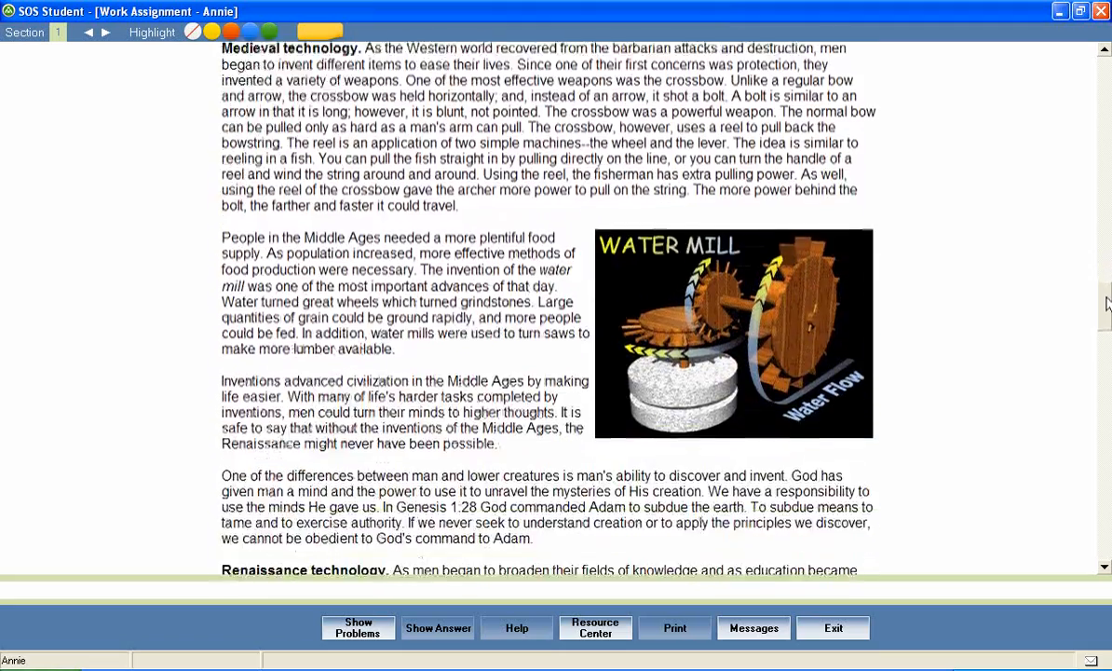
scroll(down, 3)
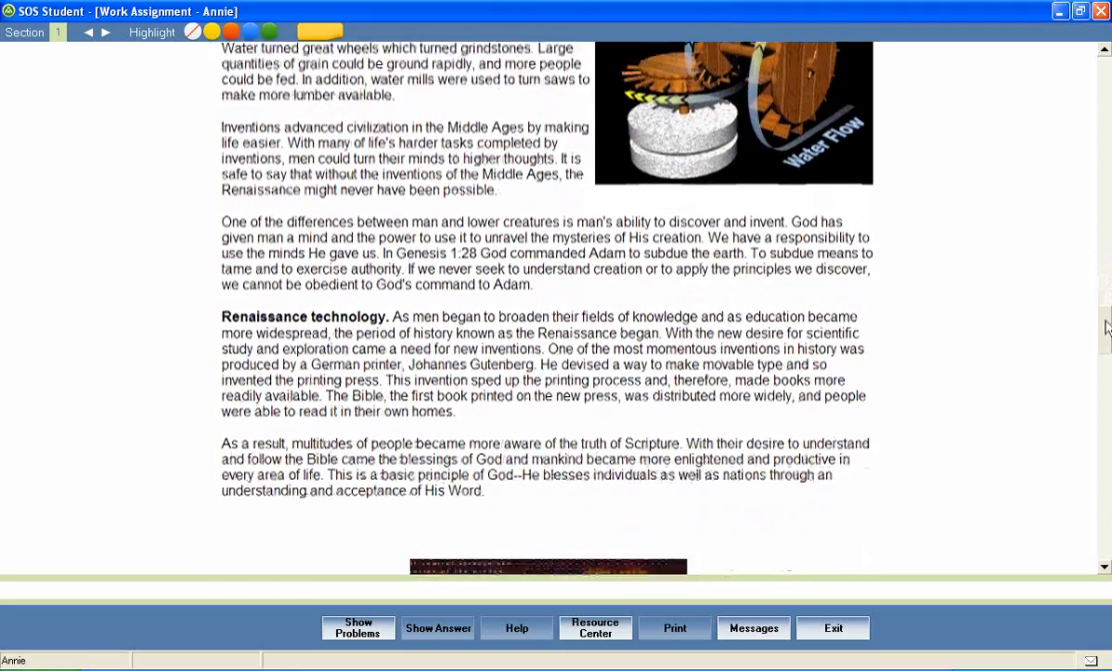
scroll(down, 3)
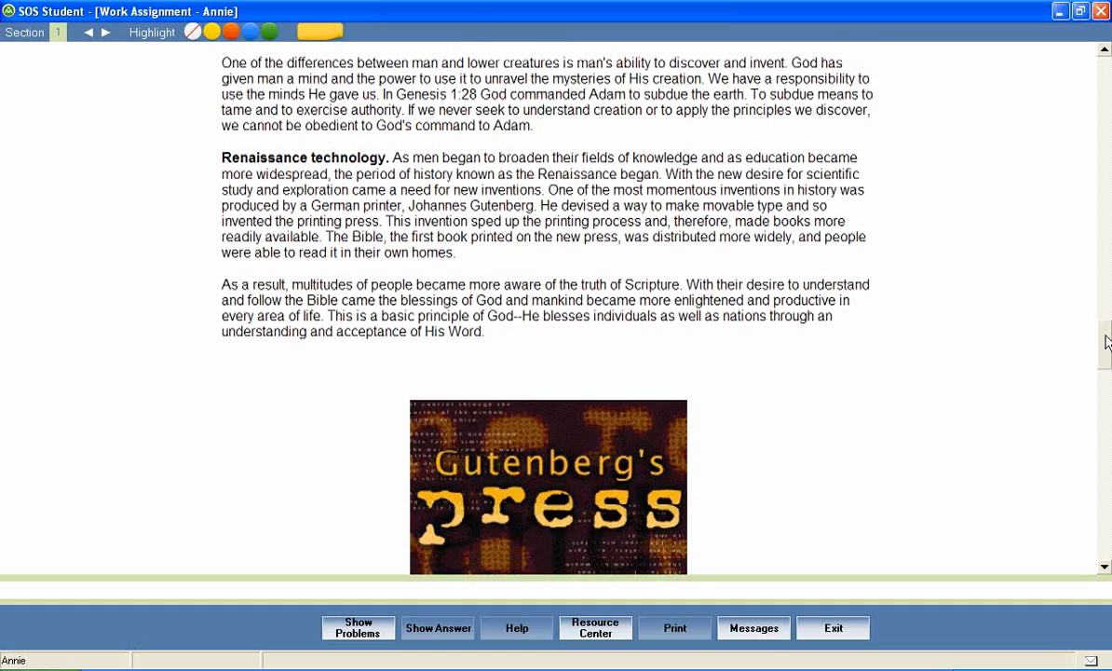
scroll(down, 3)
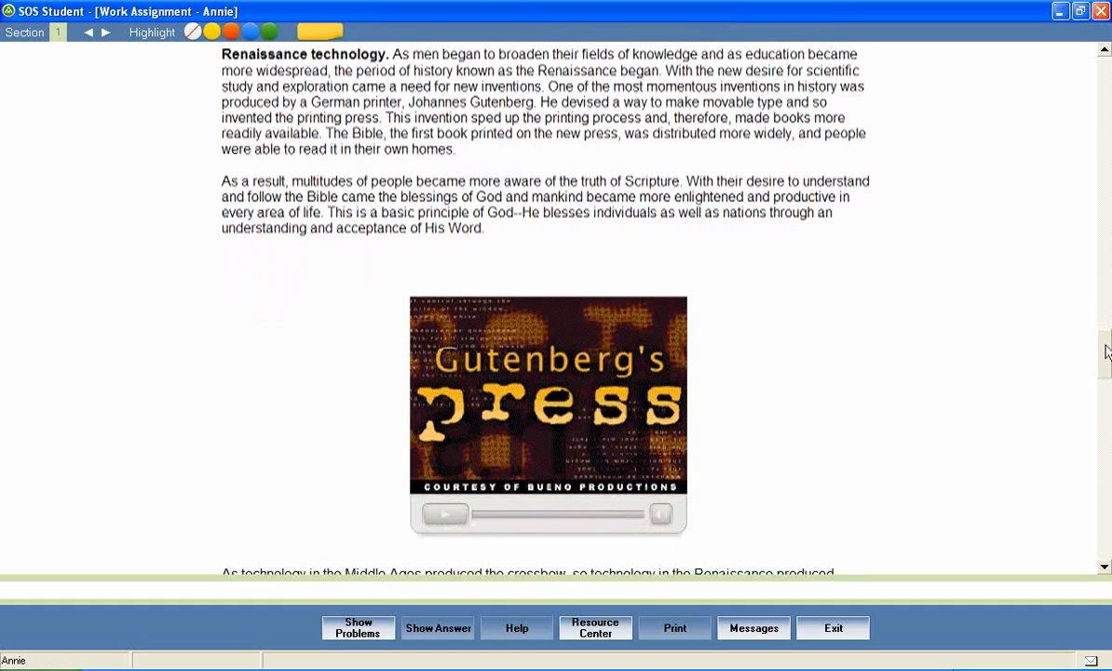
scroll(down, 3)
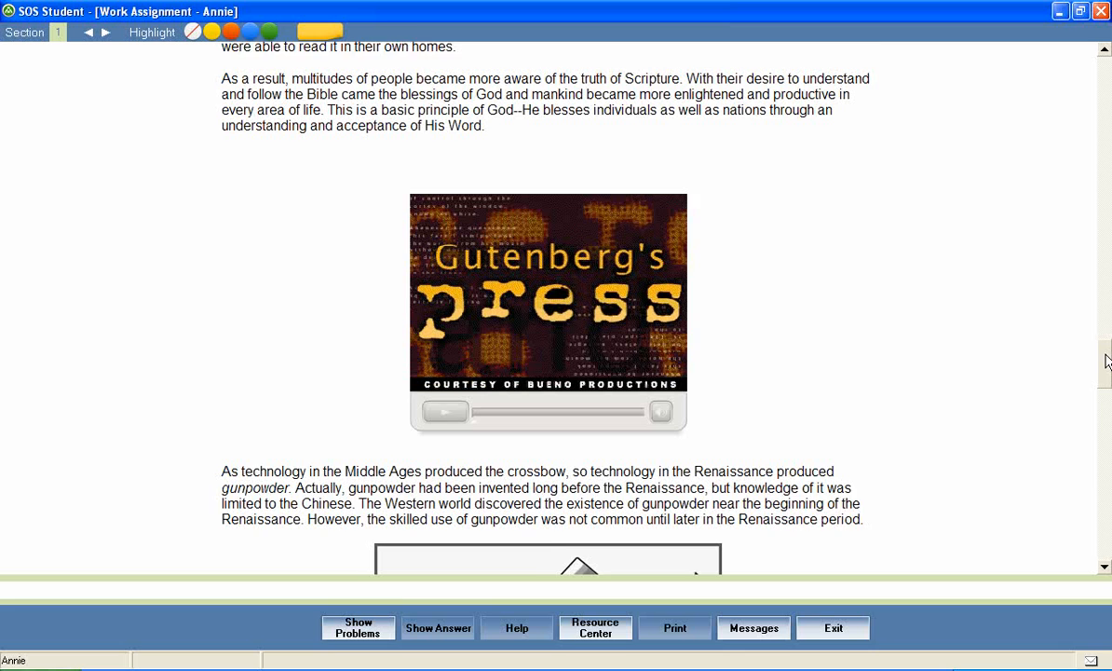
scroll(down, 3)
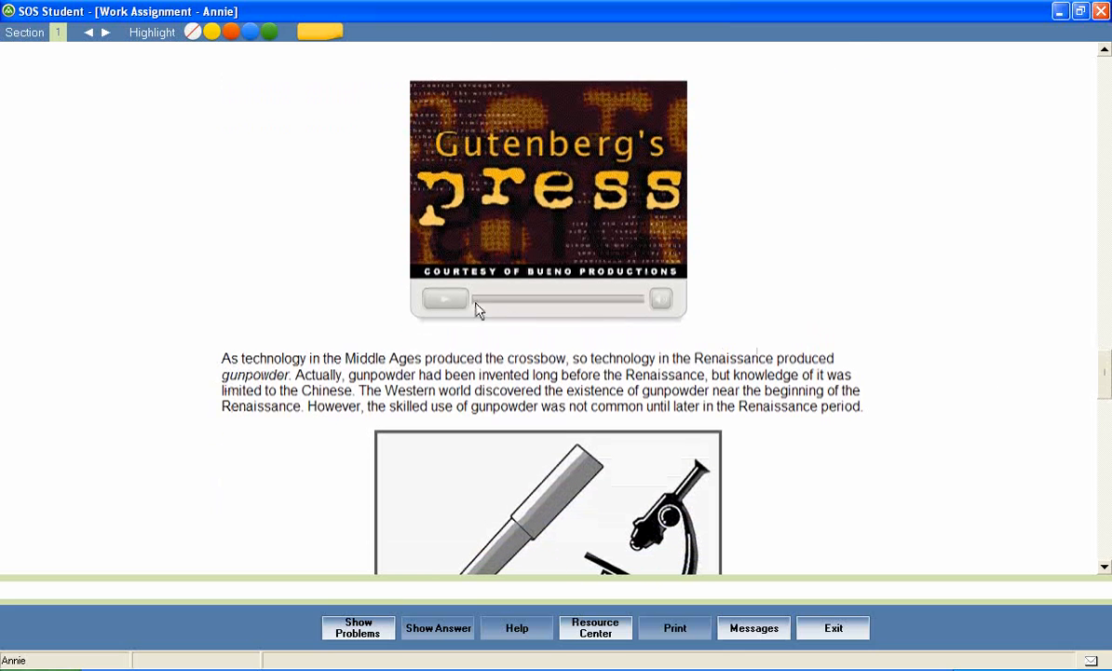
- Play the Gutenberg's press video clip
click(445, 298)
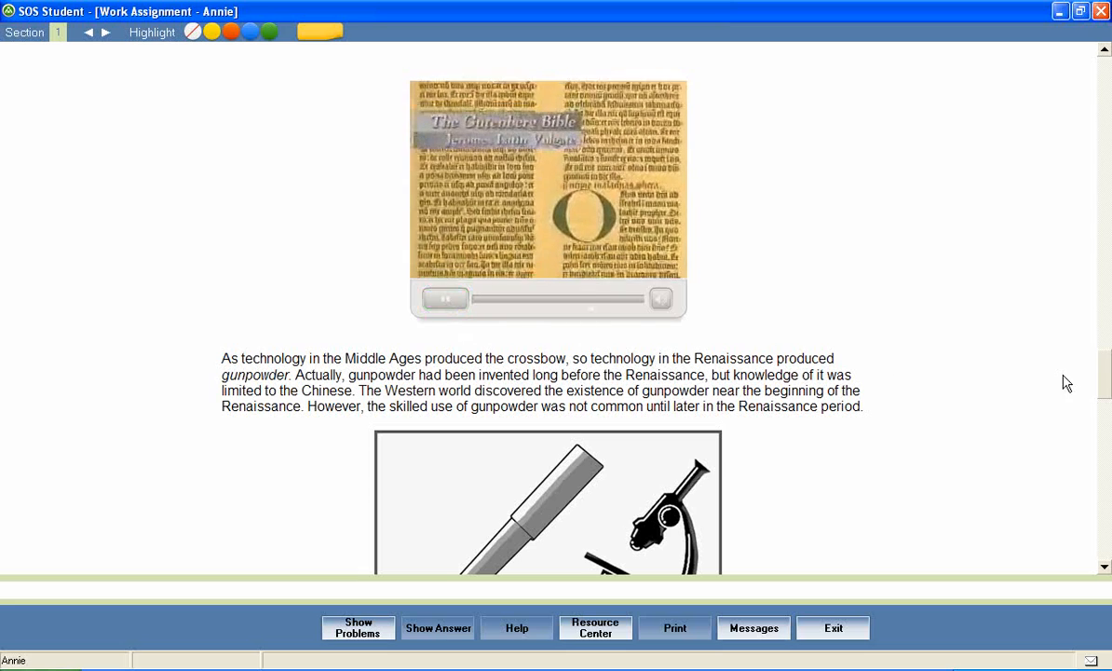
- Scroll past the Telescope and Microscope image to the steam power and cotton gin reading
scroll(down, 3)
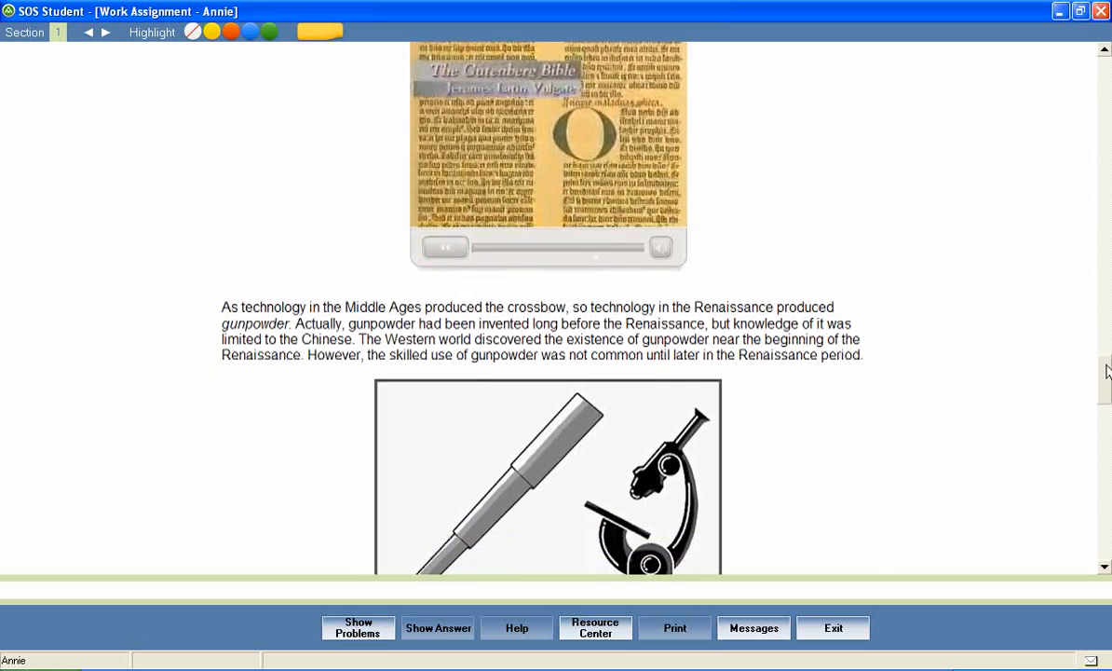
scroll(down, 3)
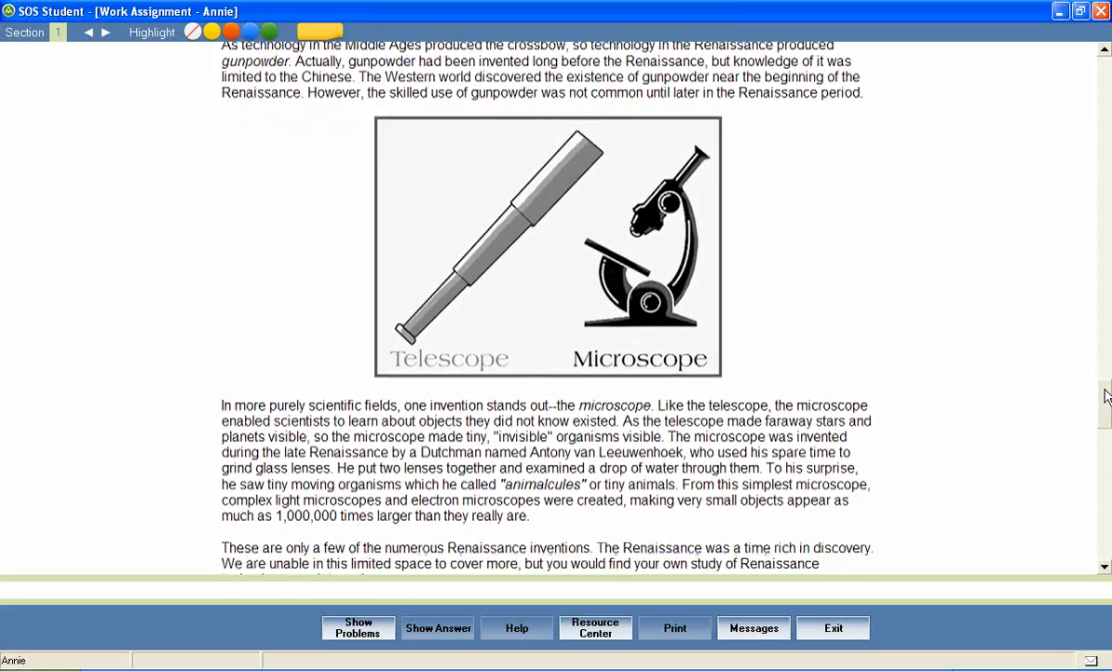
scroll(down, 3)
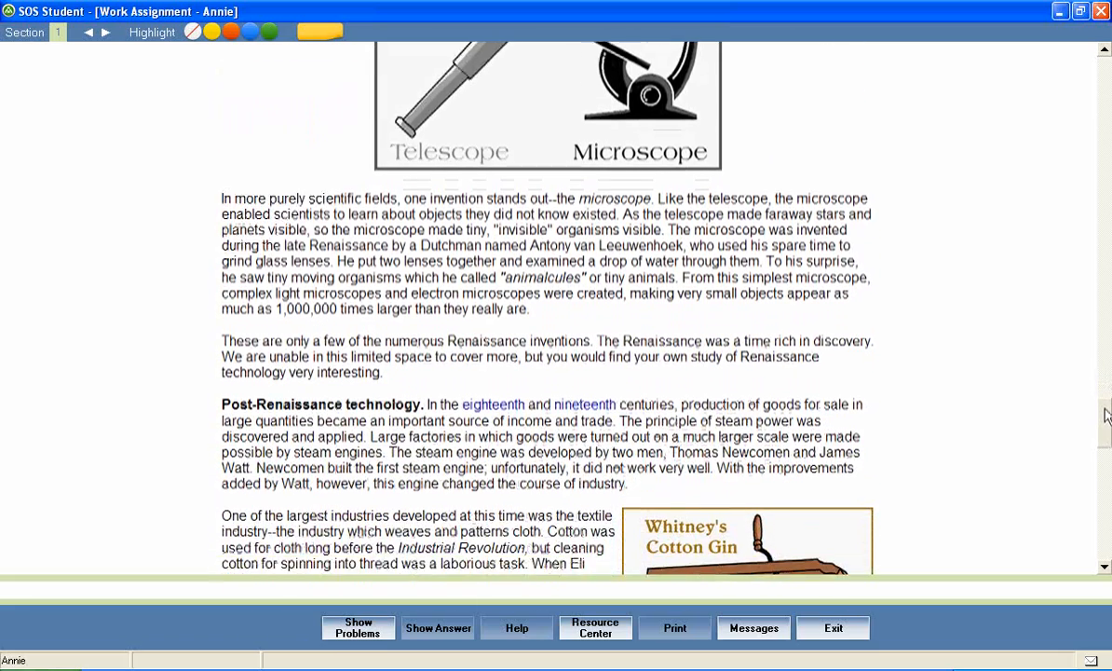
scroll(down, 3)
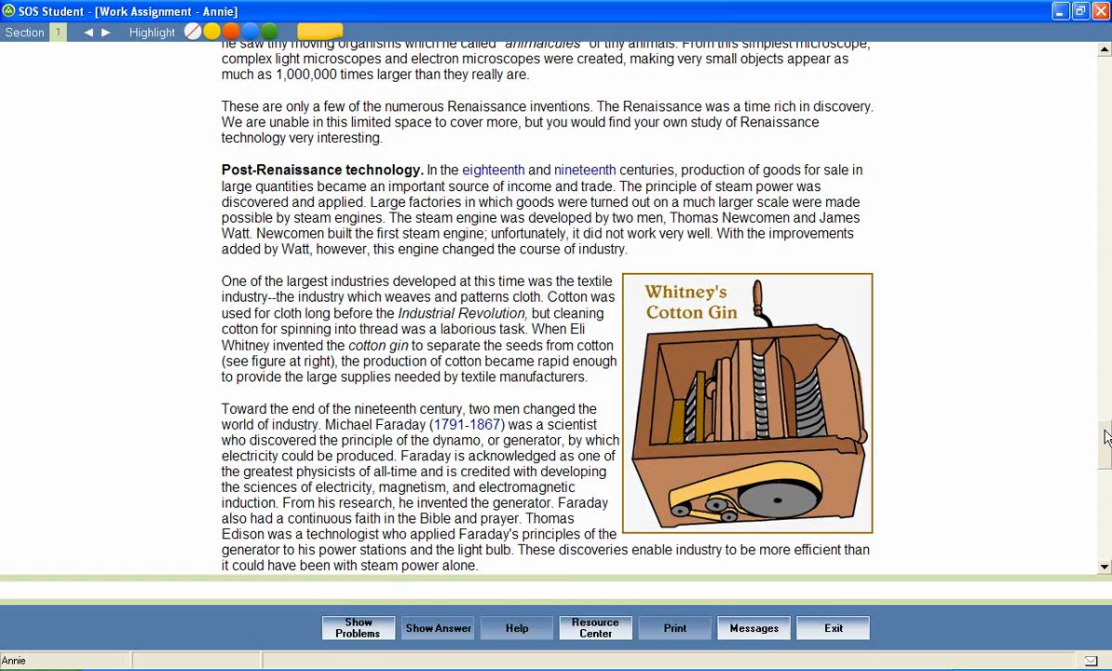
scroll(down, 3)
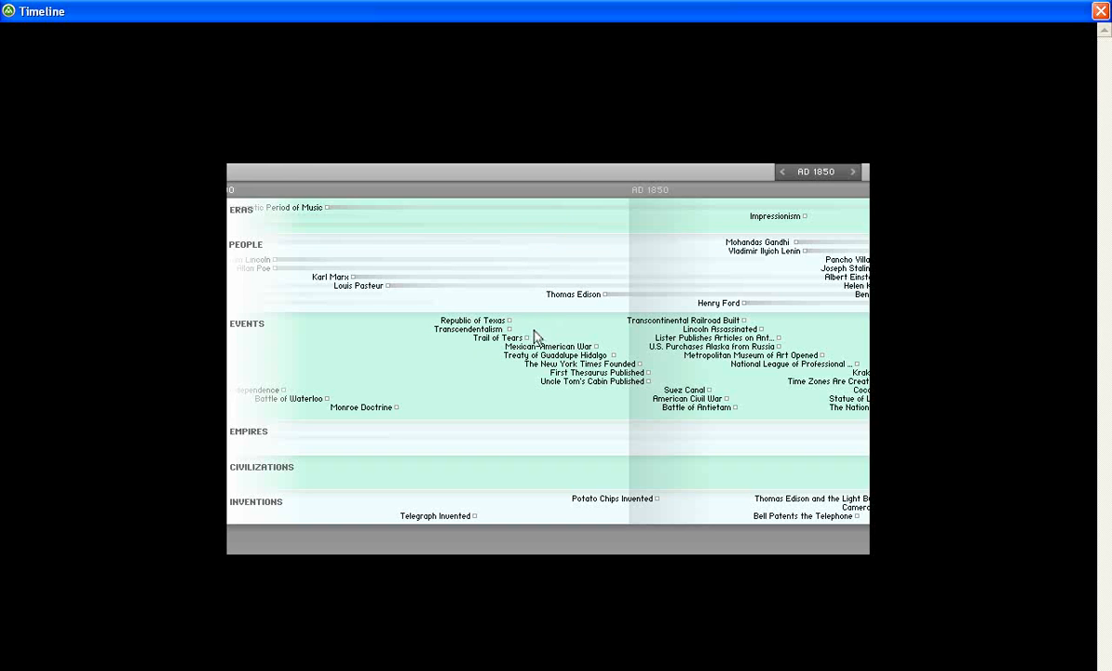
mouse_move(529, 477)
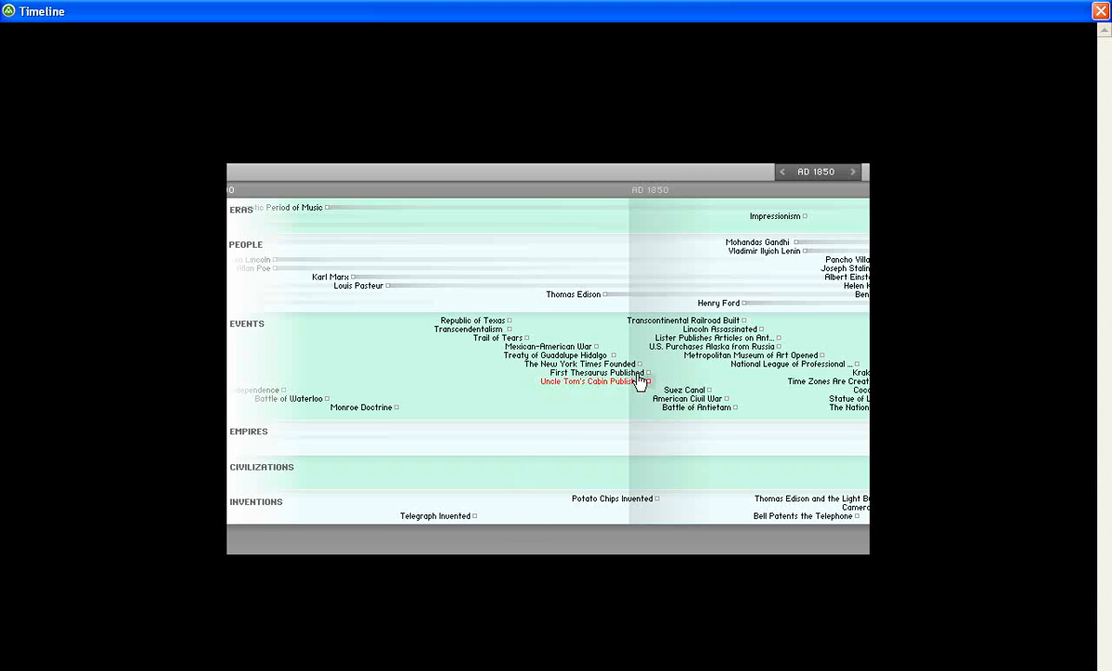
- View the Impressionism timeline entry, then close the timeline back to the lesson
click(775, 216)
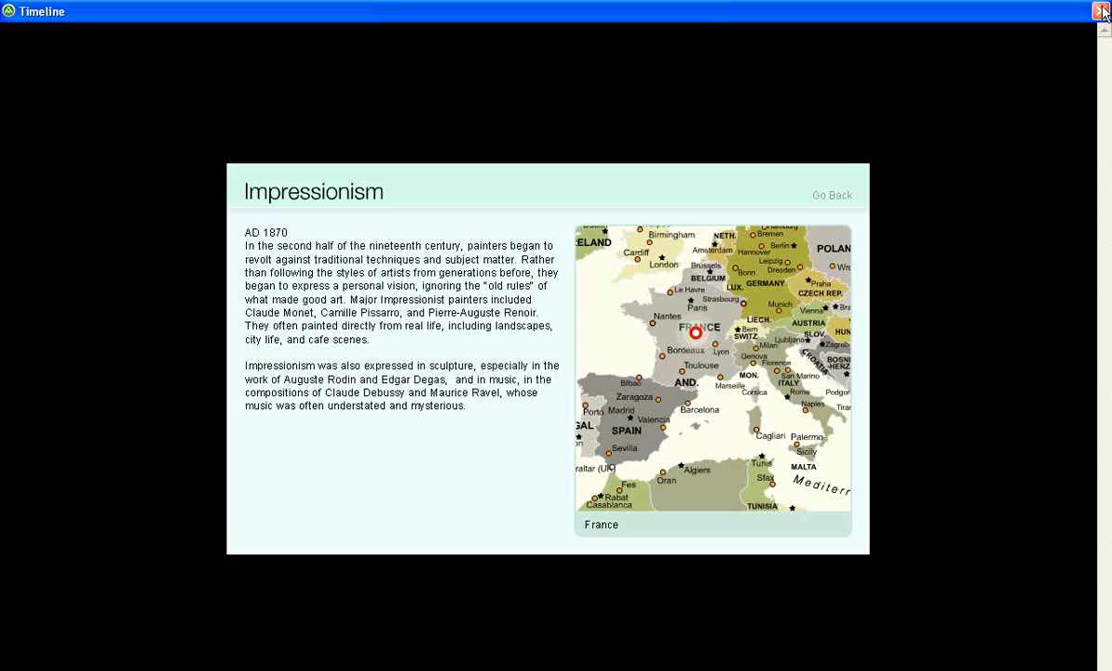
mouse_move(1103, 12)
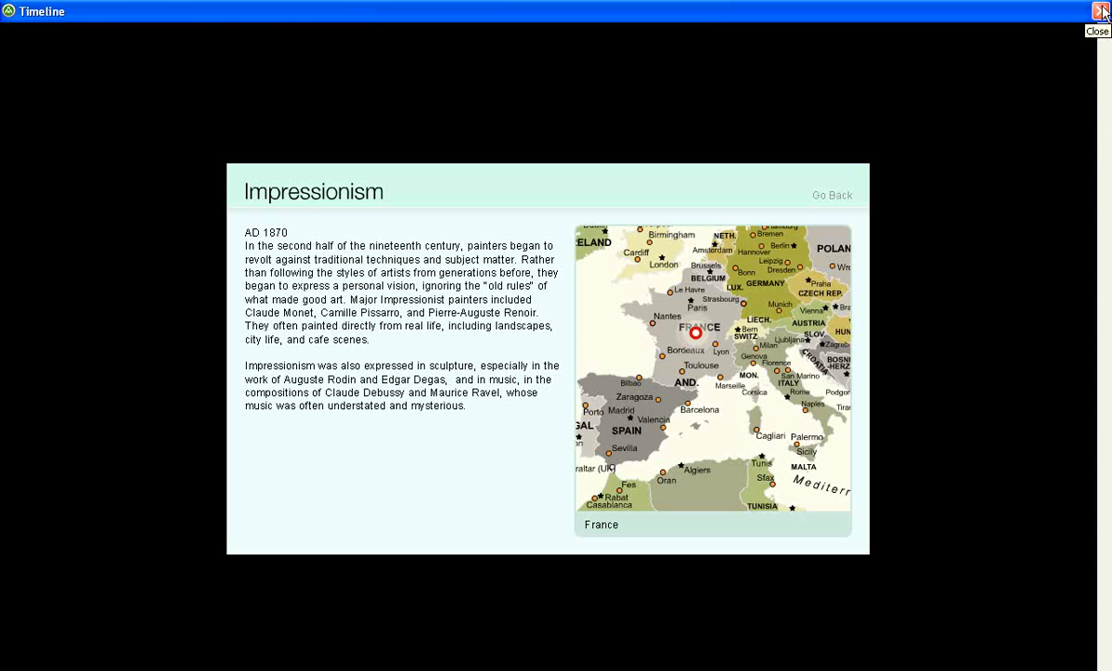
click(1103, 11)
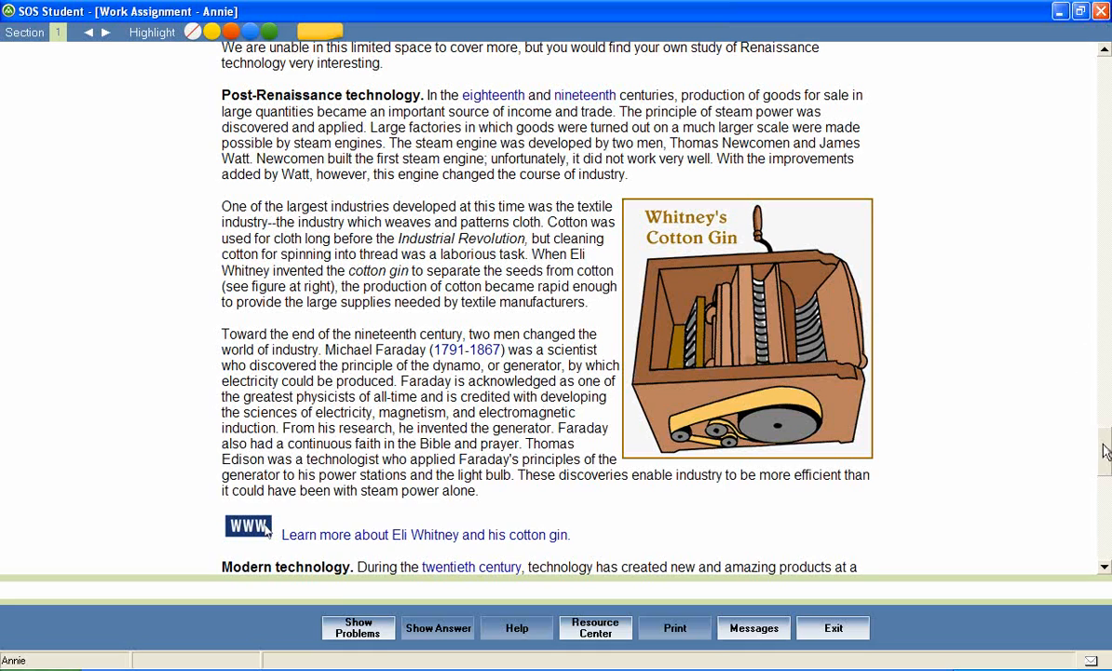
- Read down through Modern technology to the ventilator passage and continue to the review questions
scroll(down, 3)
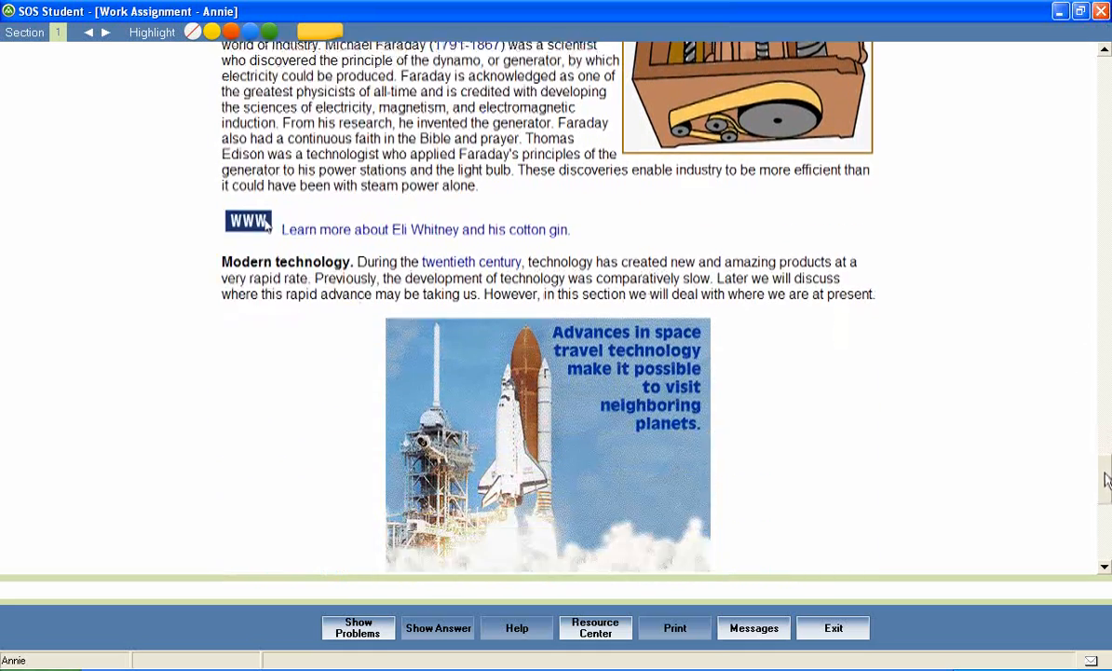
scroll(down, 3)
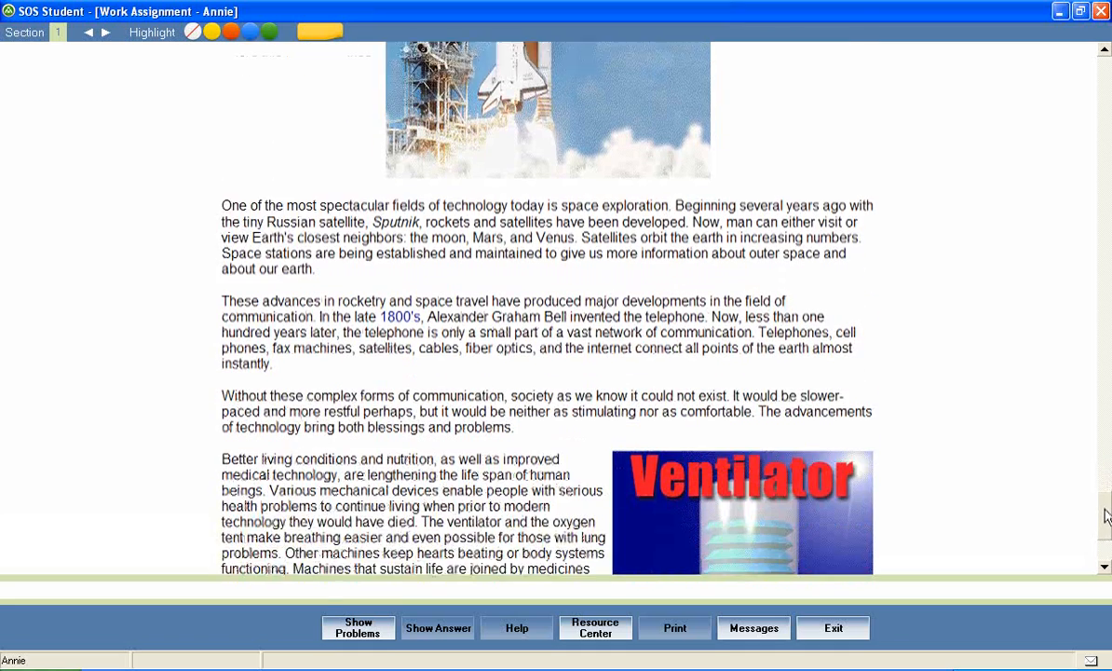
scroll(down, 3)
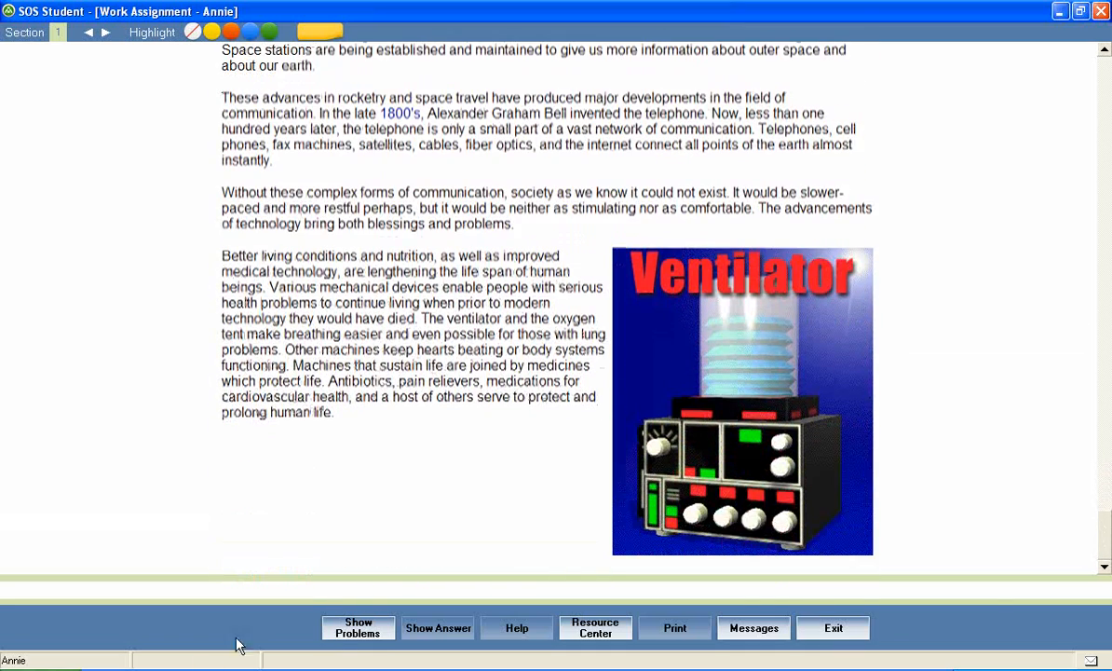
click(357, 626)
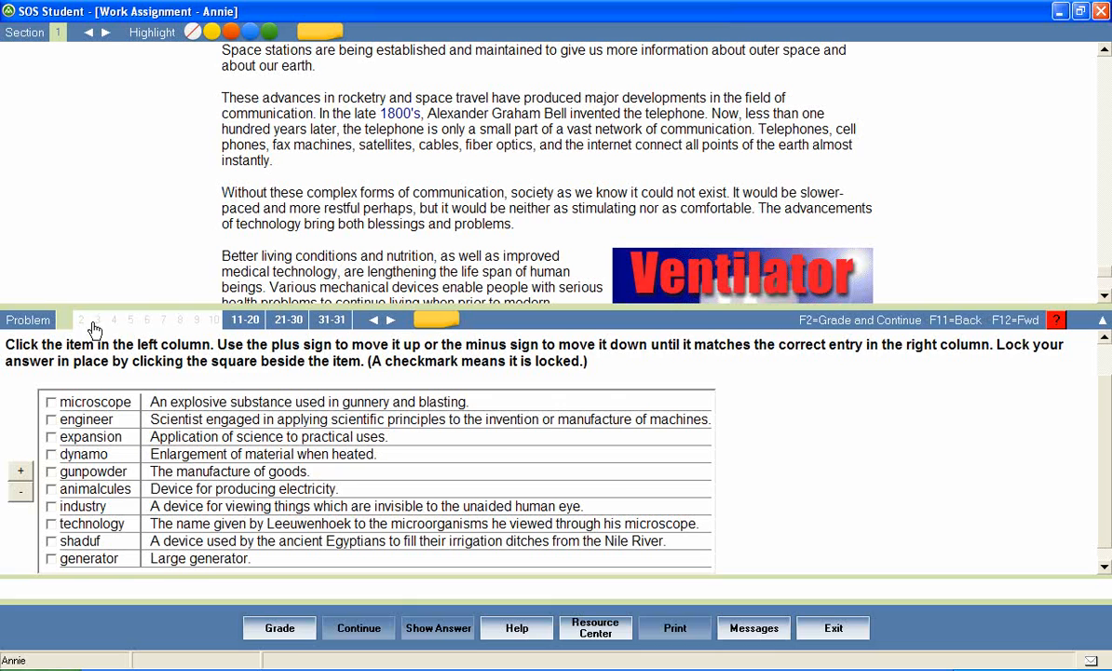
- Fill the technology sentence with 'applied' and 'pure', grade it 100% correct and continue
click(82, 321)
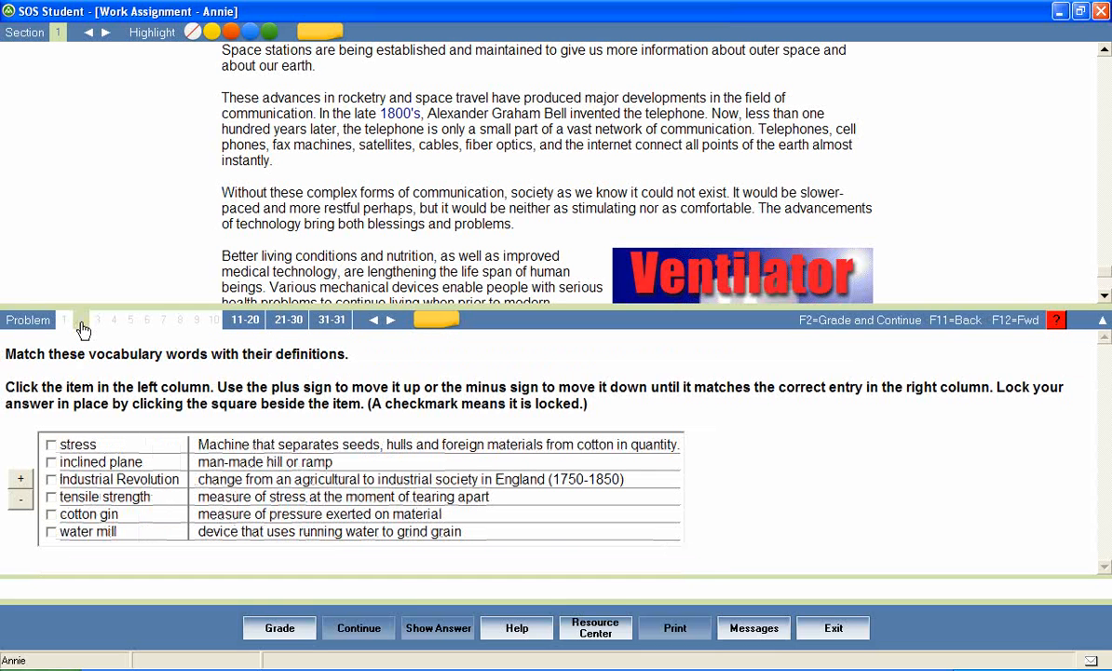
click(82, 320)
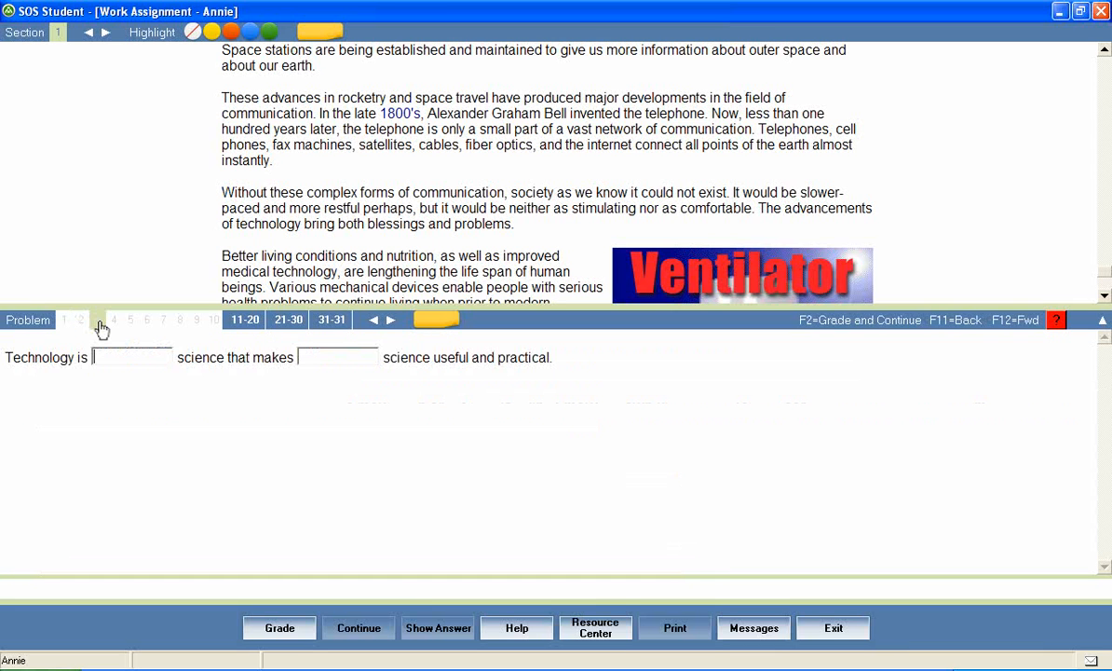
text(a)
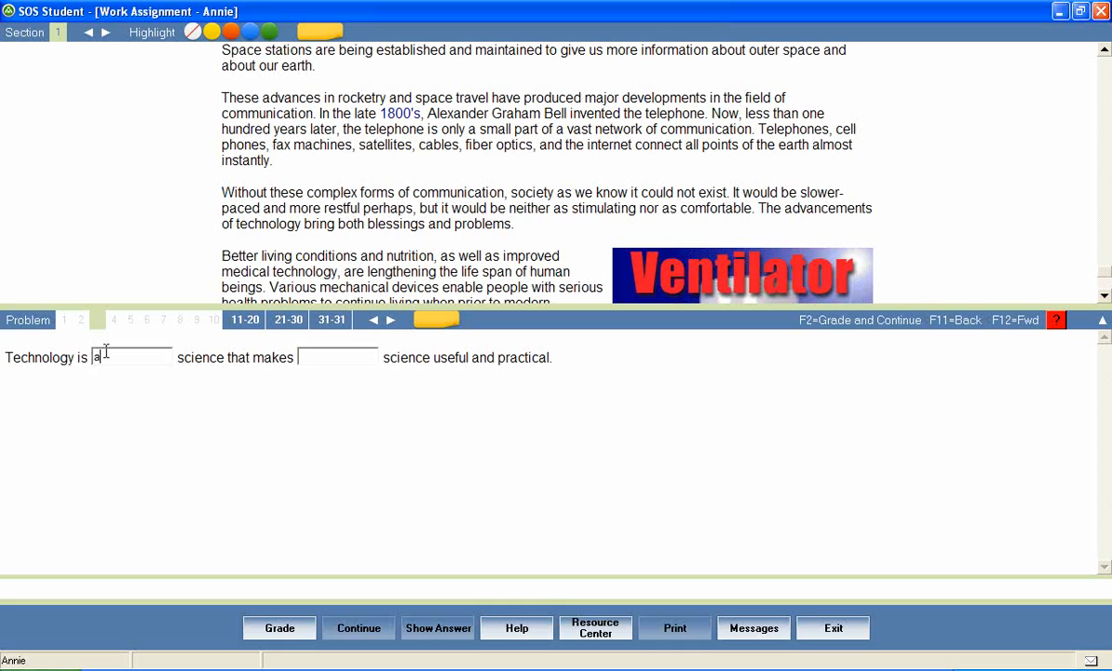
text(pplied)
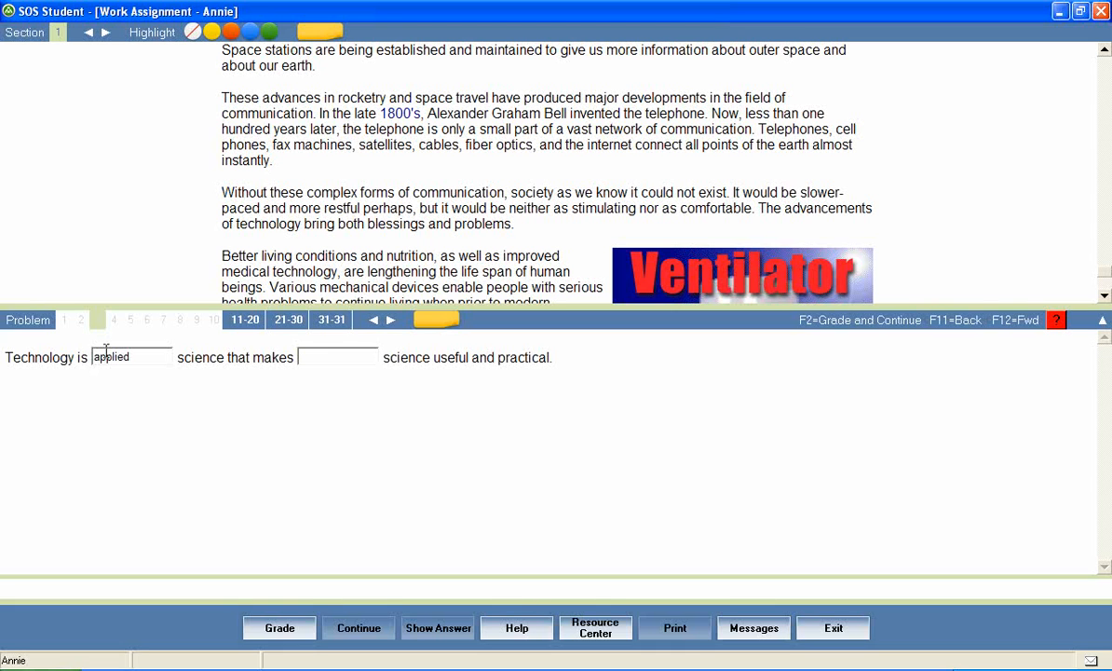
text(pure)
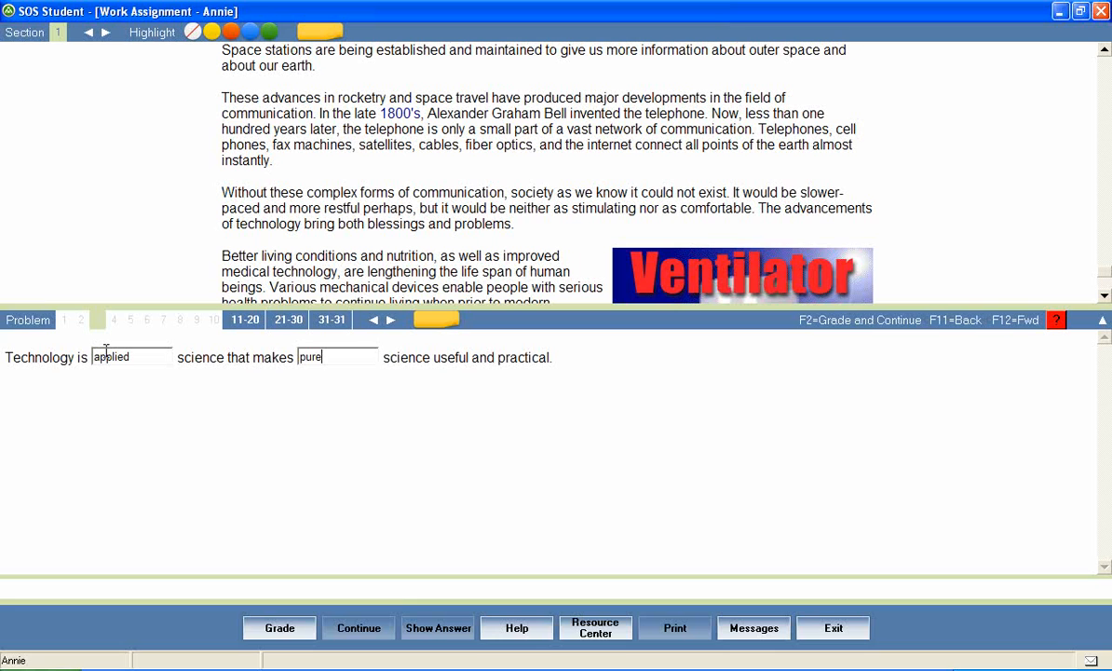
click(280, 626)
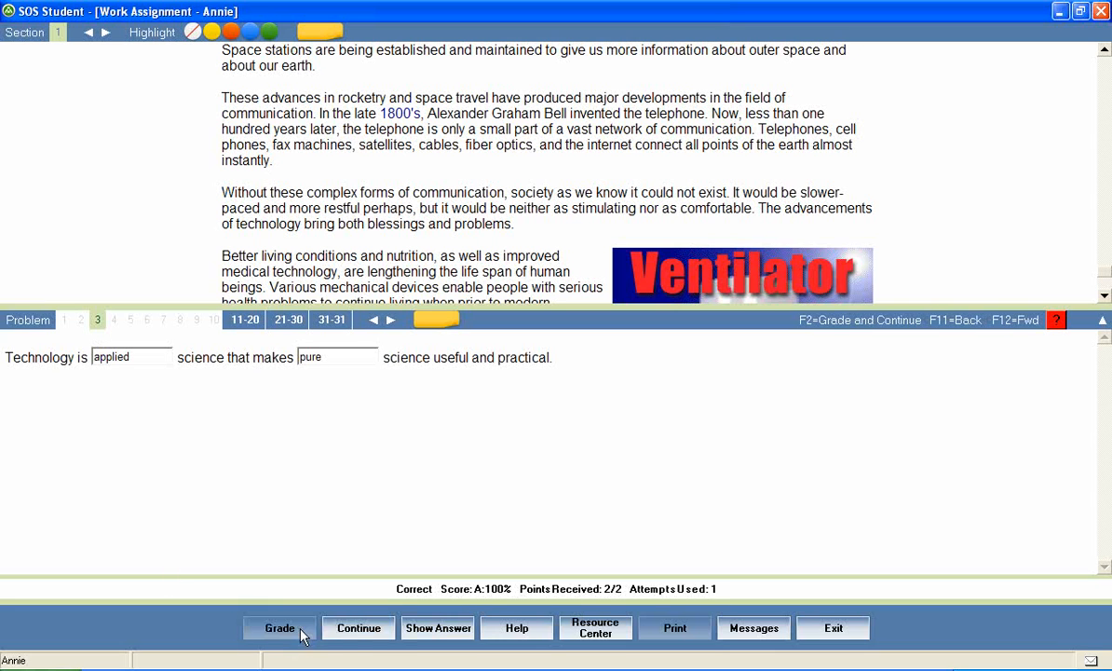
click(358, 626)
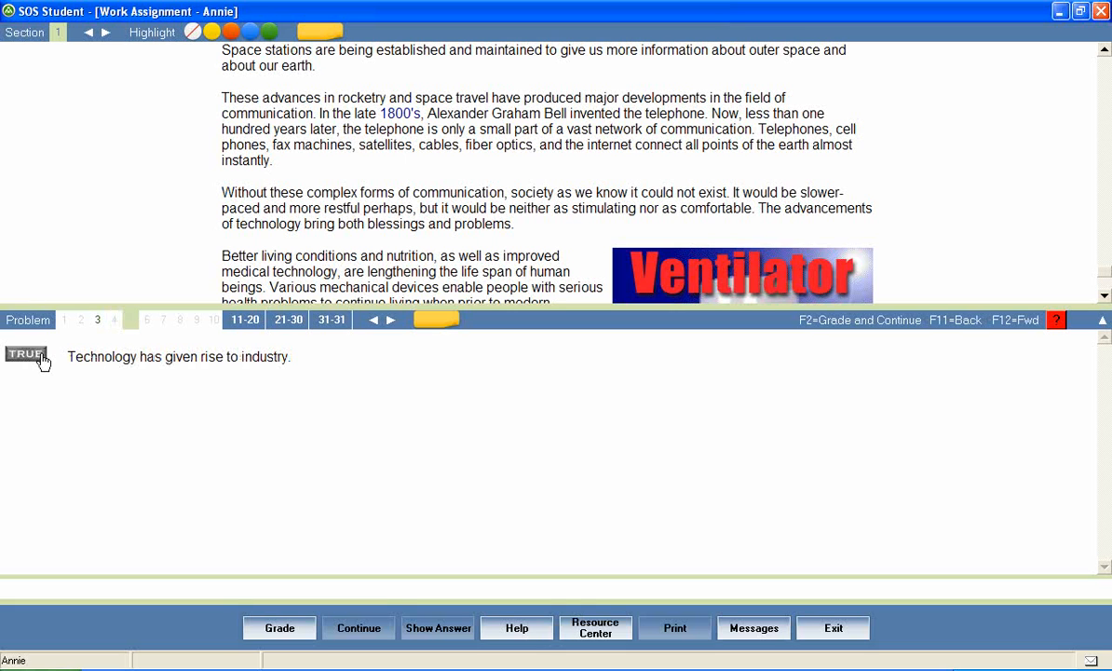
- Grade TRUE for technology giving rise to industry, then answer tensile strength and grade it
click(279, 626)
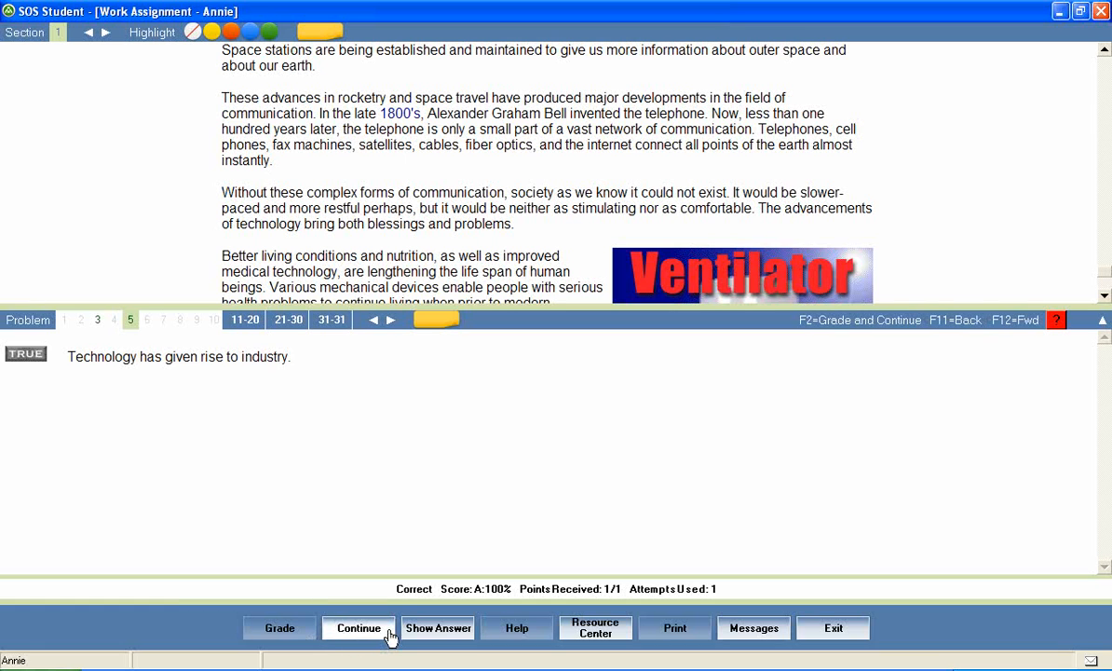
click(360, 626)
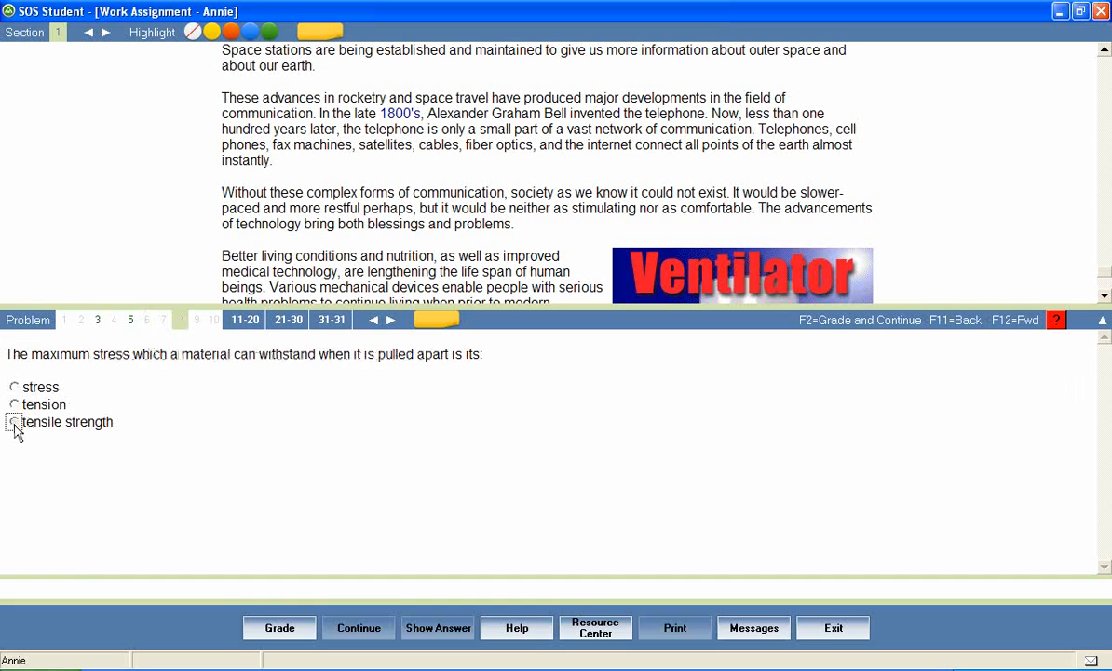
click(14, 421)
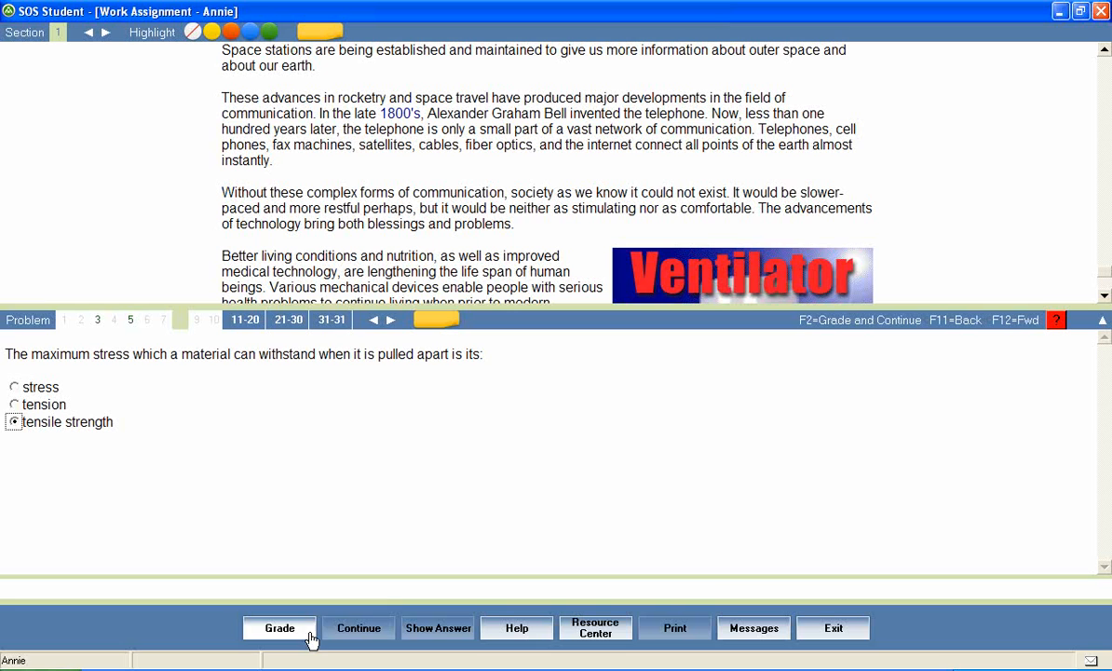
click(279, 626)
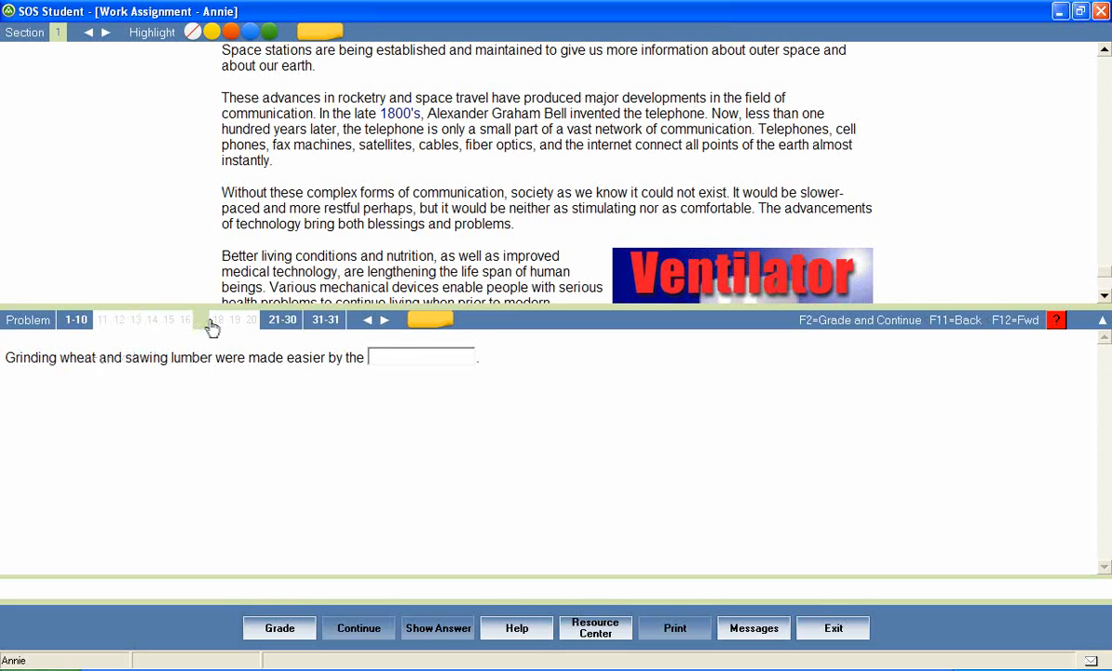
- Answer problem 24 with Newcomen and Watt as the steam engine developers
click(116, 320)
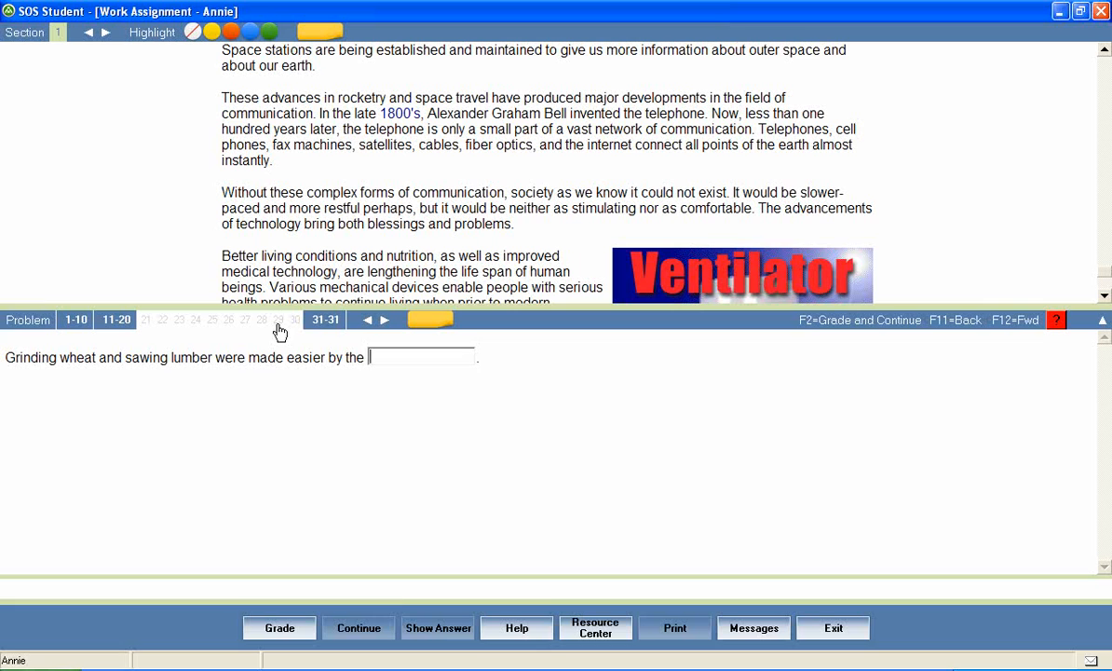
click(196, 320)
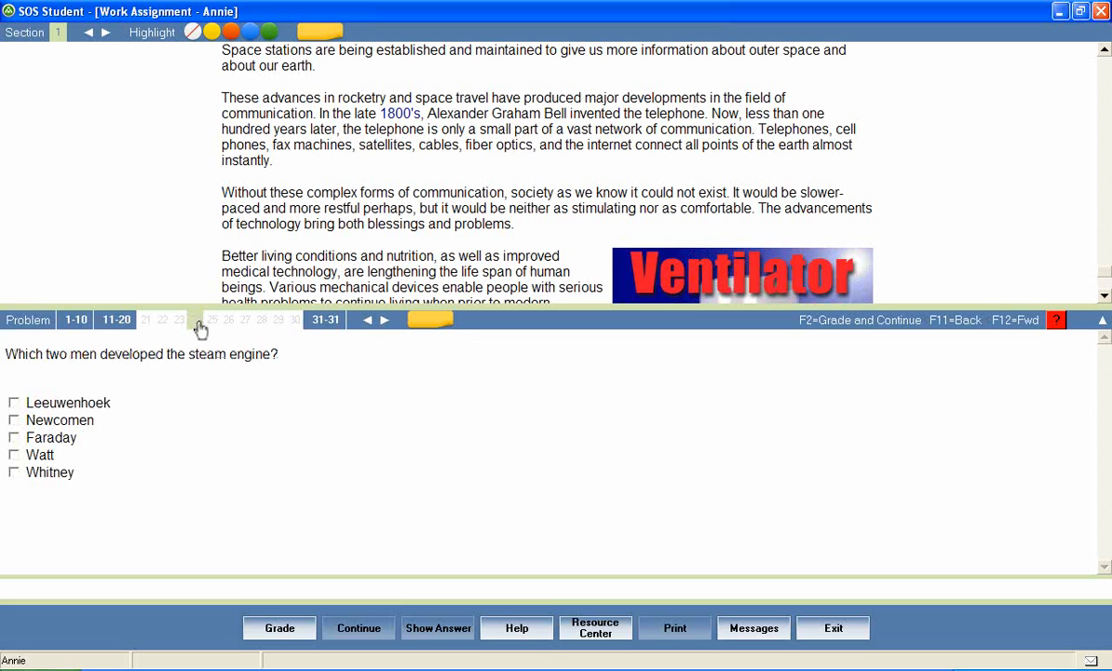
mouse_move(64, 421)
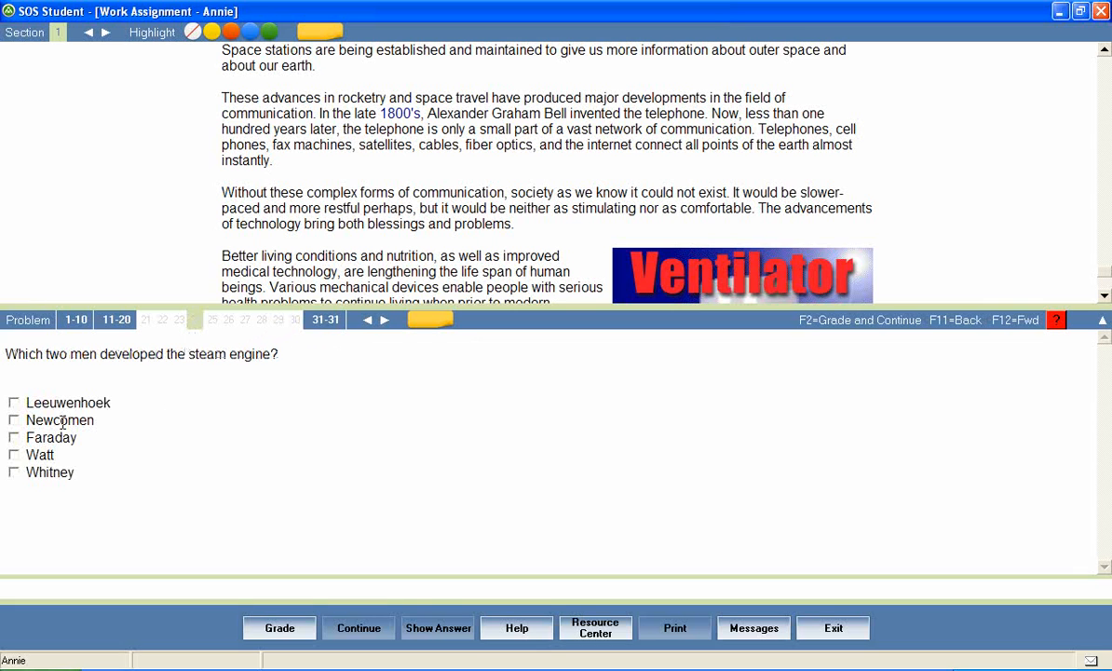
click(15, 419)
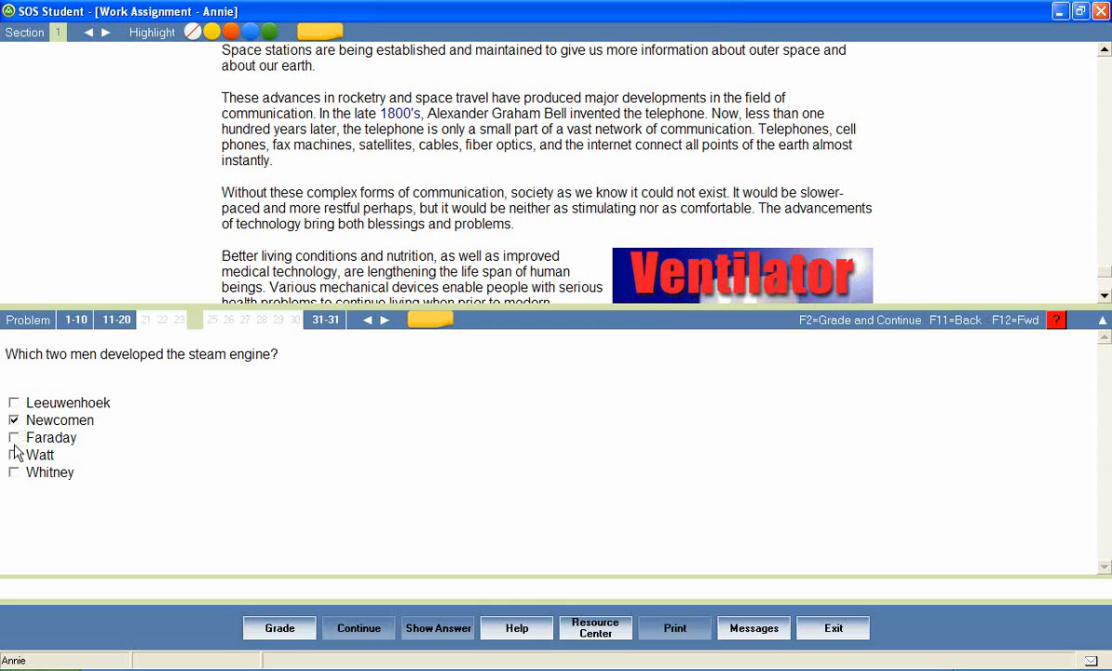
click(280, 626)
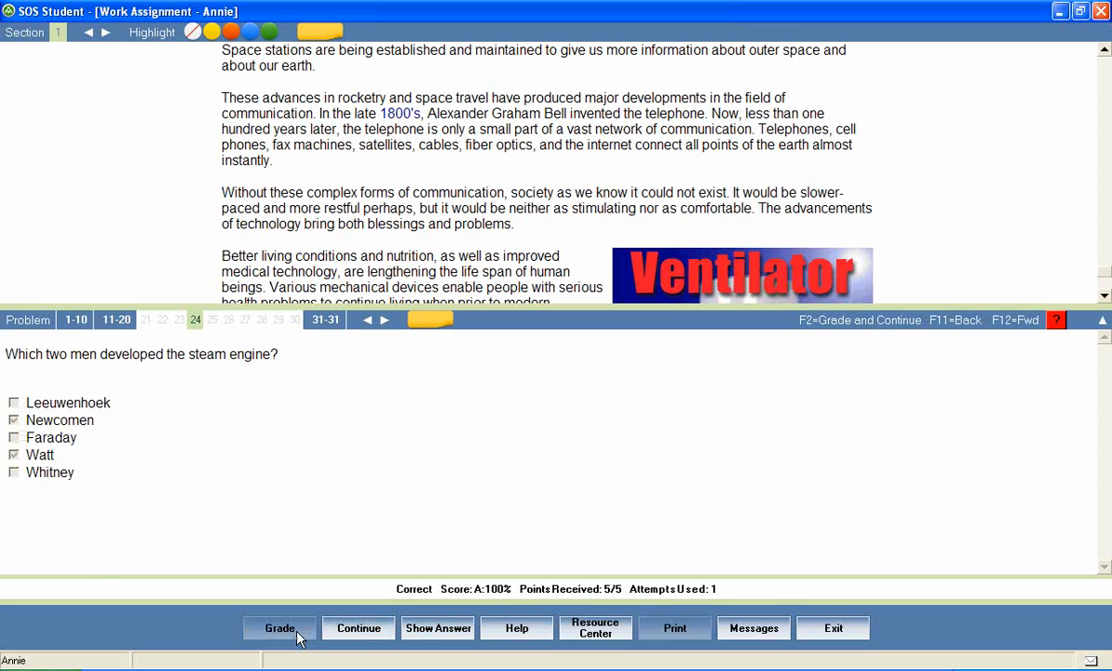
mouse_move(359, 628)
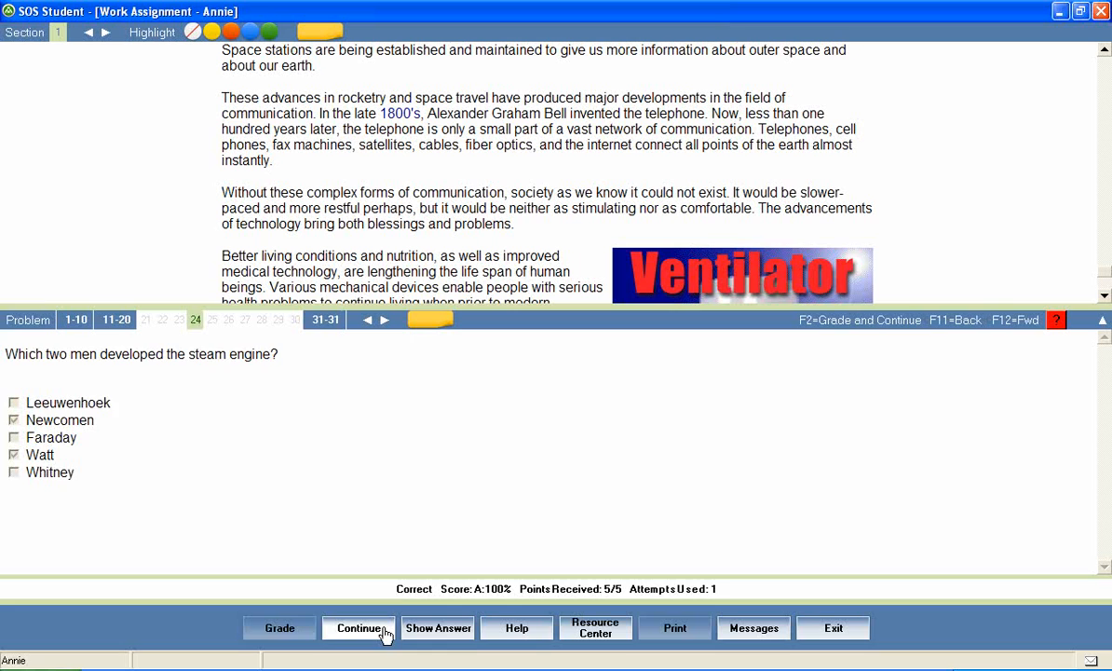
- Continue past the graded answer and exit the lesson to the Assignments page
click(360, 628)
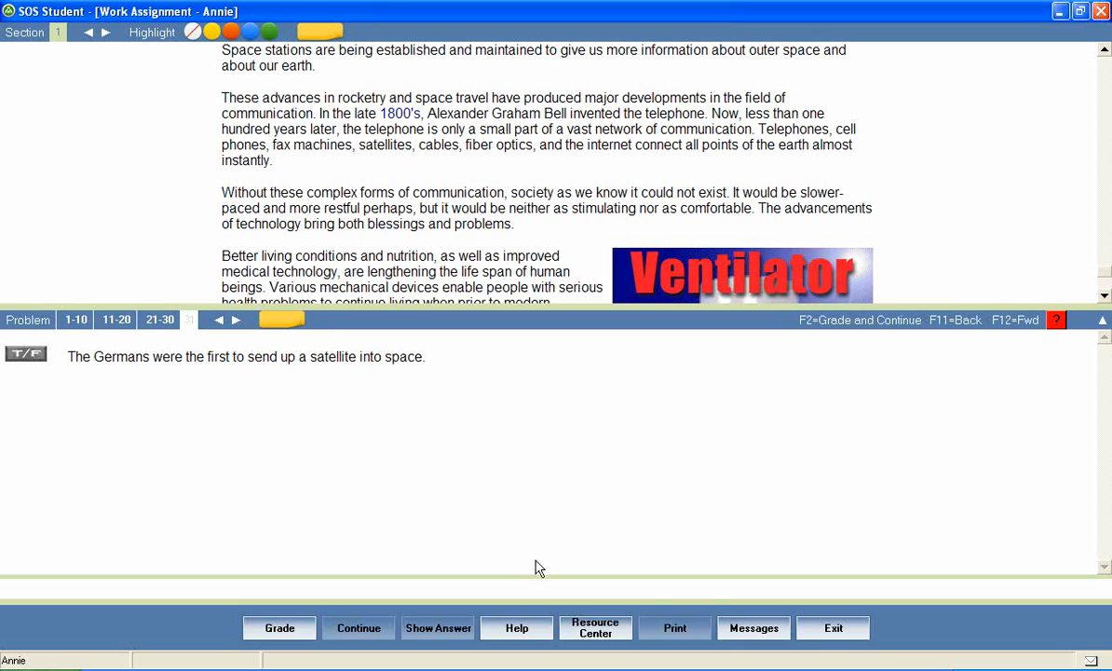
mouse_move(835, 626)
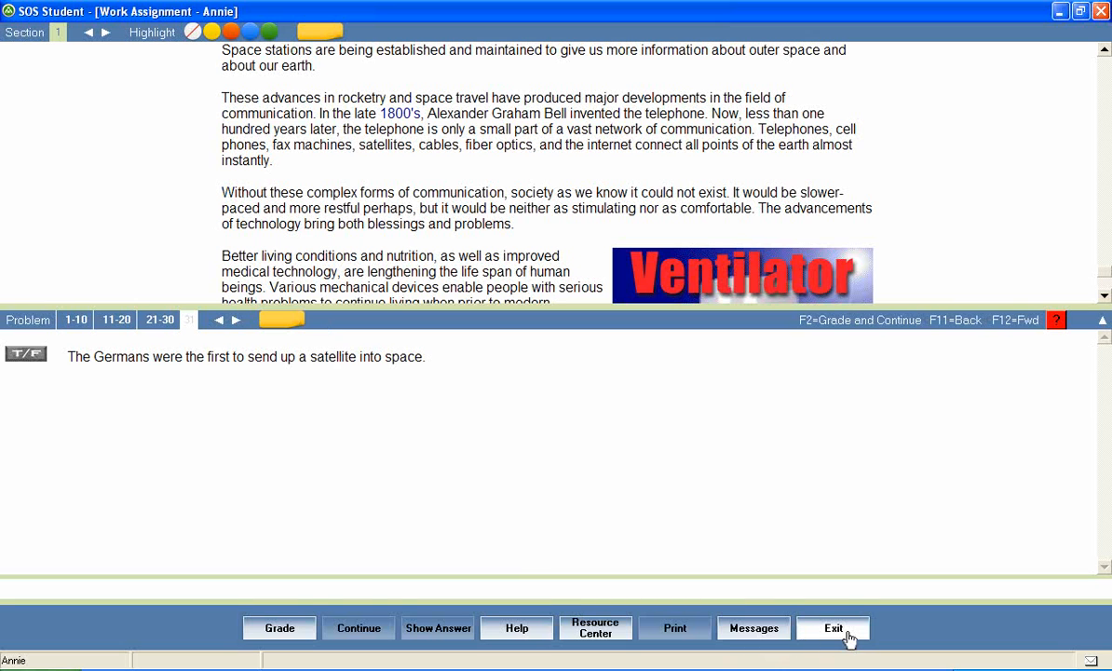
click(833, 626)
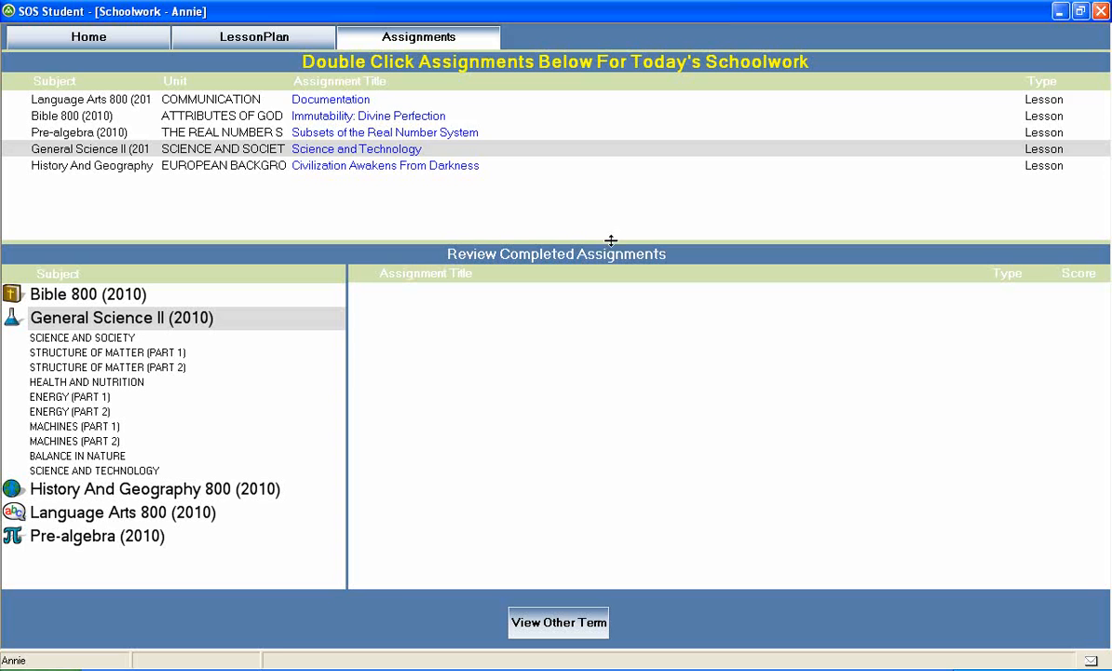
mouse_move(474, 149)
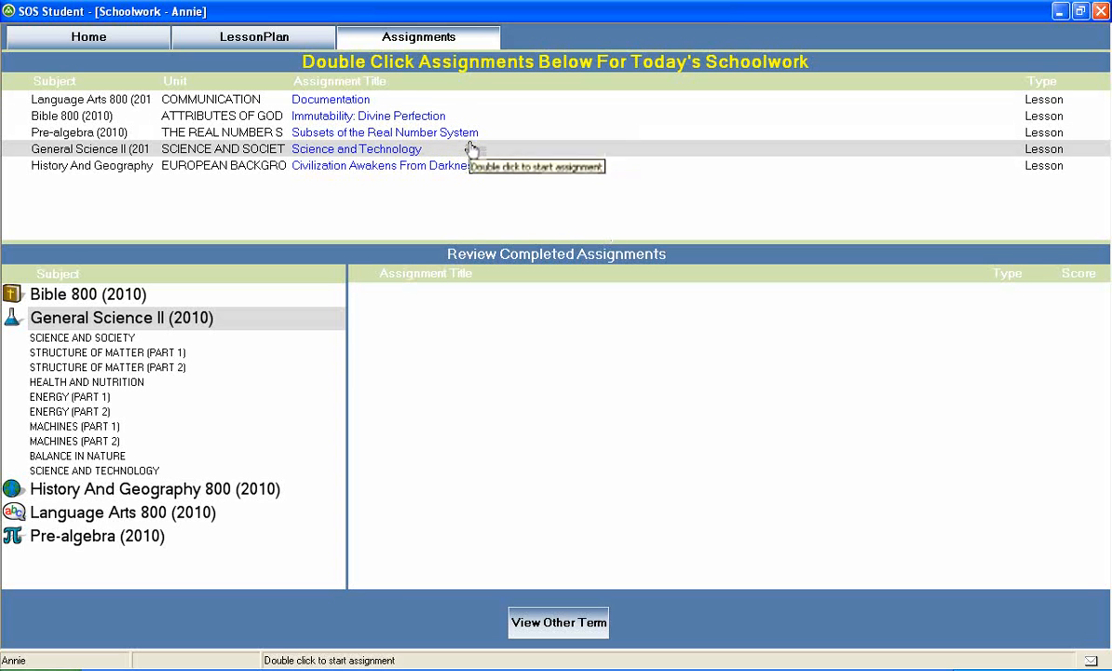